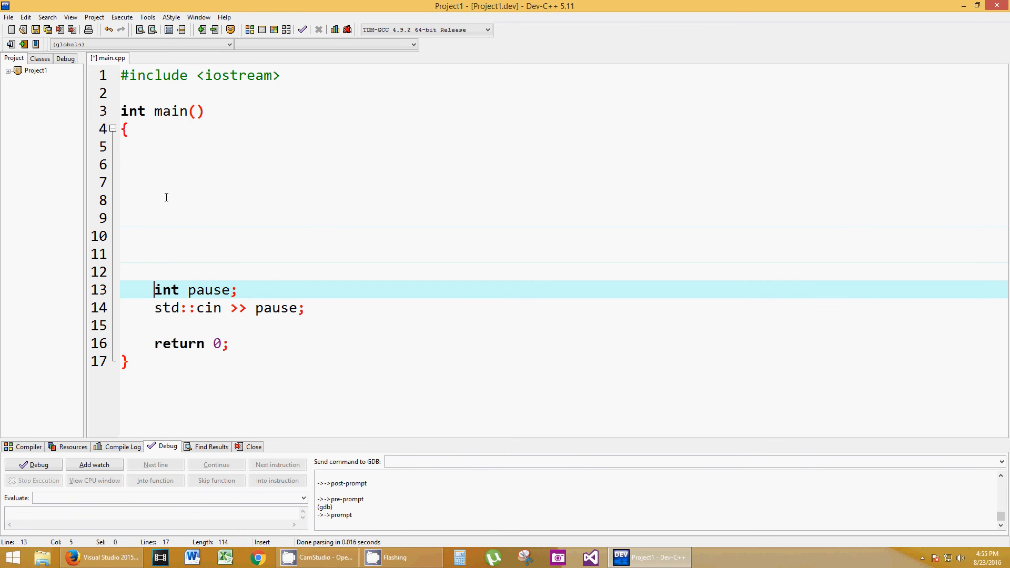
Add #include <string> after the iostream include and open blank lines above main().
click(447, 92)
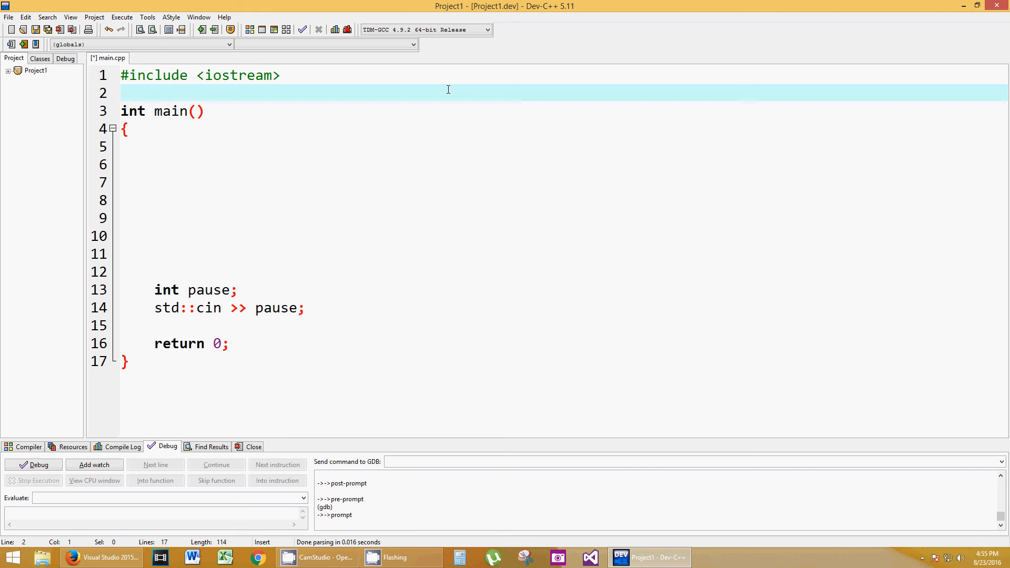
text(#includ)
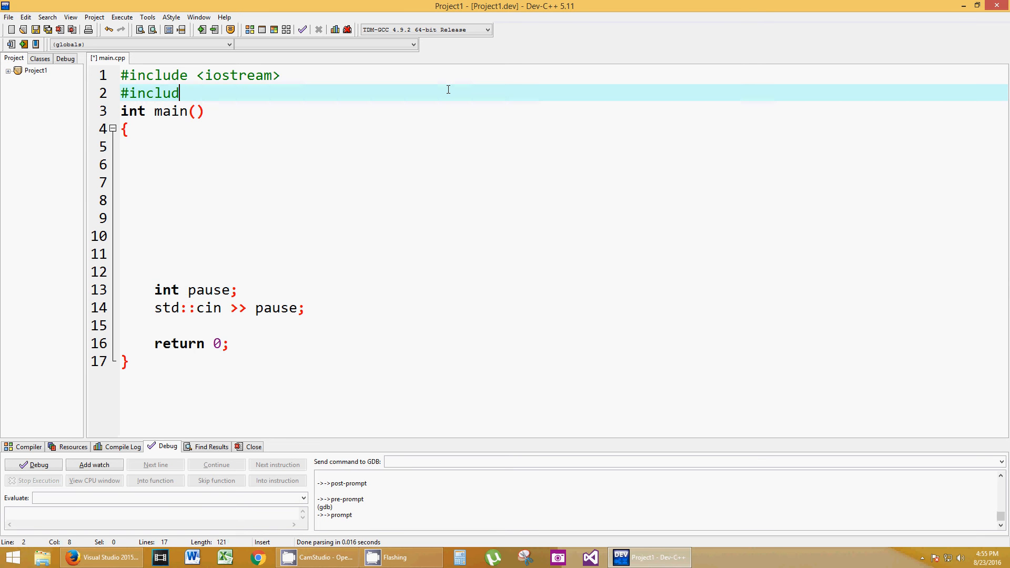
text(e <string>)
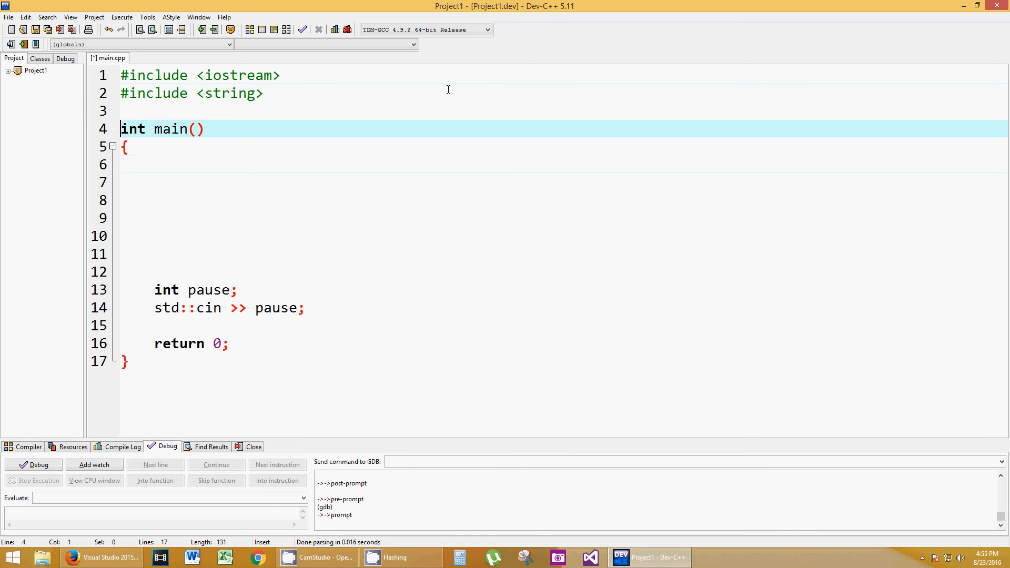
key(Return)
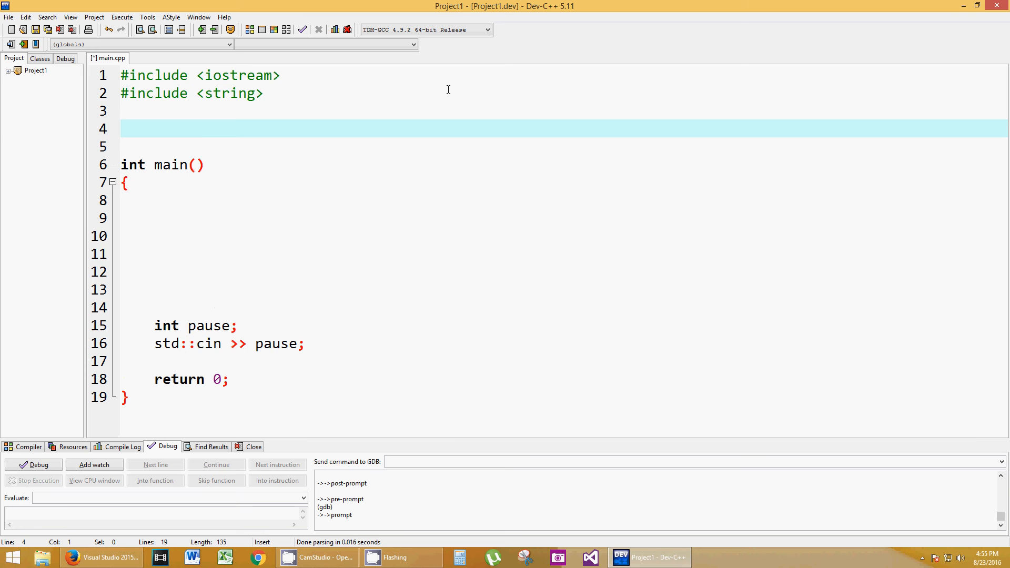
Begin a struct named full_name on the blank line above main().
click(120, 129)
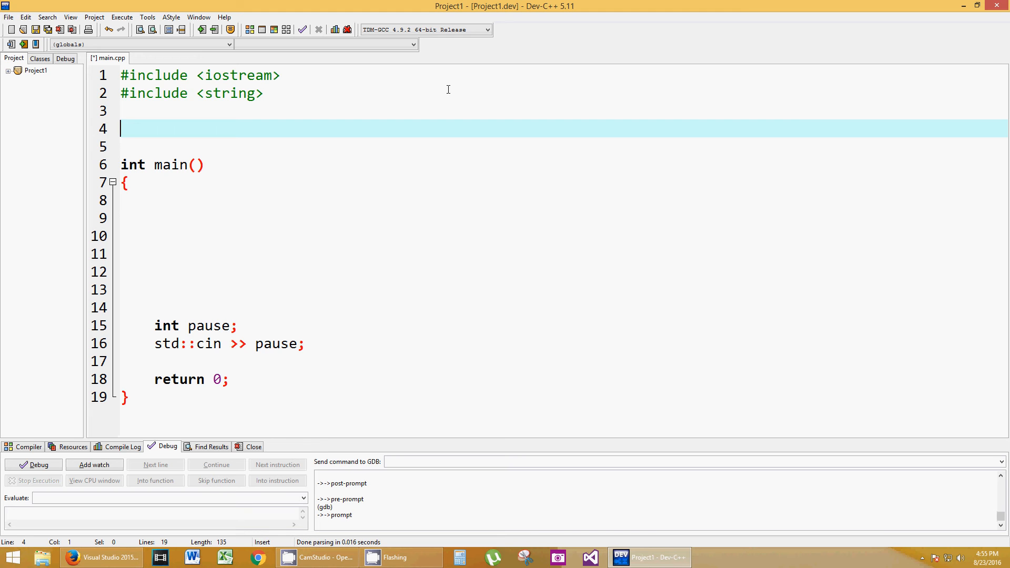
text(s)
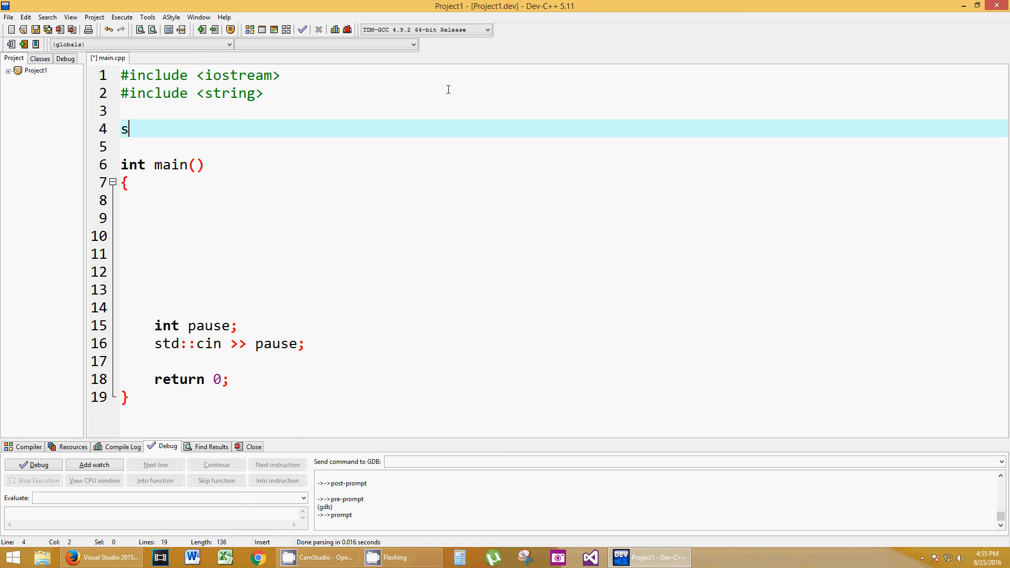
text(tr)
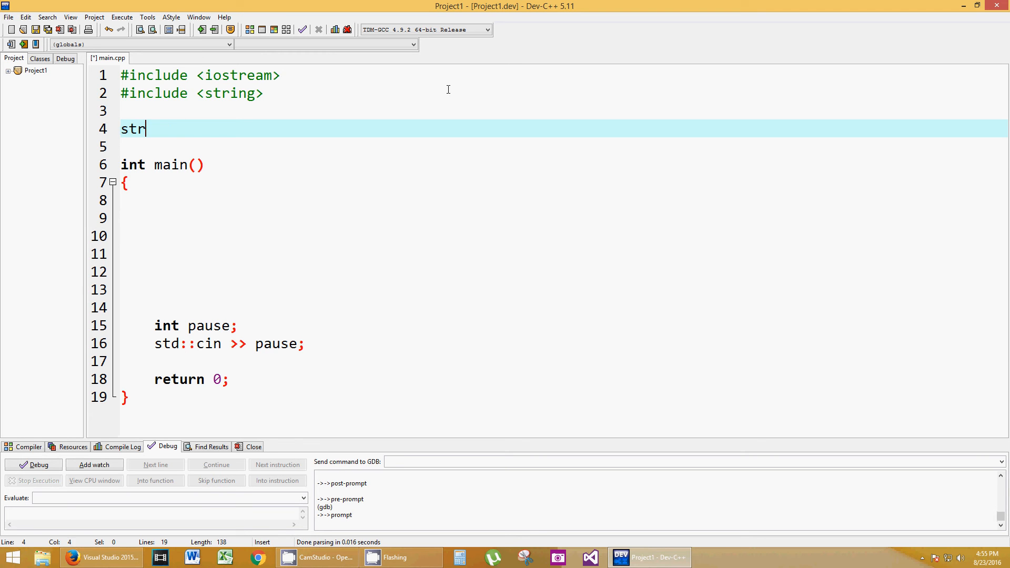
text(uct)
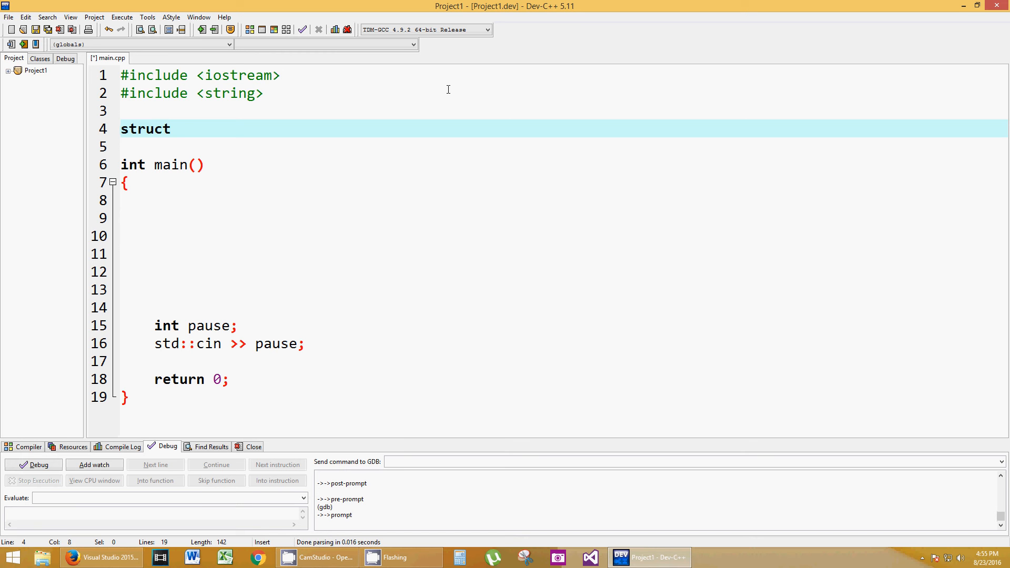
text(full_na)
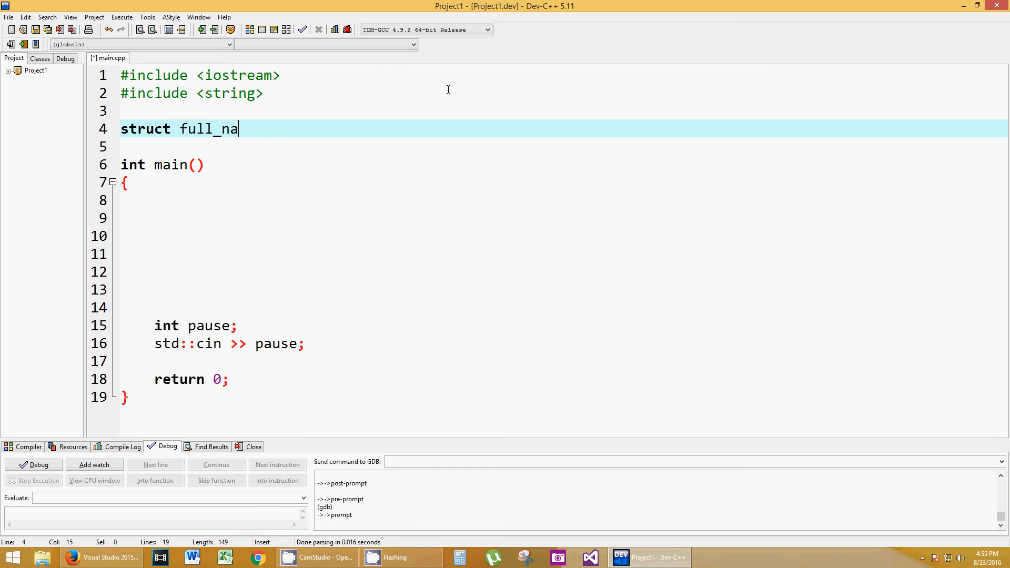
text(me)
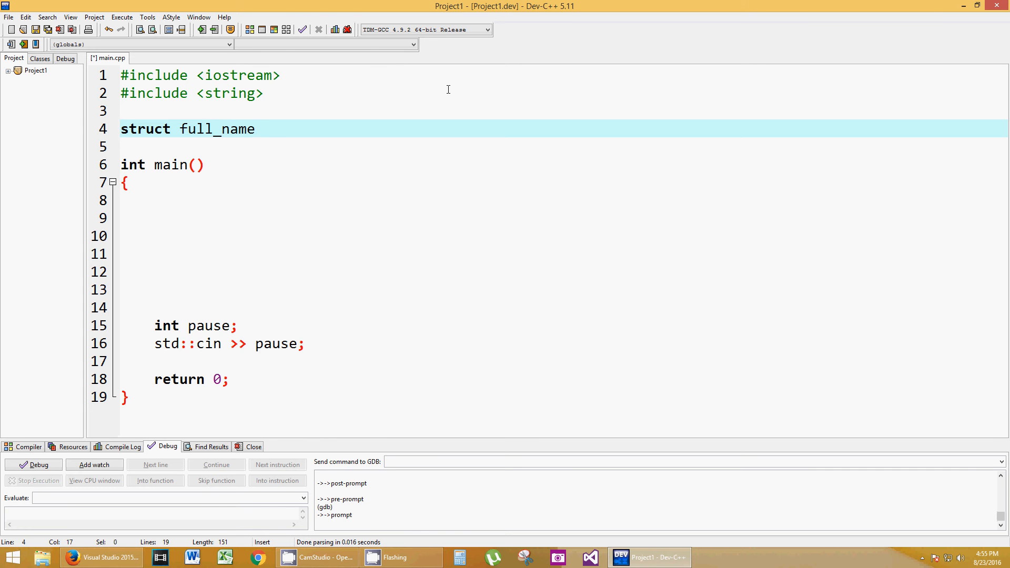
text({)
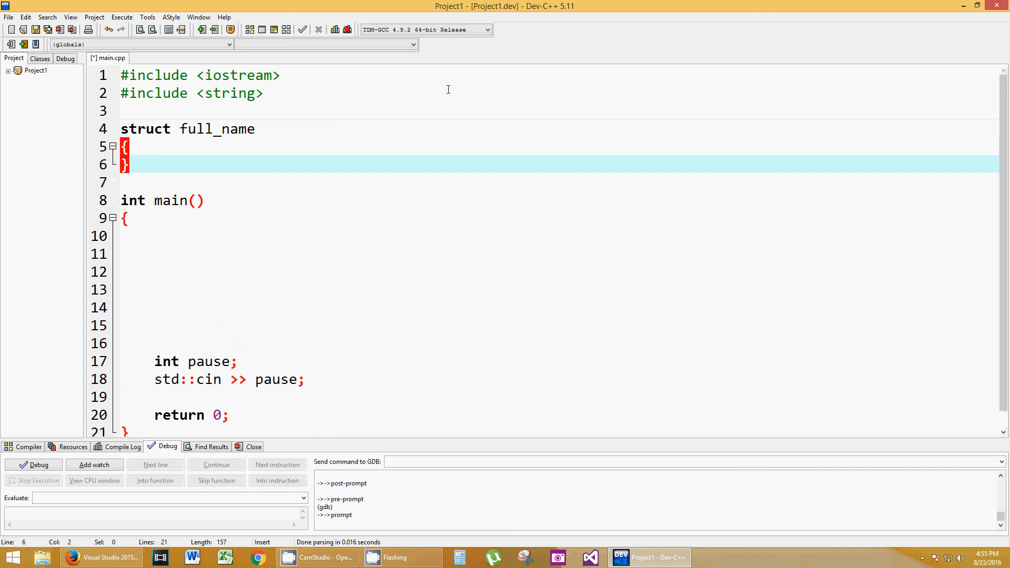
text(;)
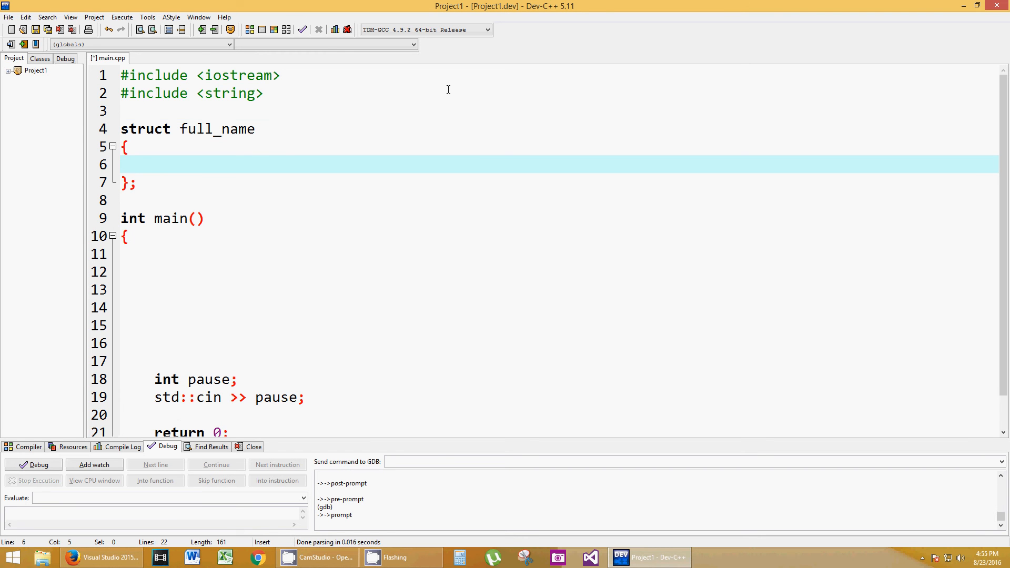
Give the struct std::string members first_name, middle_name and last_name.
text(s)
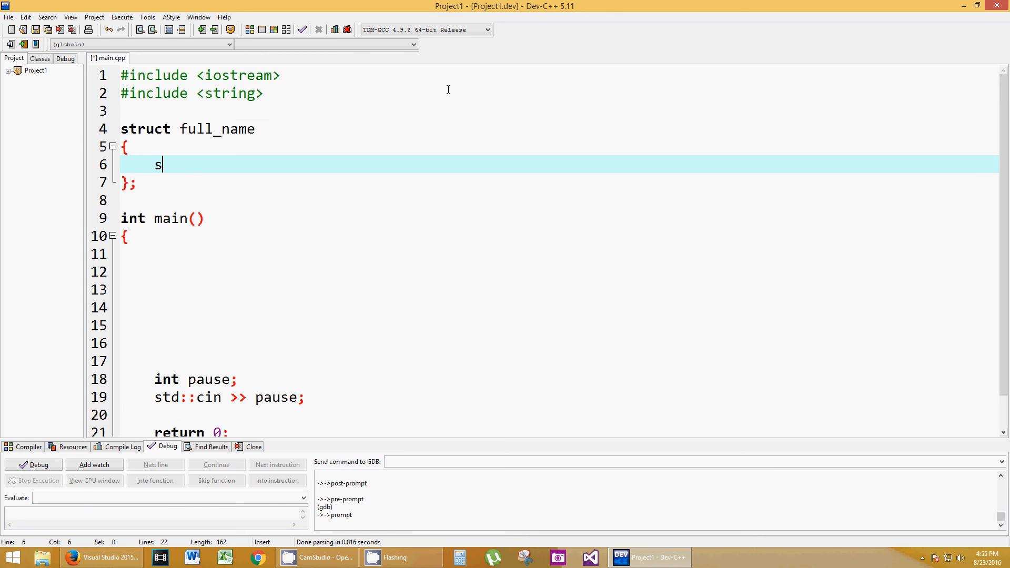
text(td::string)
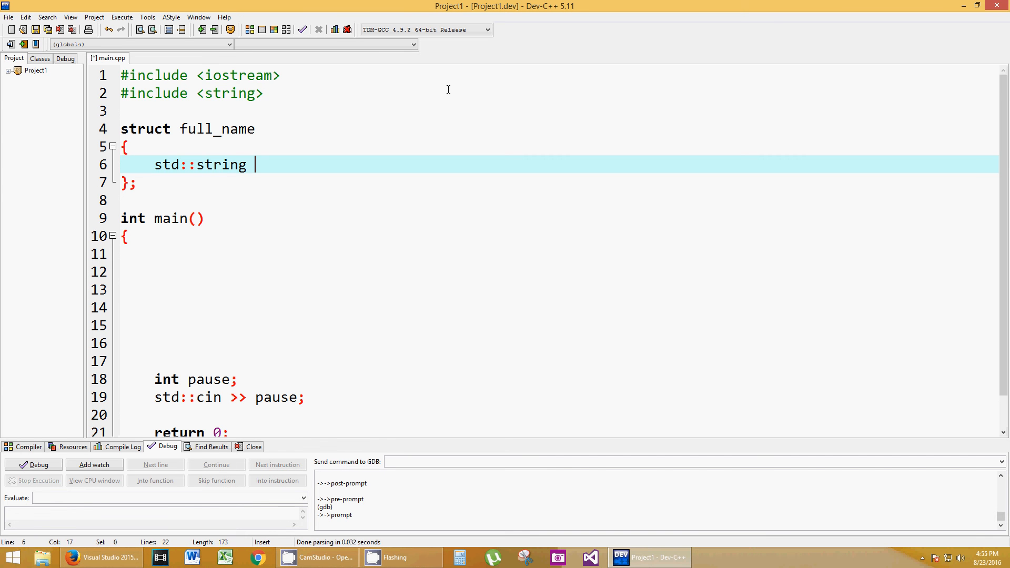
text(first_name;)
text(std::s)
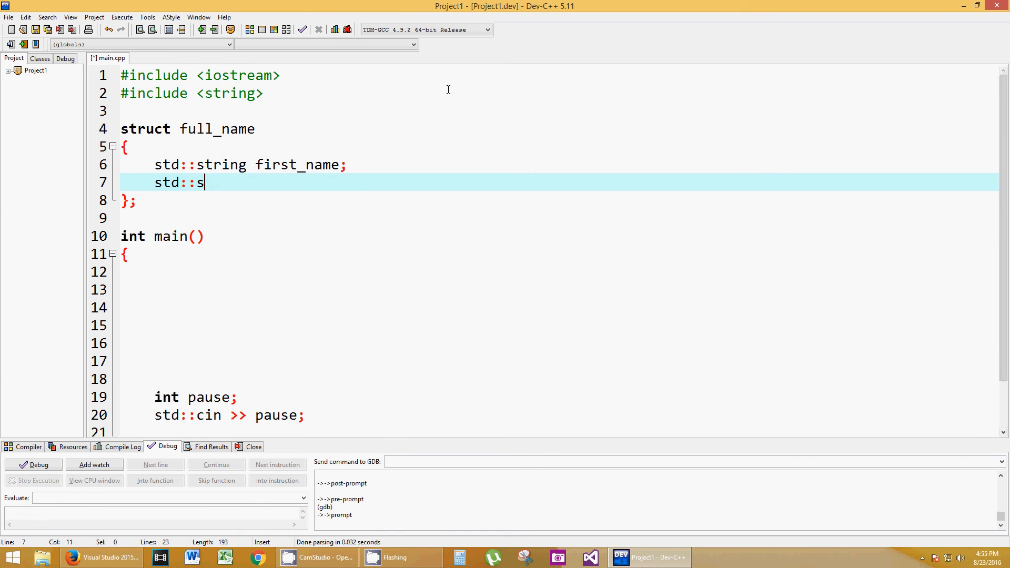
text(tring Mm)
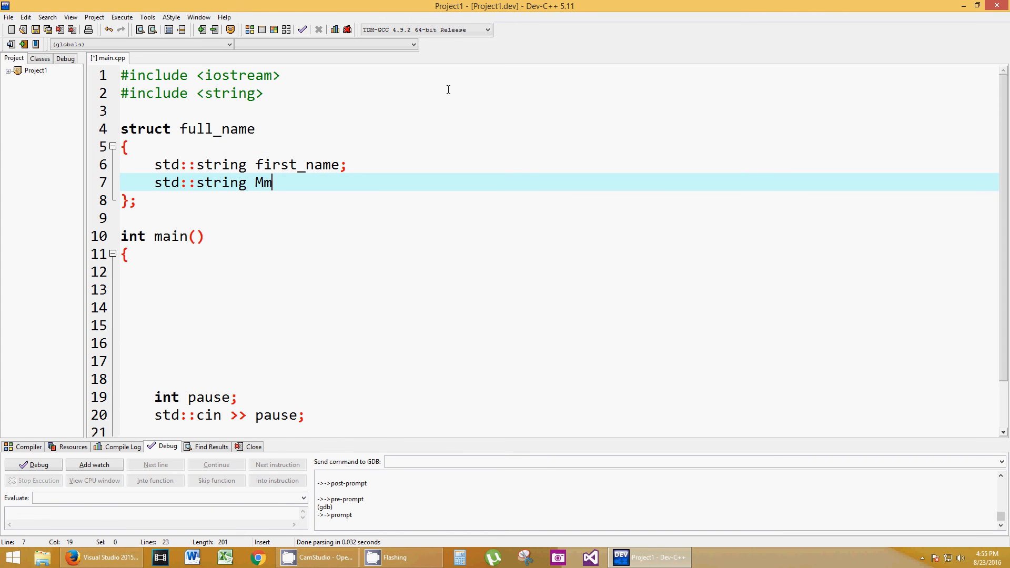
text(iddle_nam)
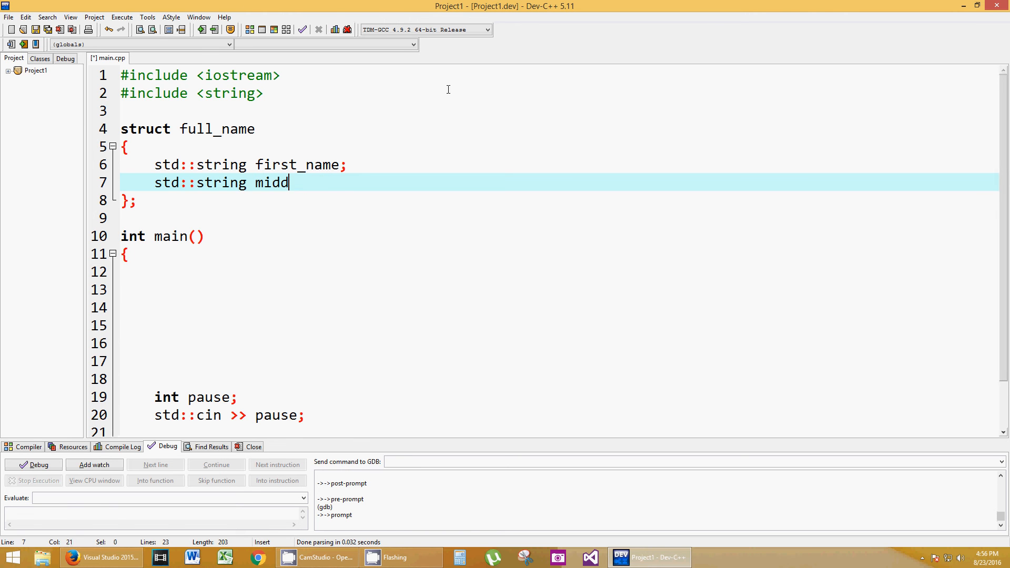
text(le_name;)
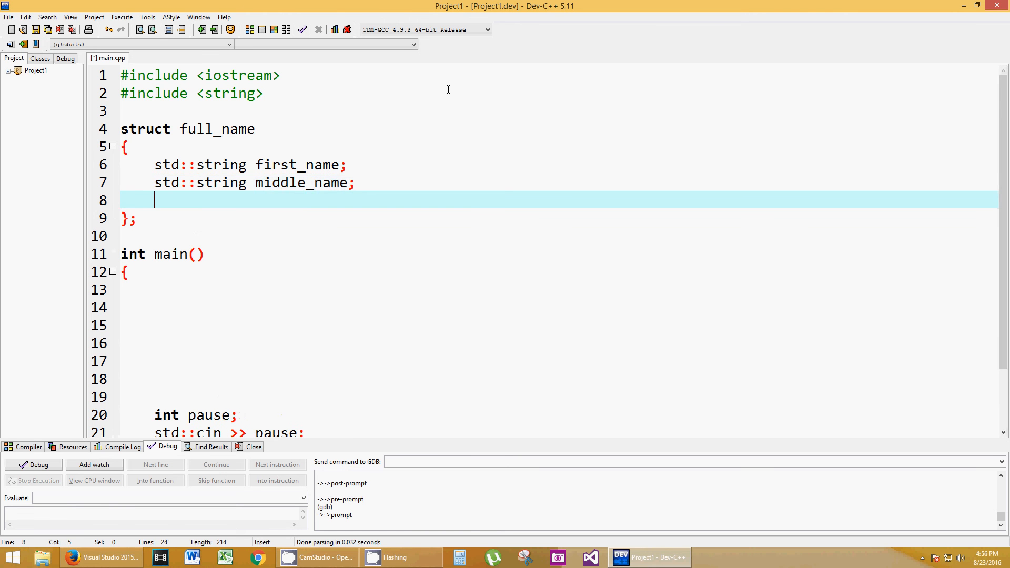
text(std::string)
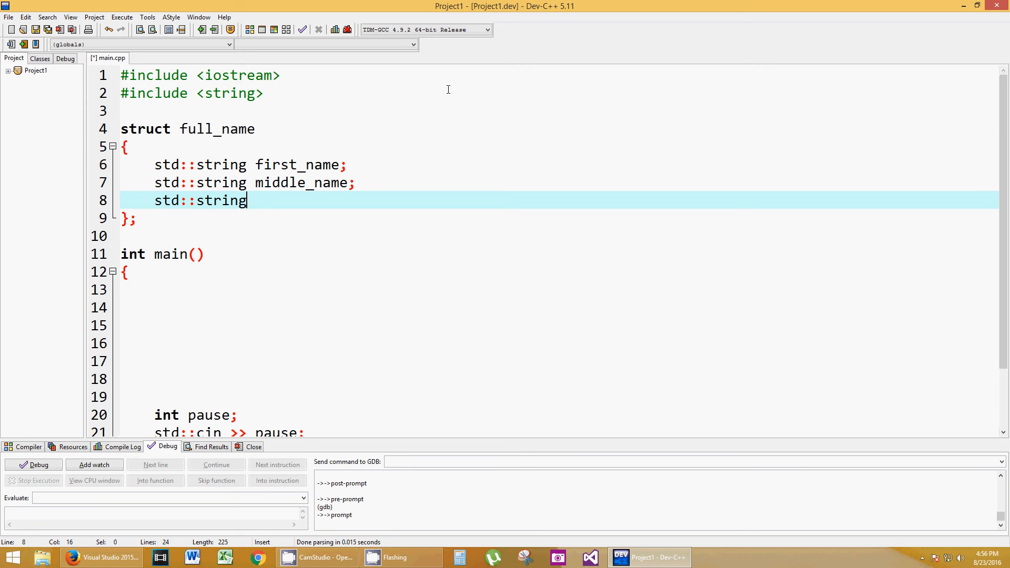
text(last_nam)
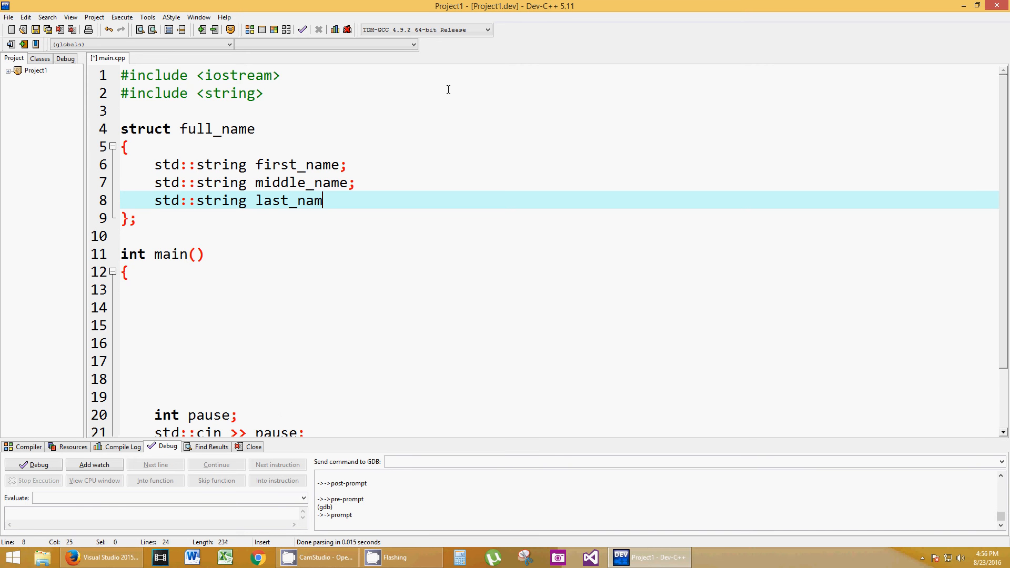
text(e;)
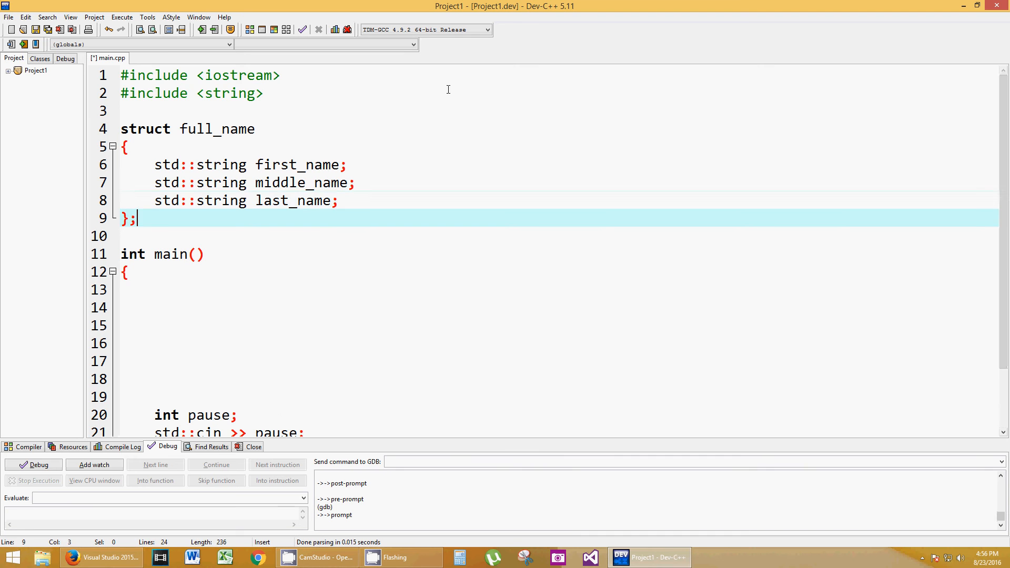
mouse_move(126, 200)
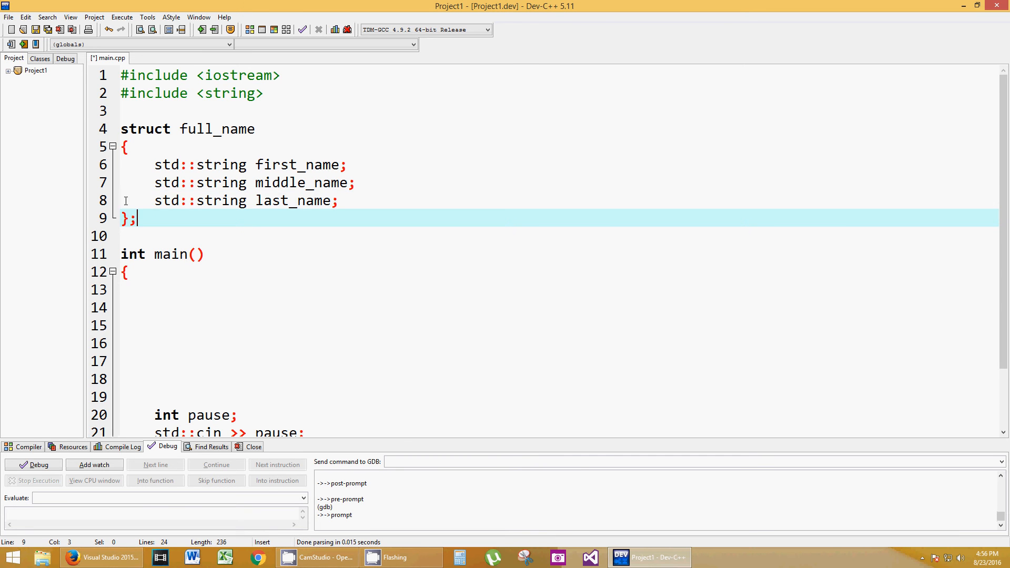
Select the struct's three name members and the name full_name to review them.
click(124, 146)
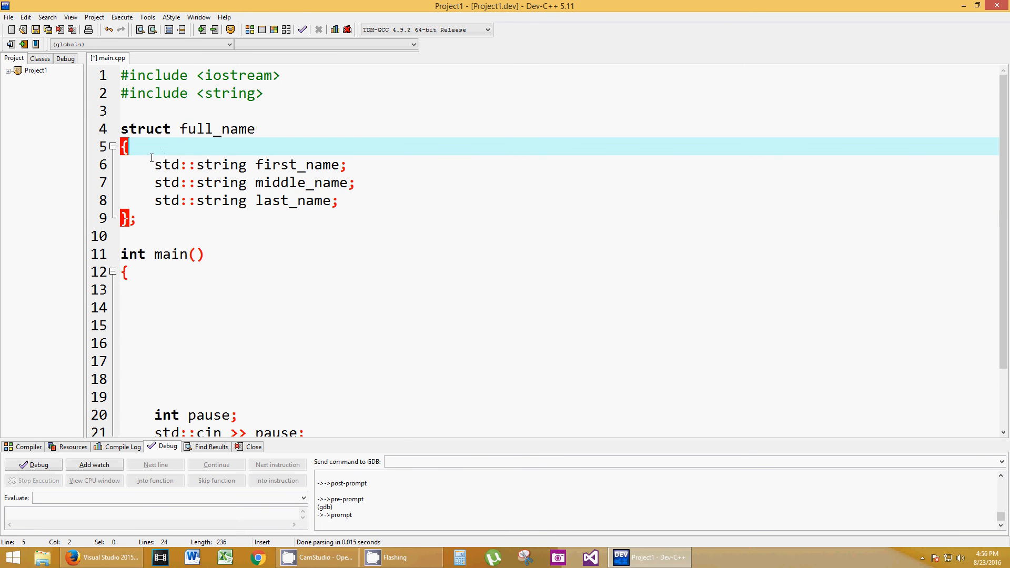
drag(154, 164, 339, 200)
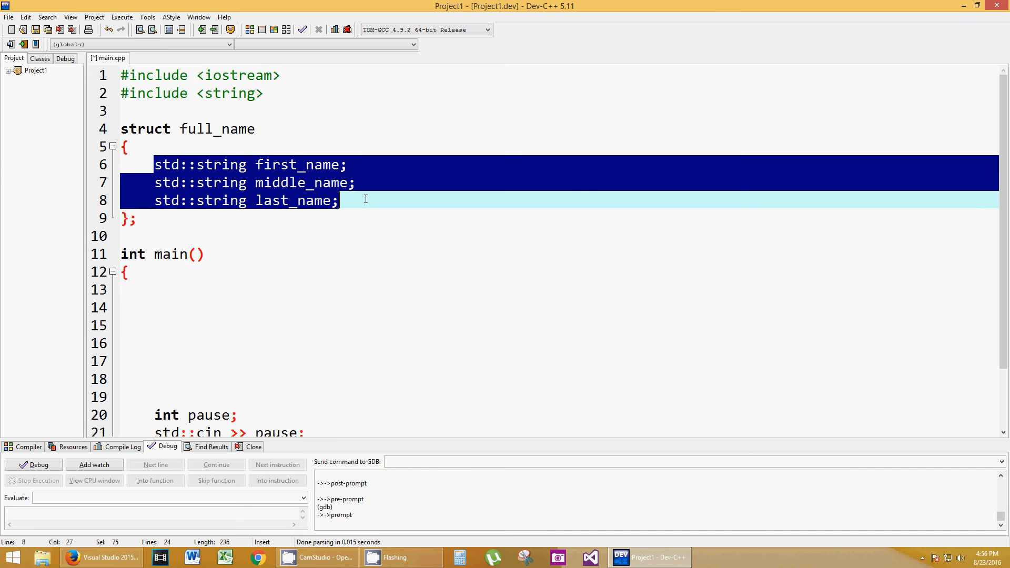
mouse_move(282, 195)
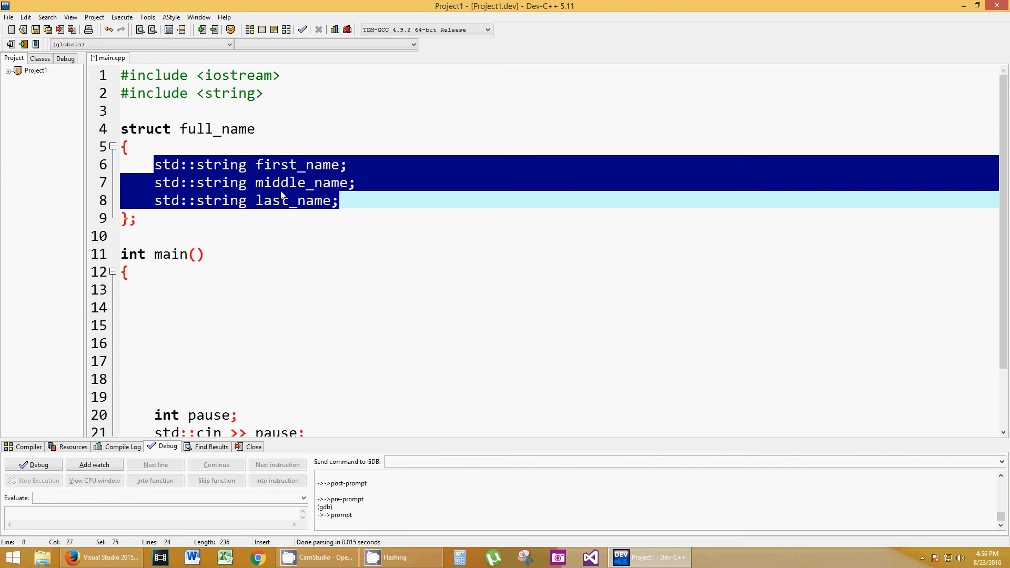
double_click(217, 129)
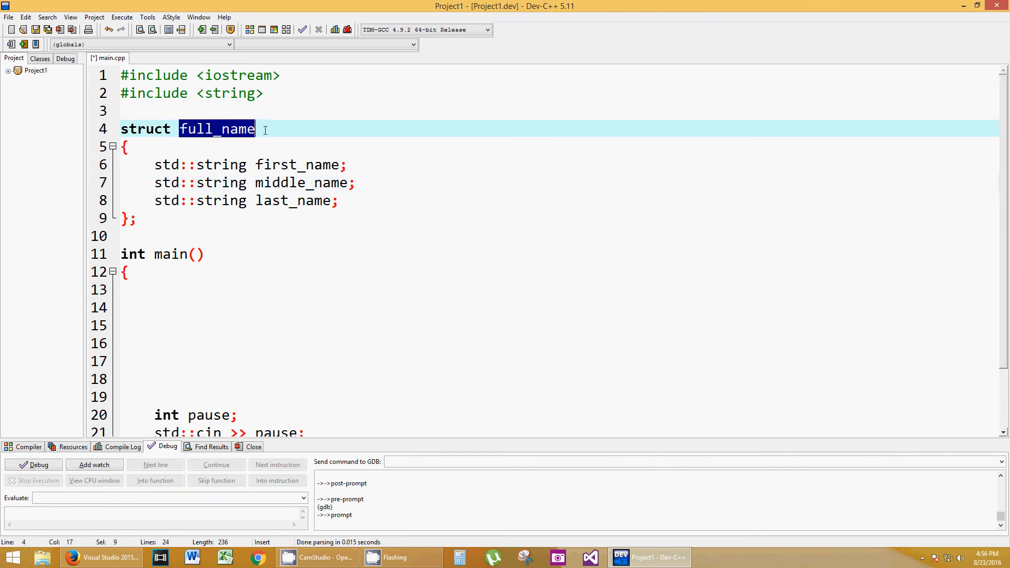
mouse_move(243, 153)
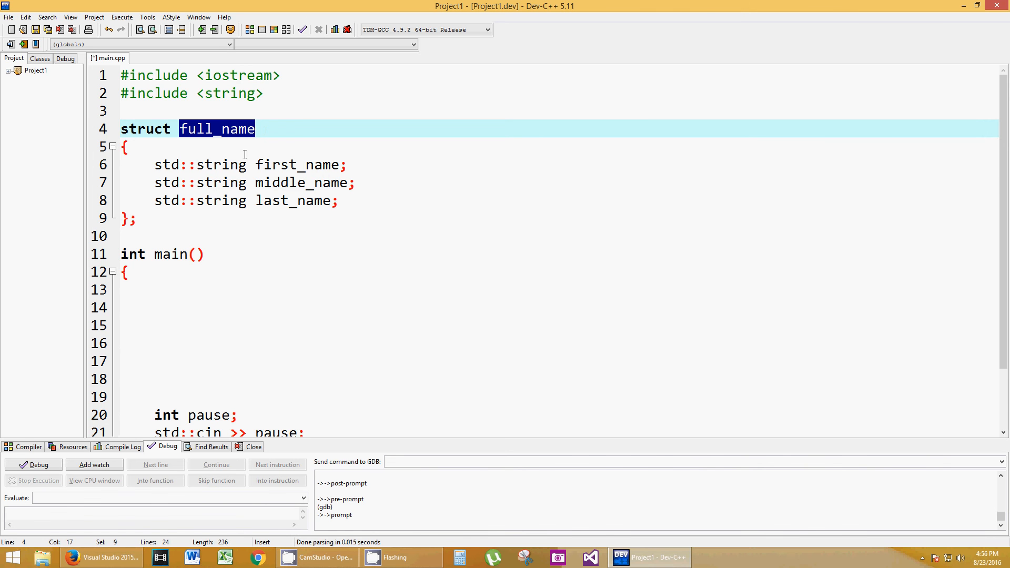
mouse_move(267, 184)
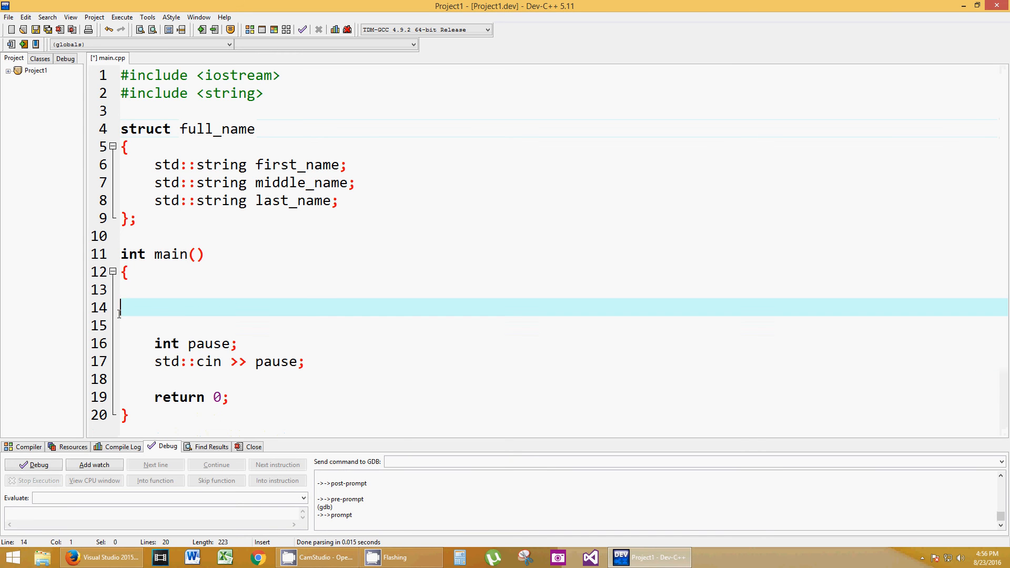
Declare full_name class_roster[5]; in main, removing the trial x = 1 text, then add blank lines.
click(153, 290)
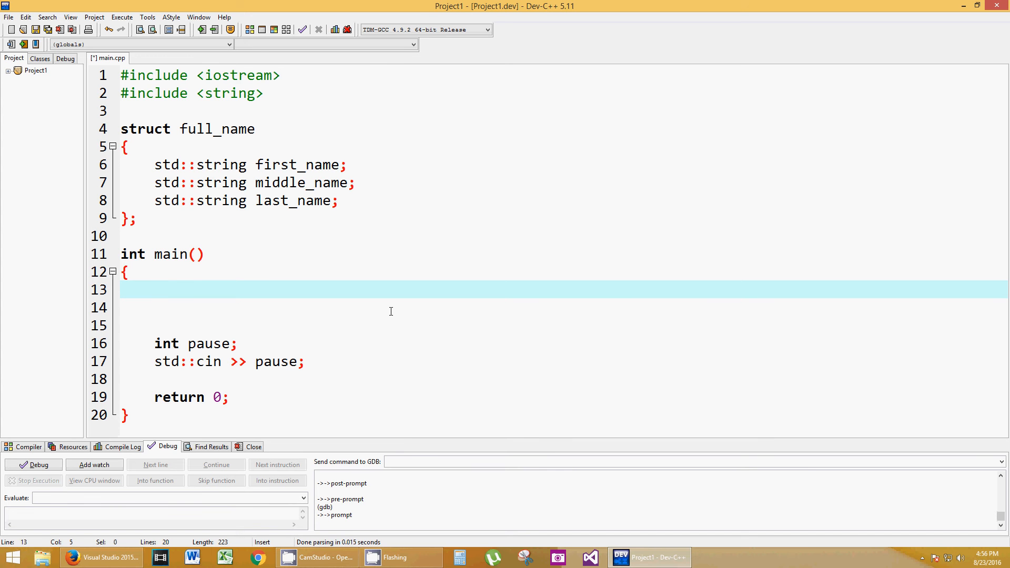
text(full_)
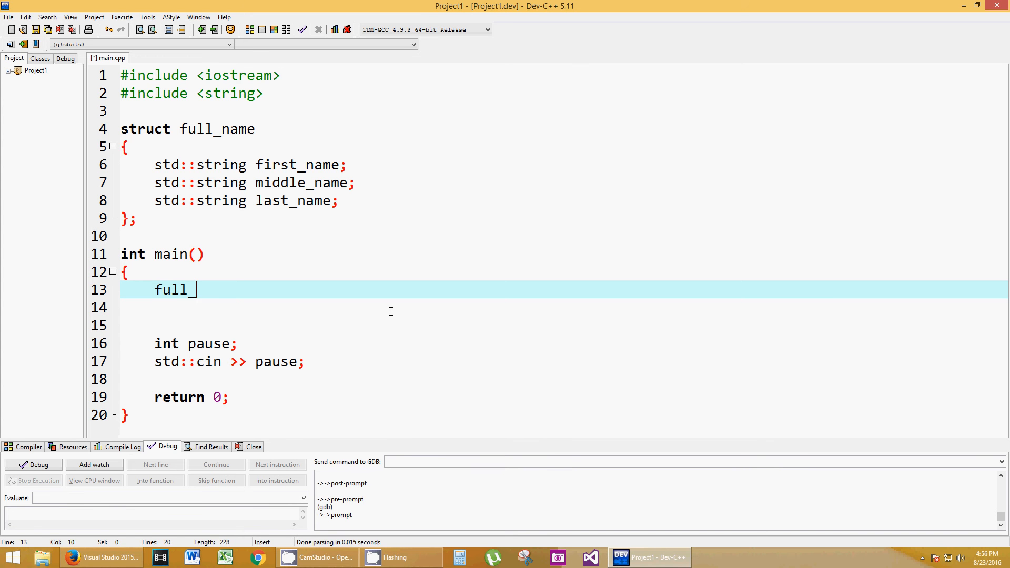
text(name)
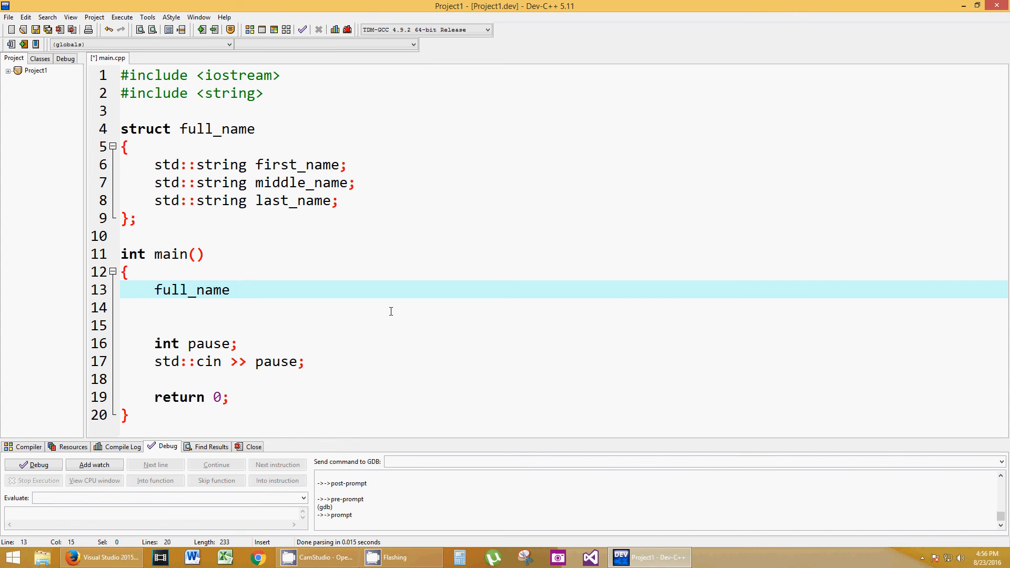
double_click(192, 289)
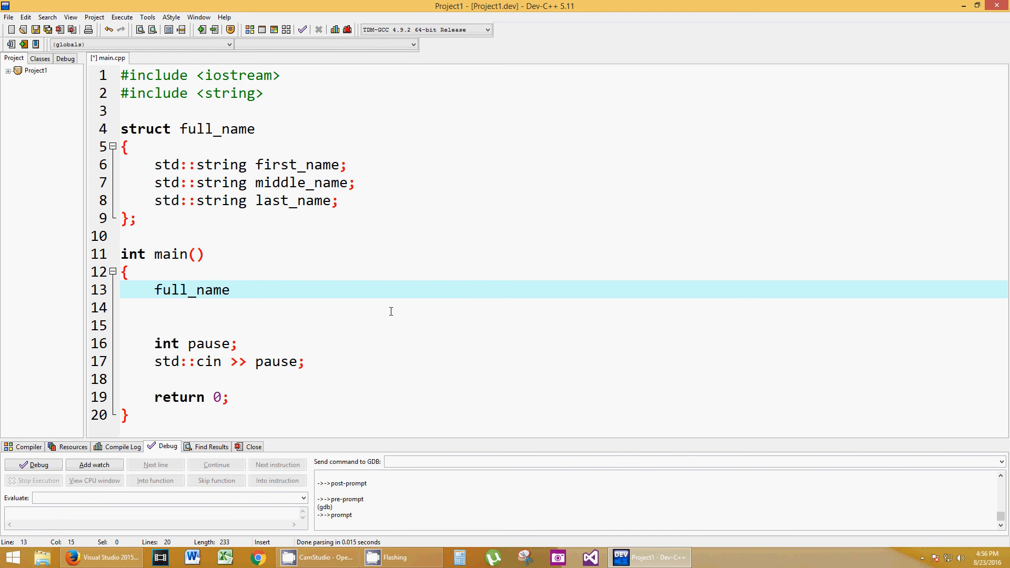
text(x = 1;)
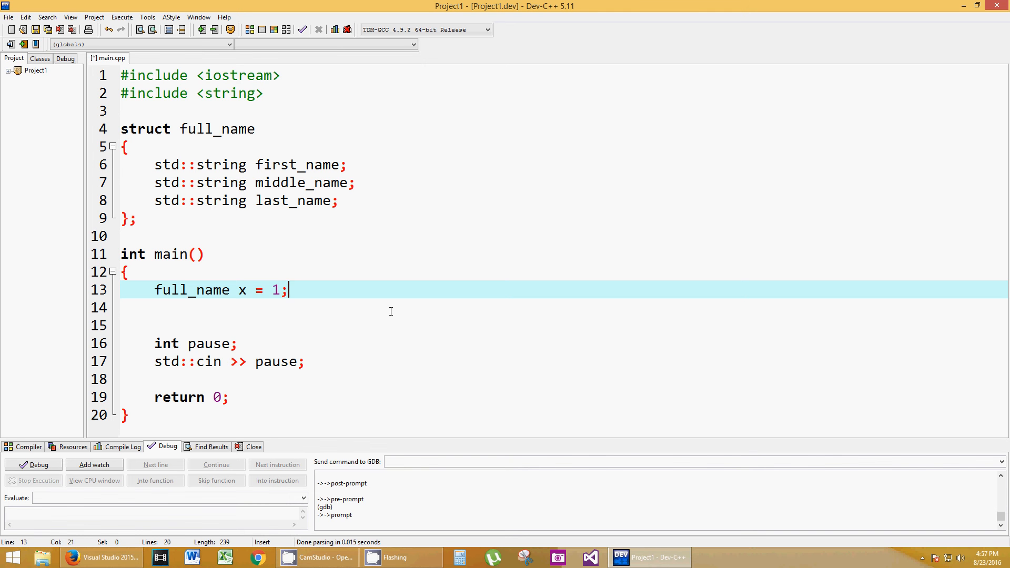
key(backspace)
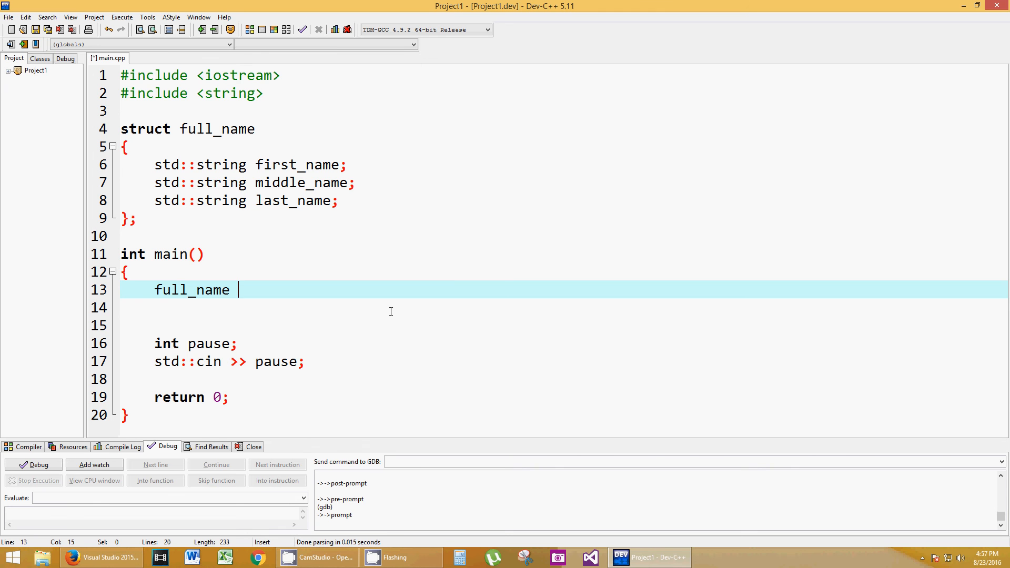
key(Backspace)
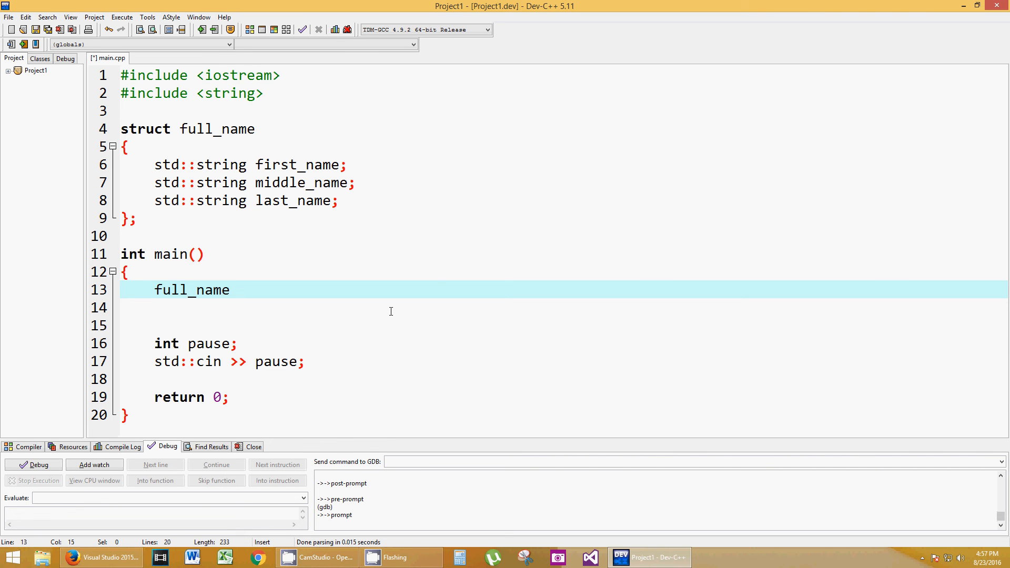
text(class_roster)
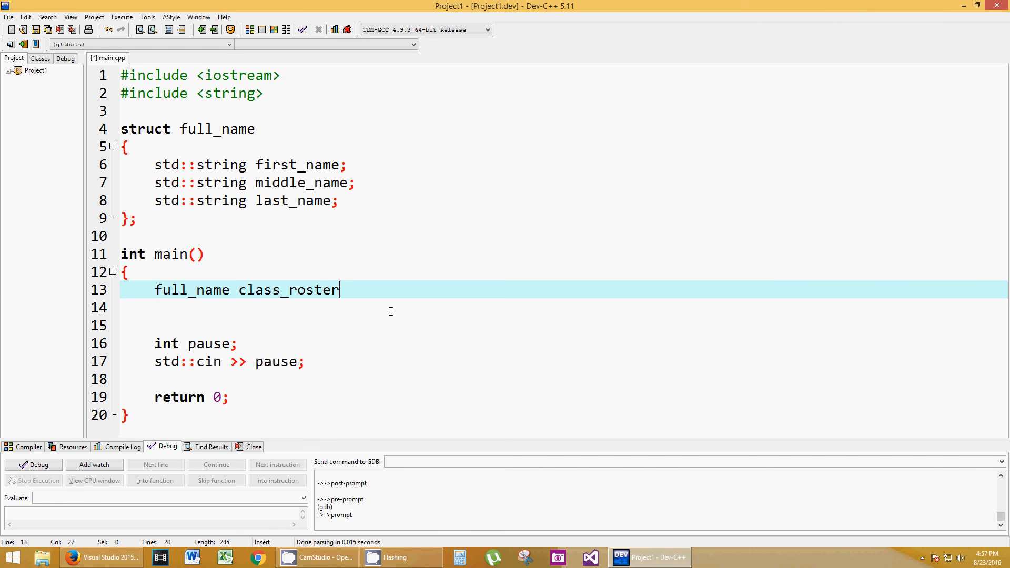
text([5)
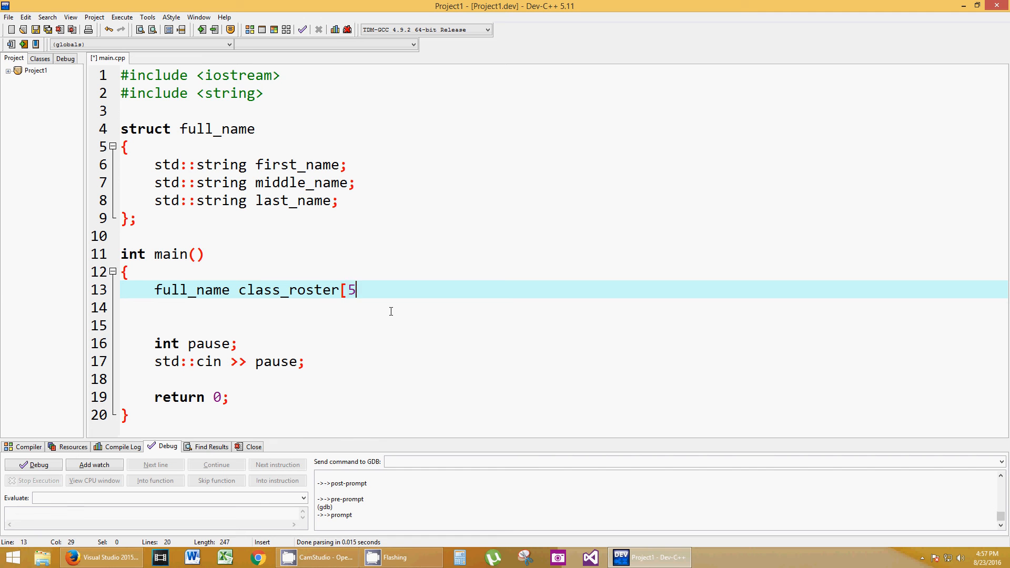
text(])
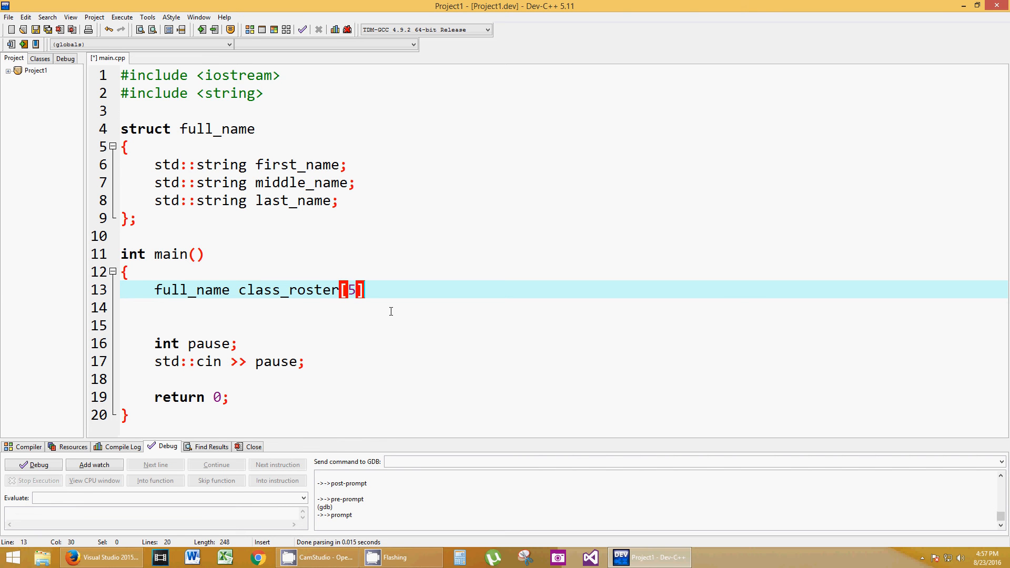
key(Return)
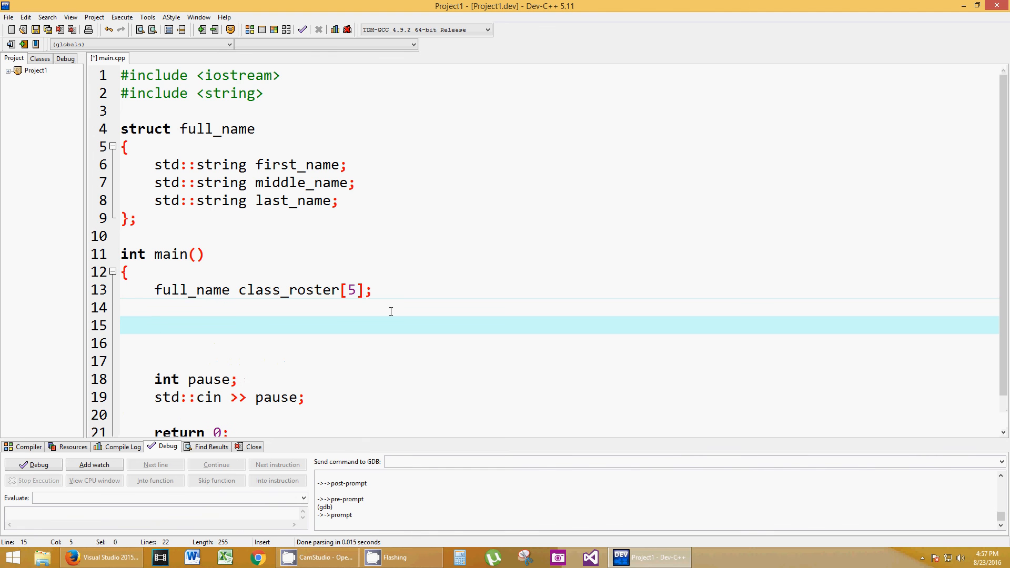
mouse_move(240, 291)
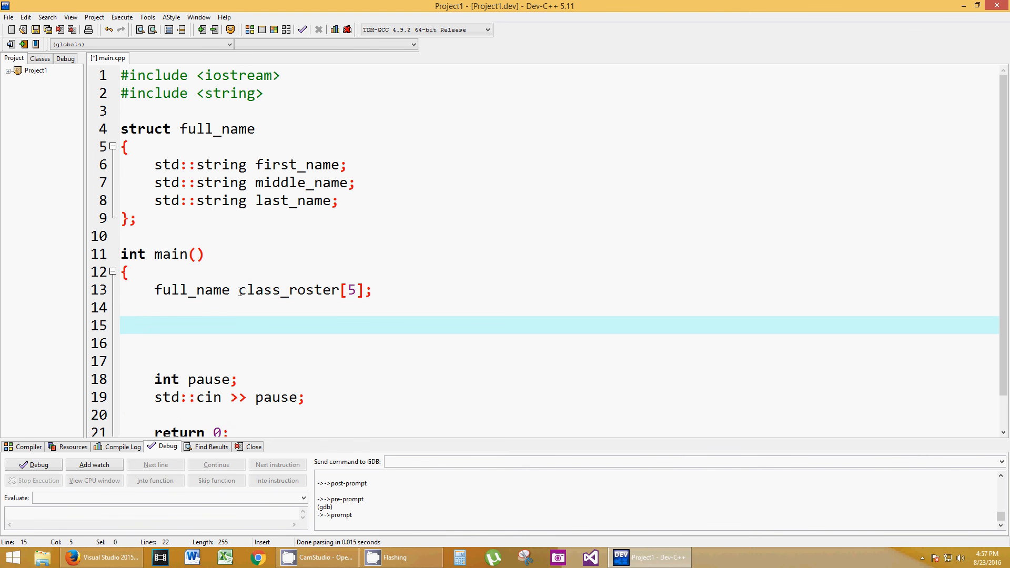
double_click(287, 289)
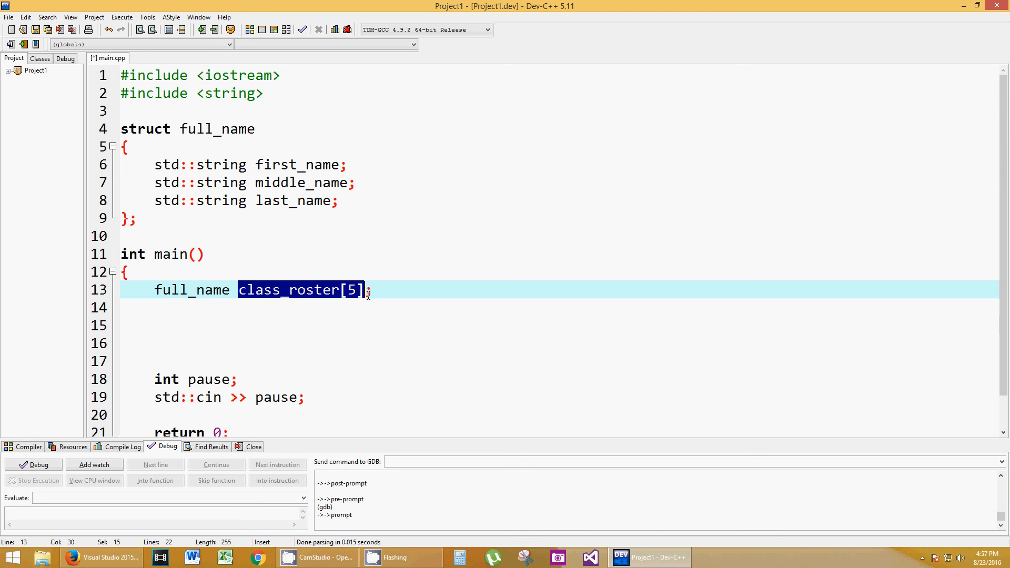
mouse_move(290, 286)
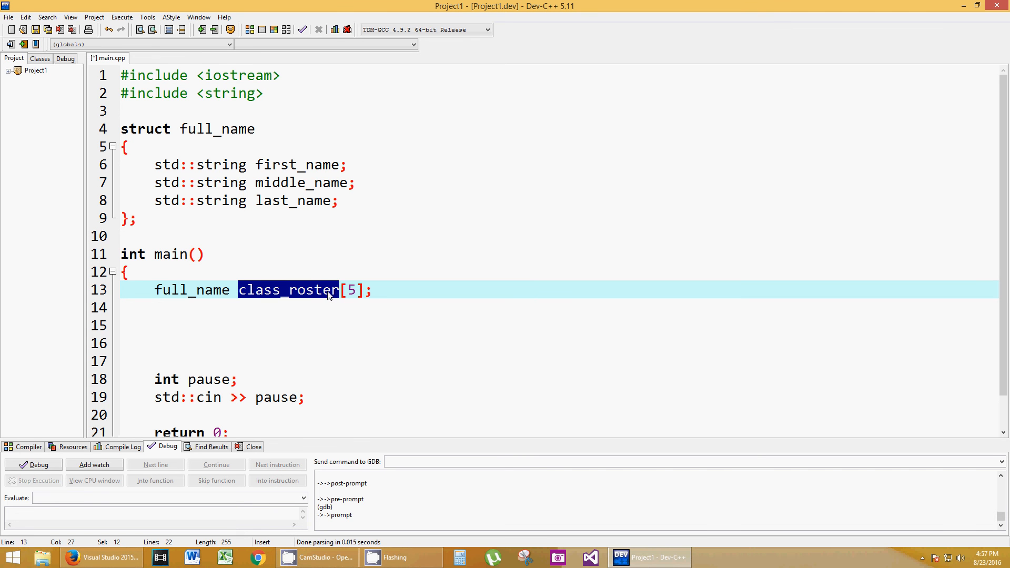
mouse_move(299, 299)
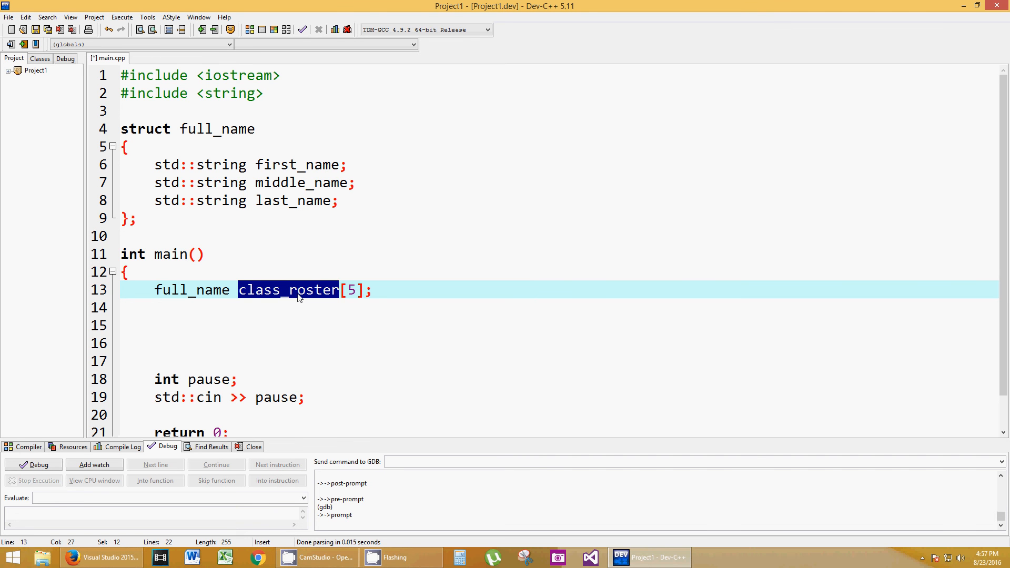
double_click(174, 289)
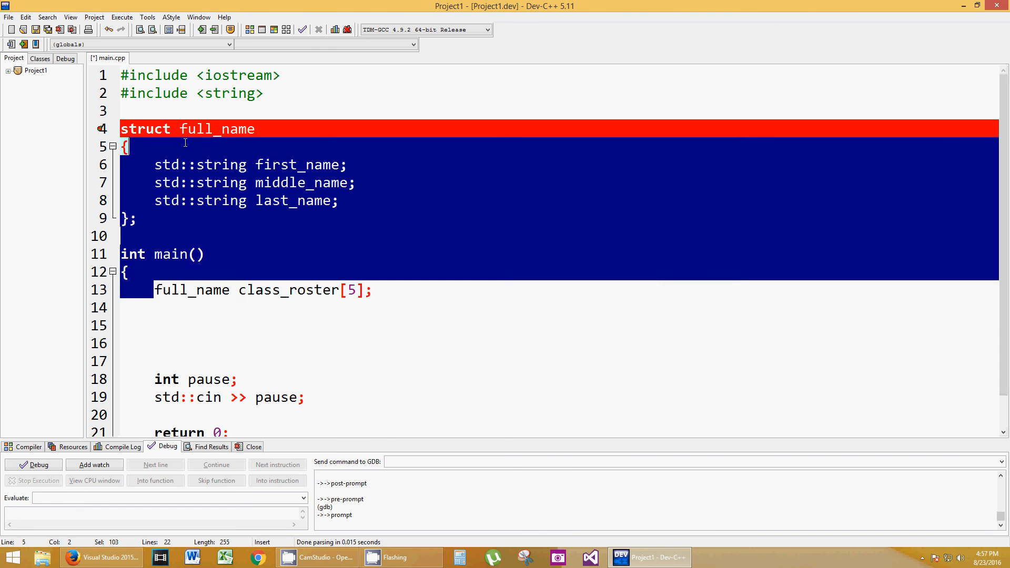
click(255, 200)
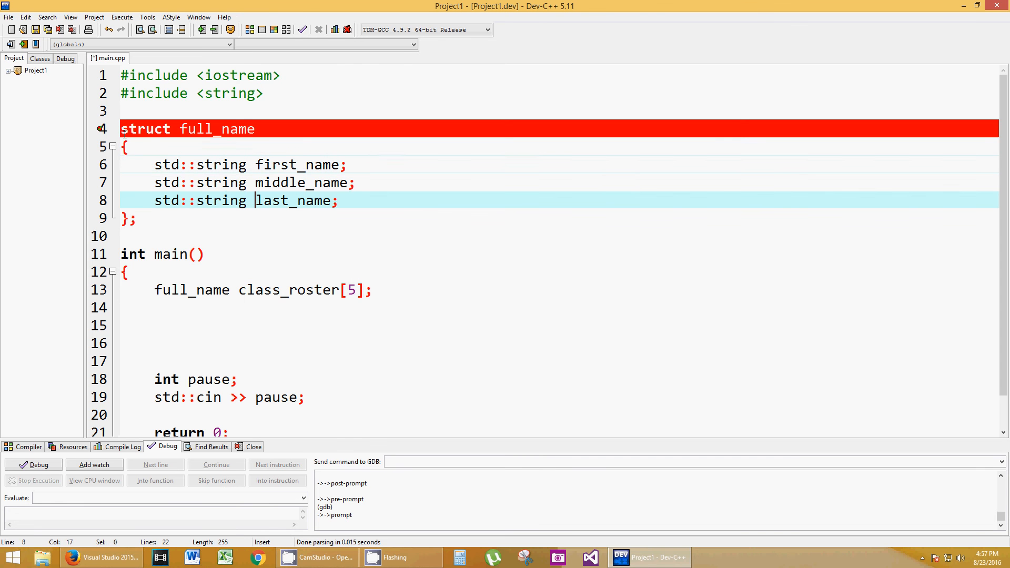
click(137, 217)
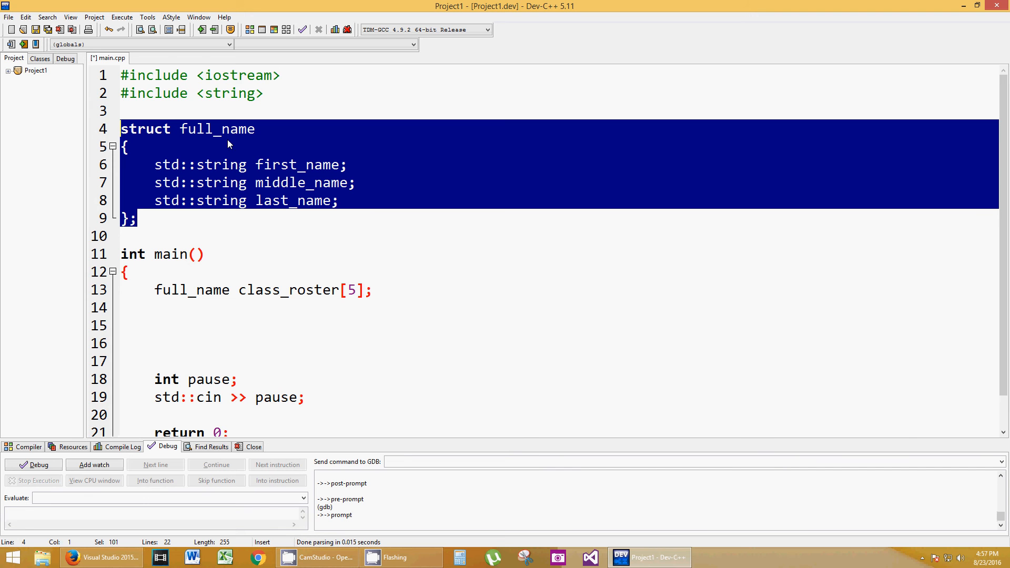
mouse_move(301, 232)
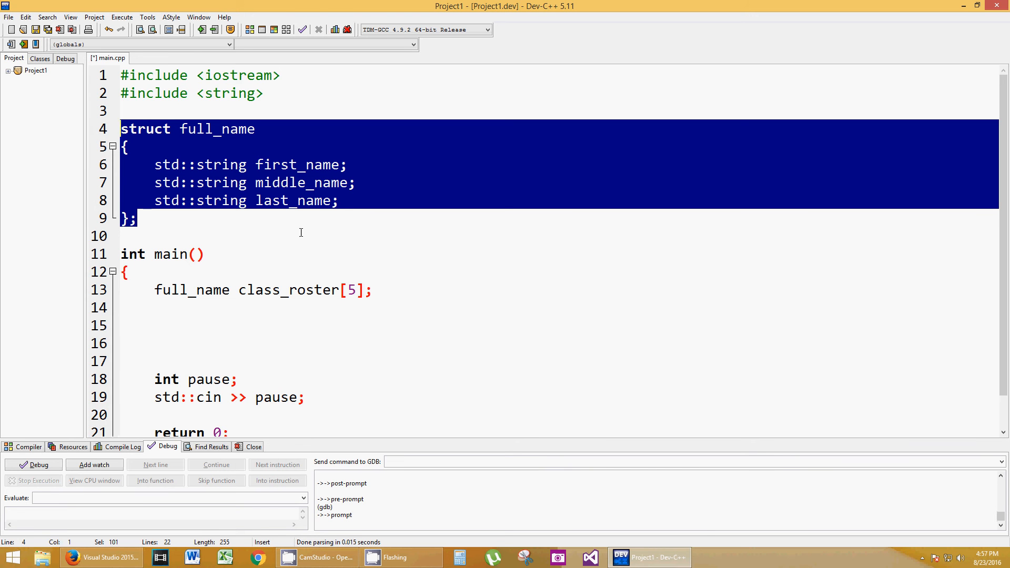
mouse_move(269, 189)
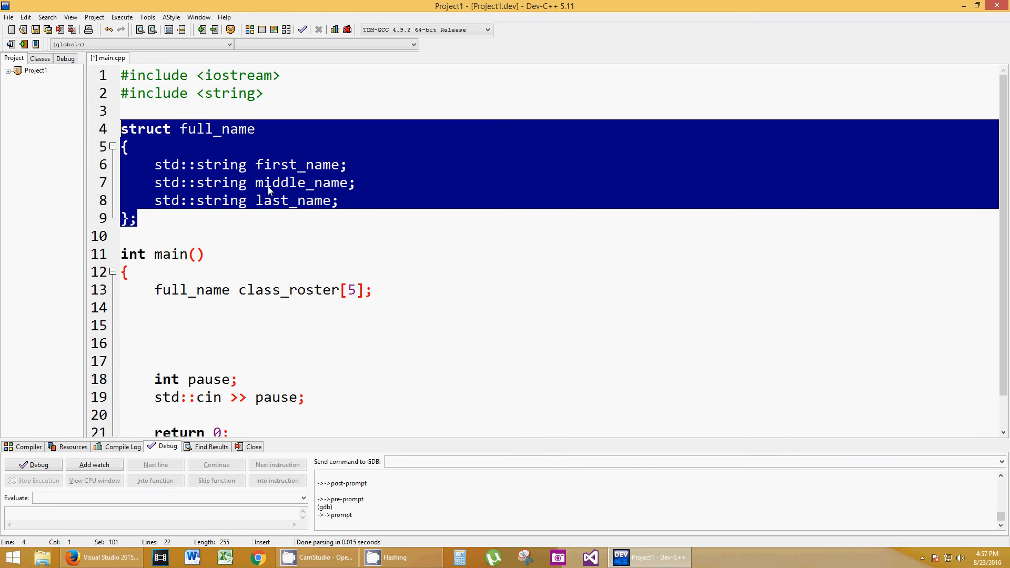
click(266, 306)
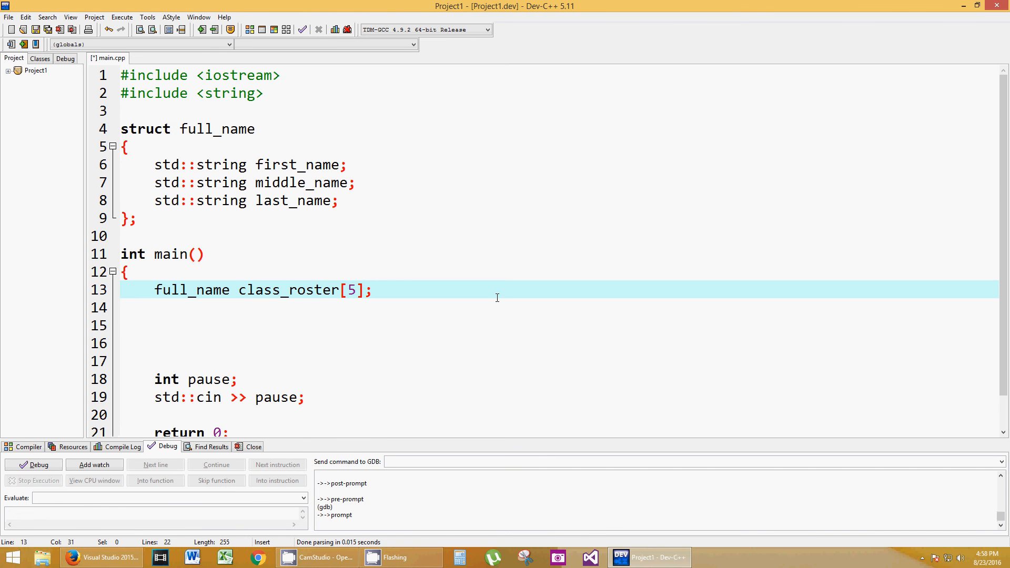
mouse_move(437, 290)
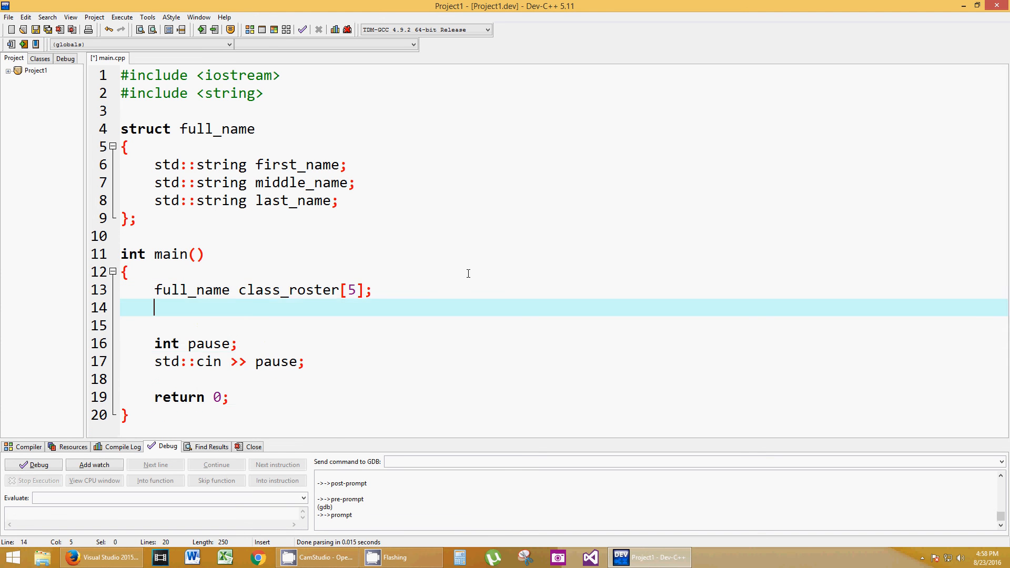
Assign "Mark" to class_roster[0].first_name and begin the next class_roster line.
key(Return)
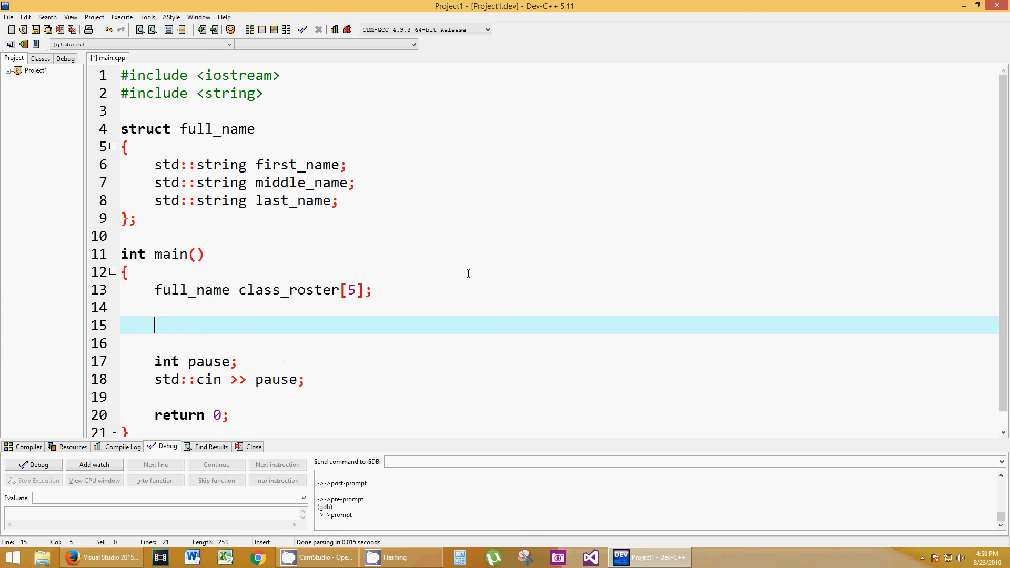
text(cl)
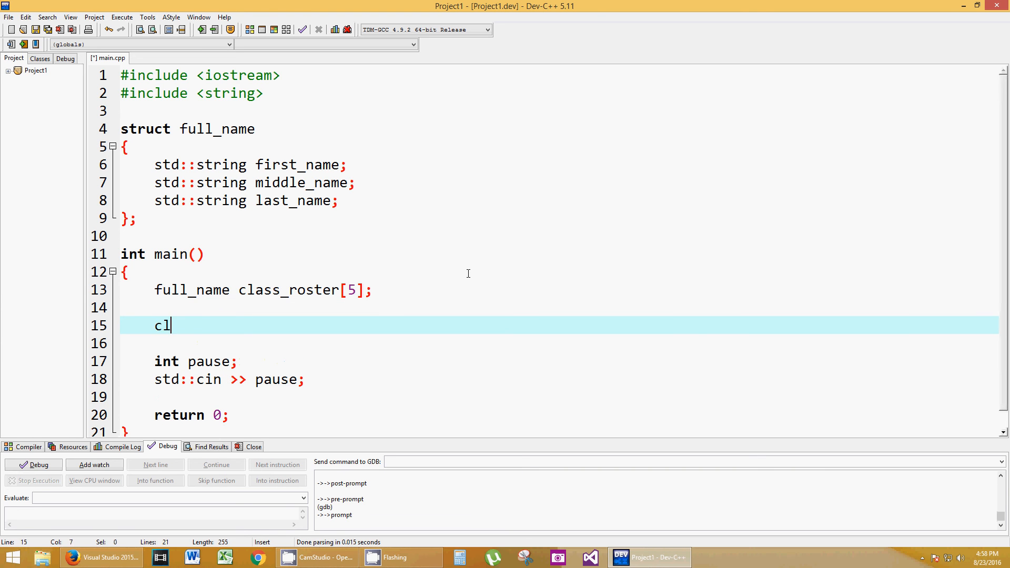
text(ass_roster)
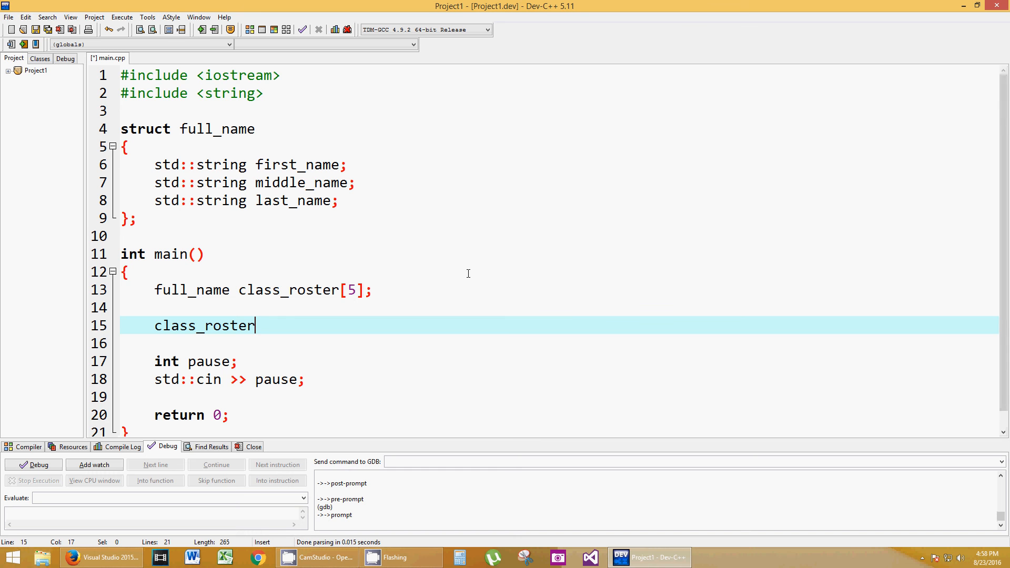
text([0)
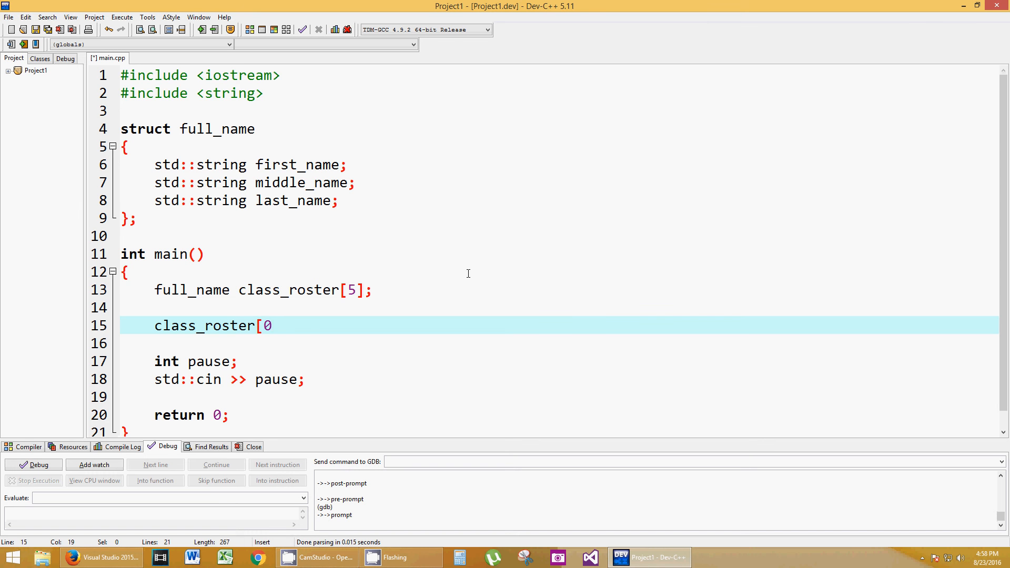
text(])
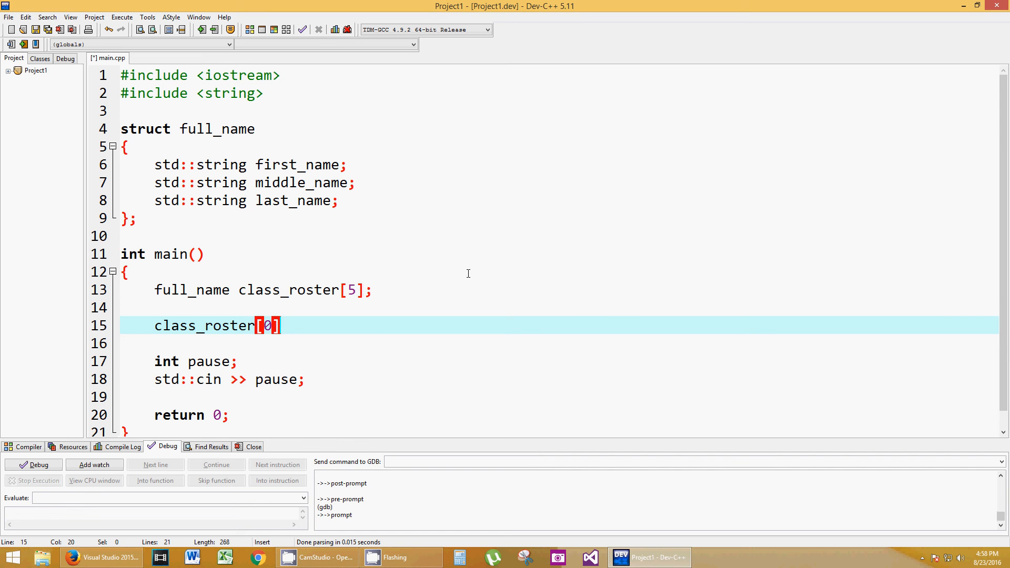
text(.first_name = ")
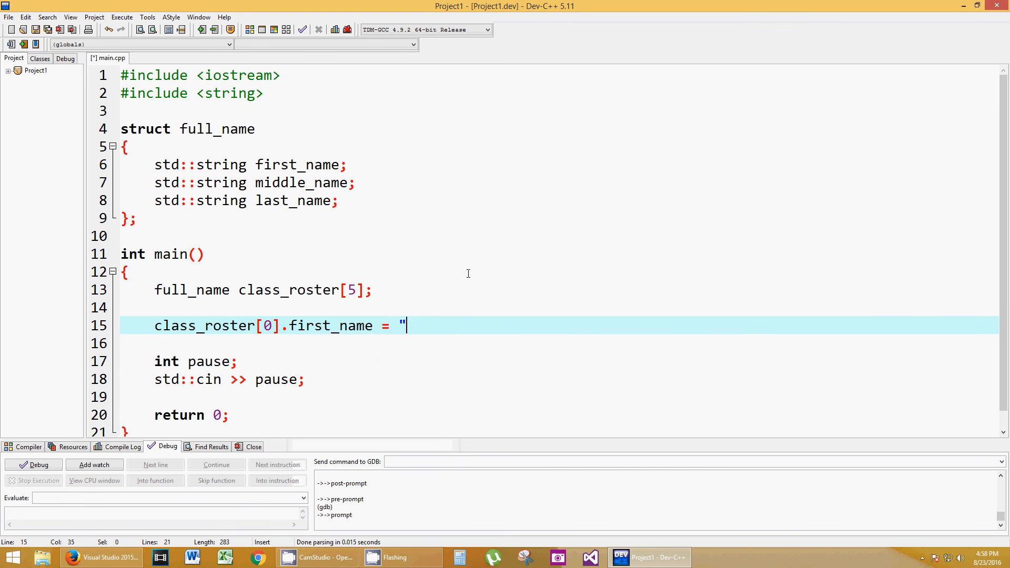
text(M)
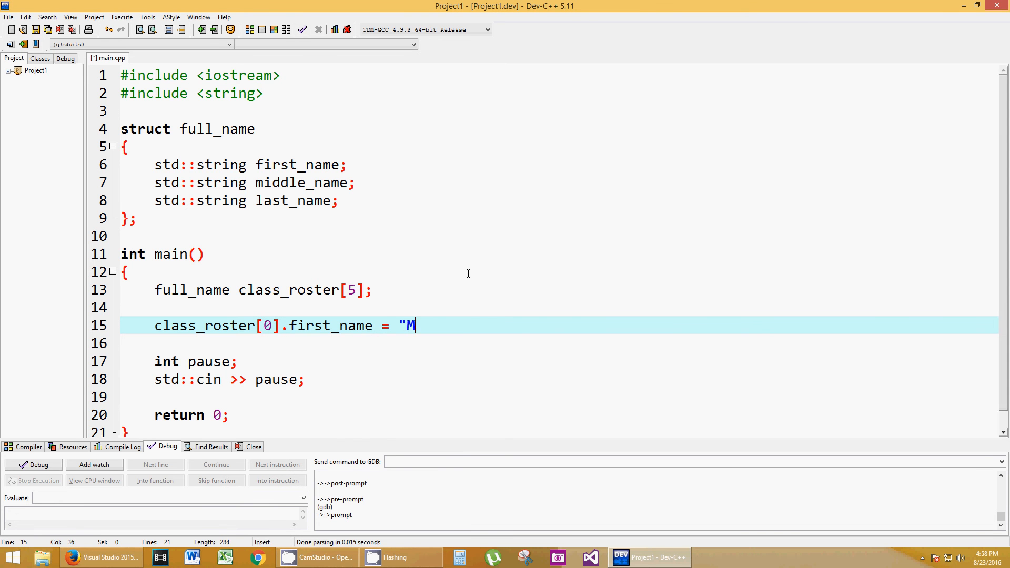
text(ark";)
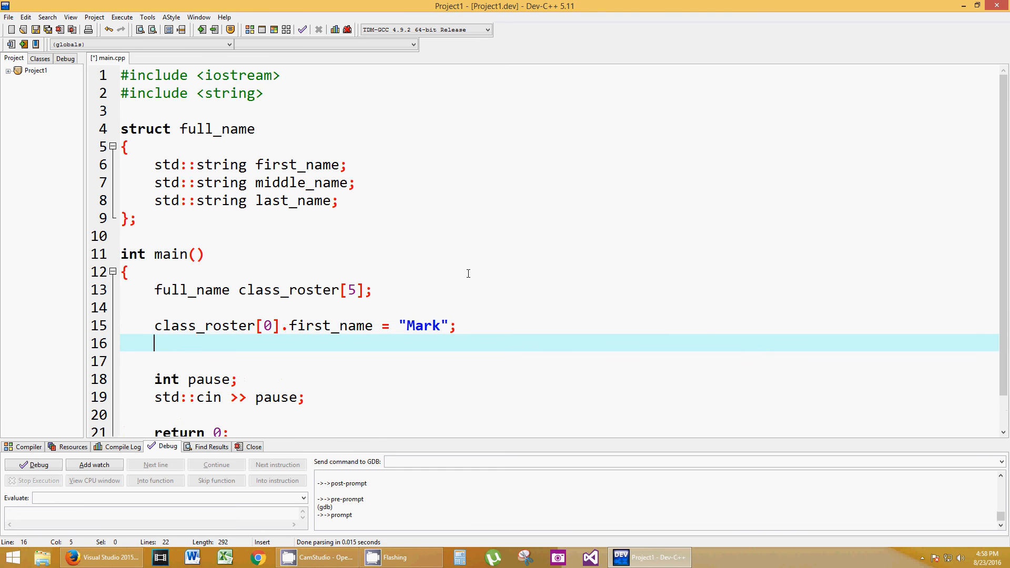
text(class))
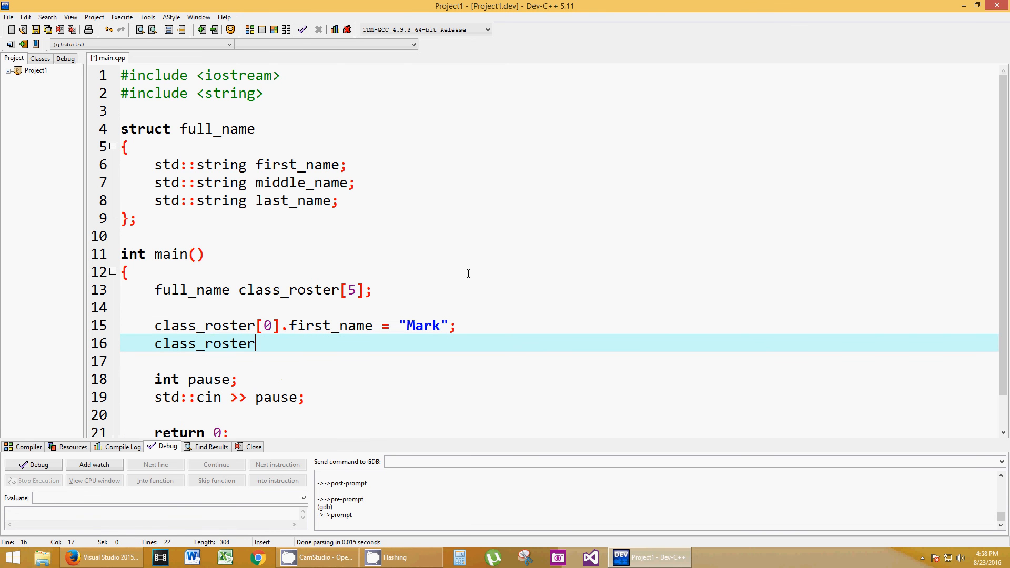
Set class_roster[0].middle_name to "T".
text([1)
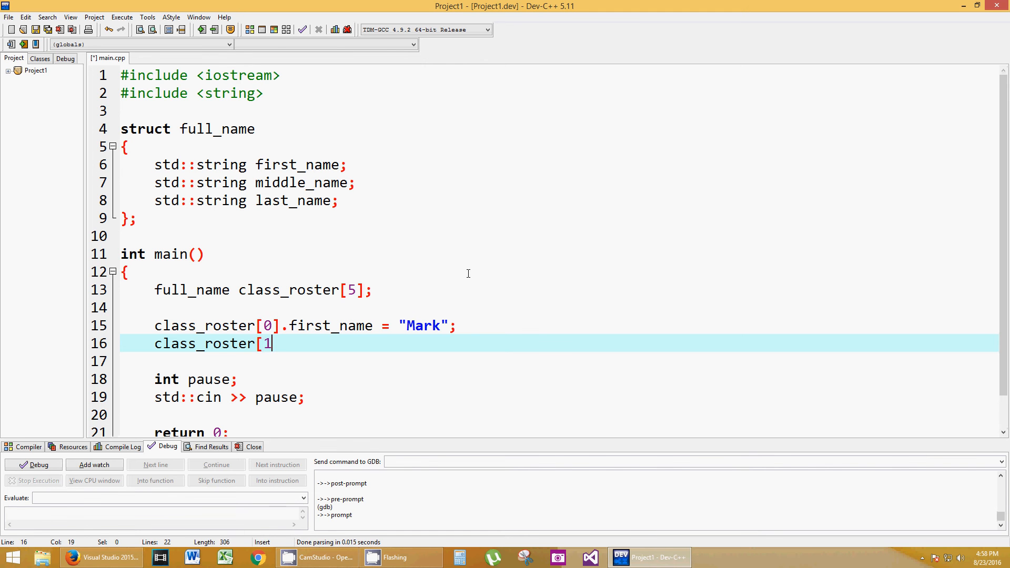
text(0])
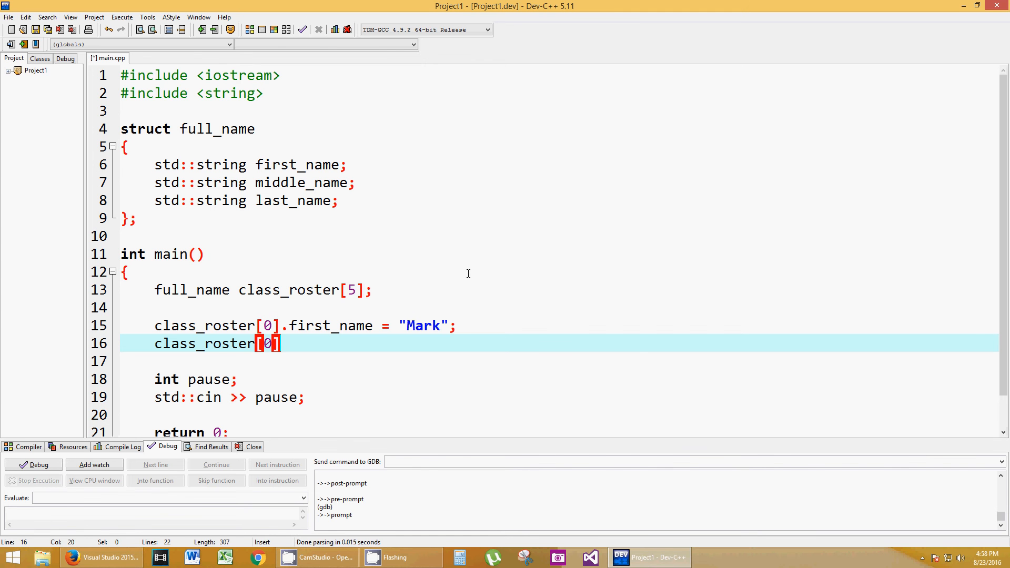
text(.middle_name)
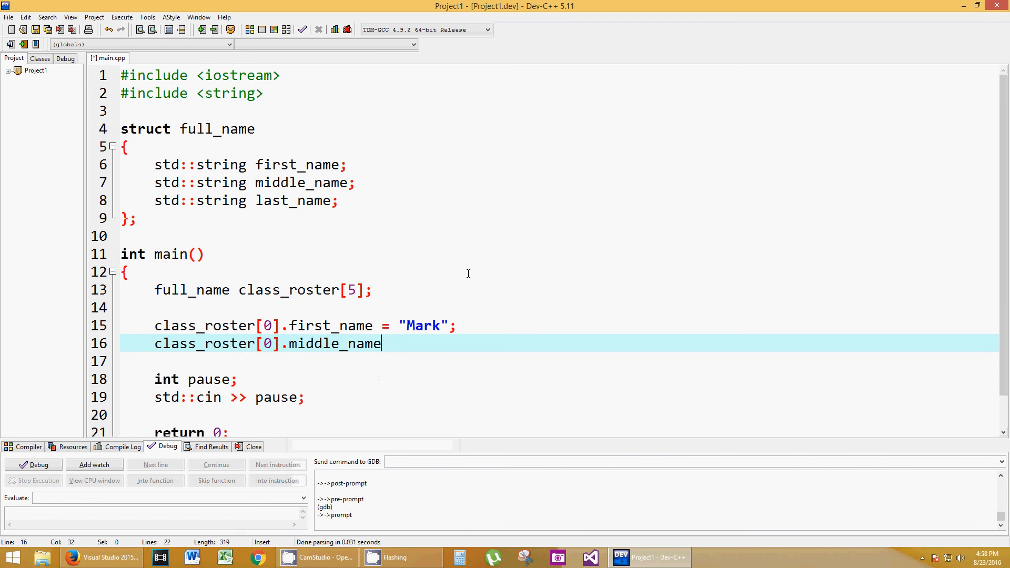
text(= "T")
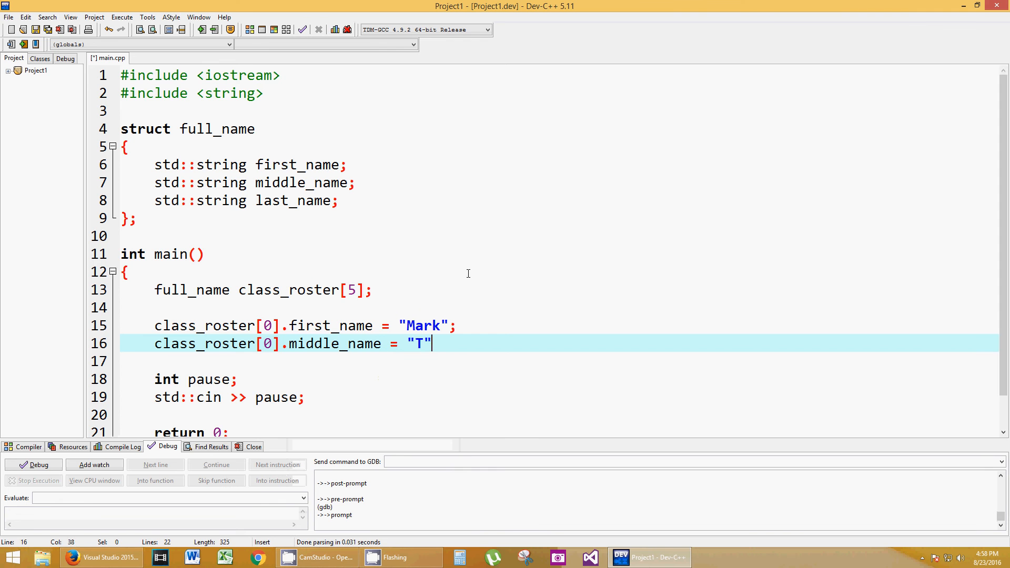
text(;)
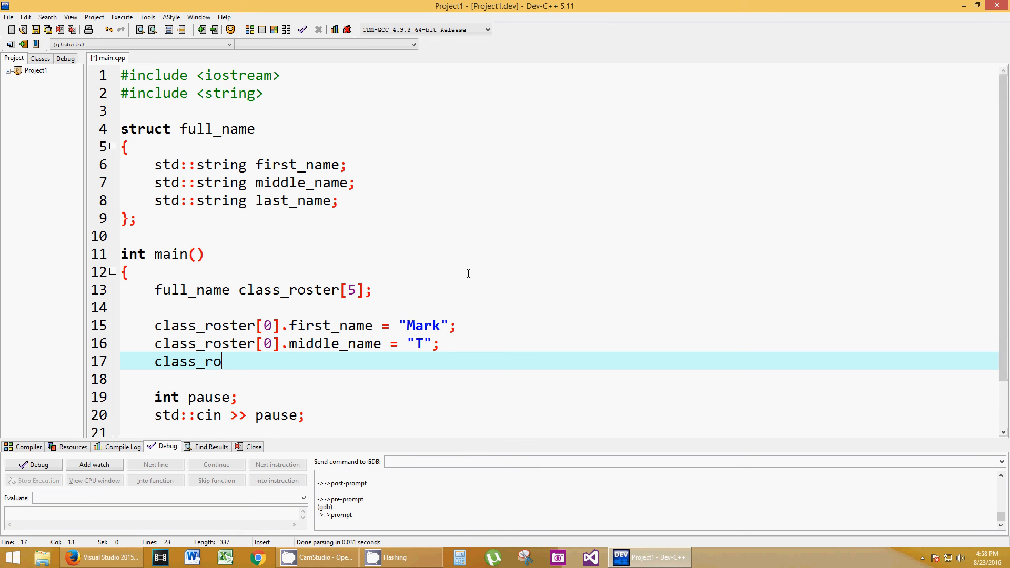
Assign "Gingrass" to class_roster[0]'s last name, typed as .las last_name, then add blank lines.
text(ster[)
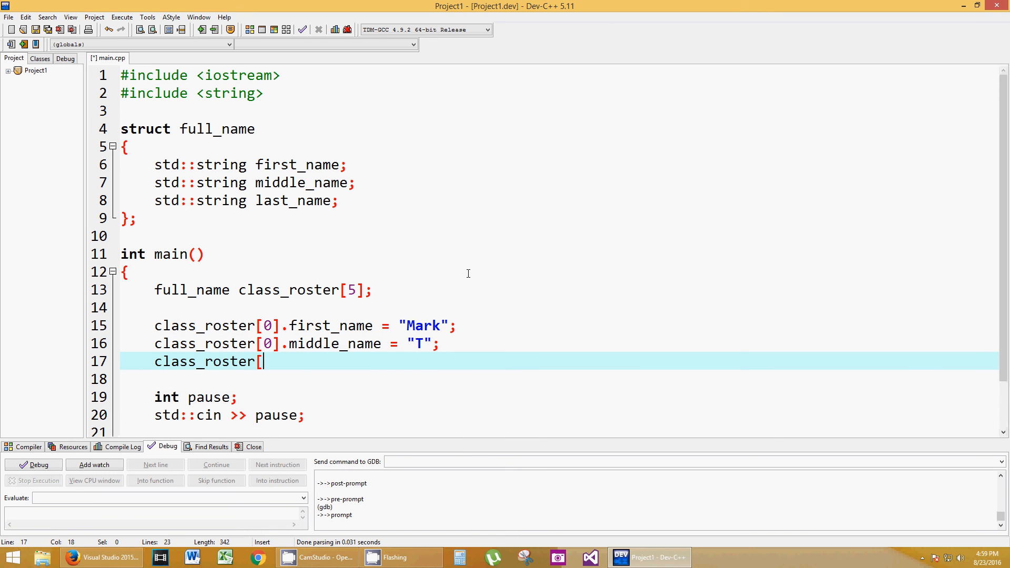
text(0])
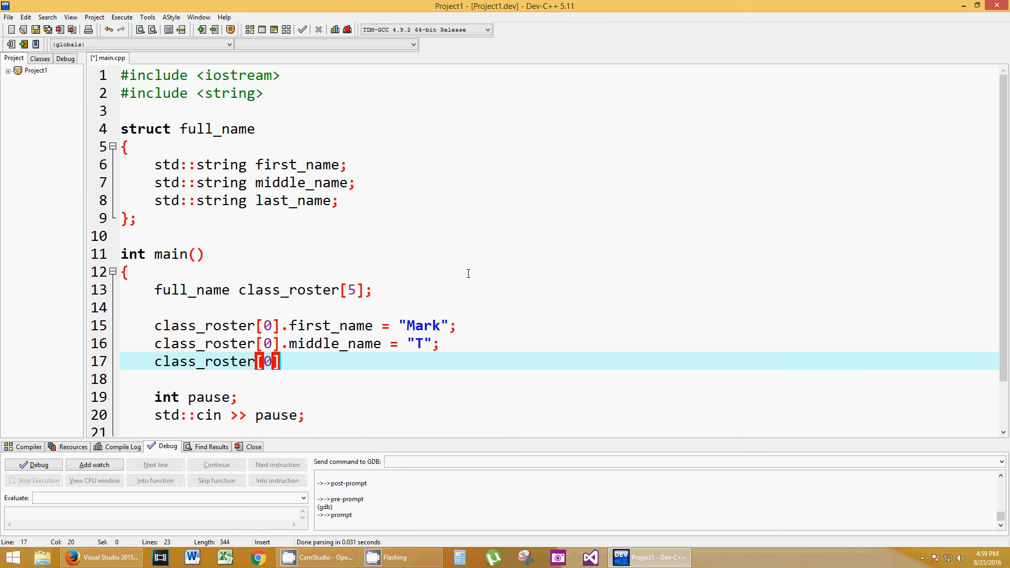
text(.)
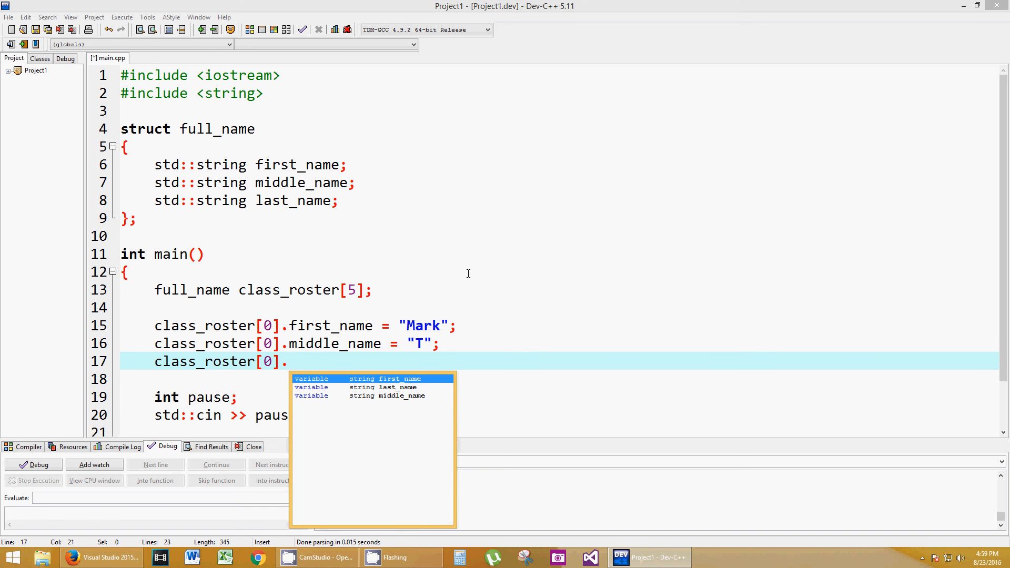
text(las last_name)
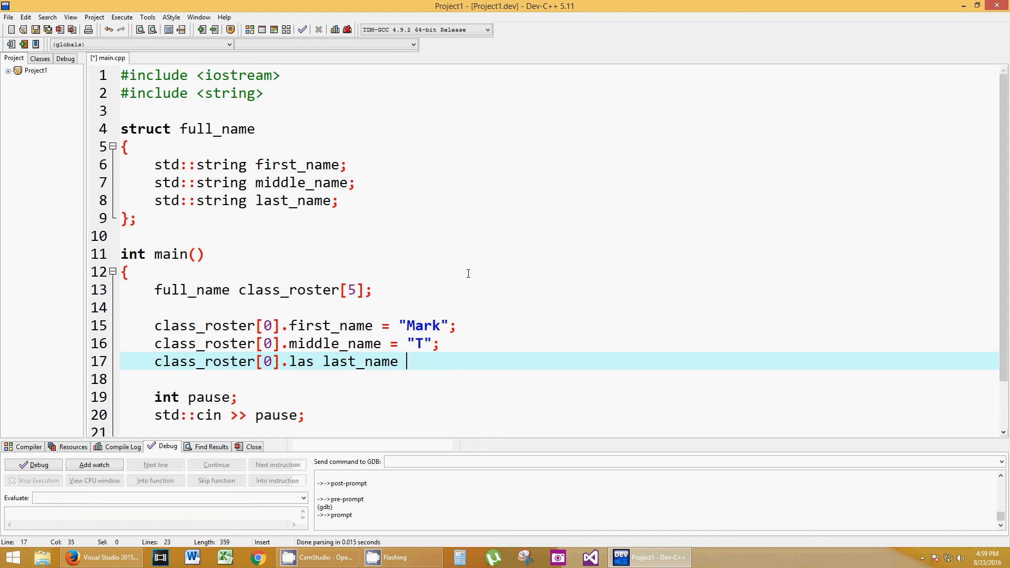
text(= "Ging)
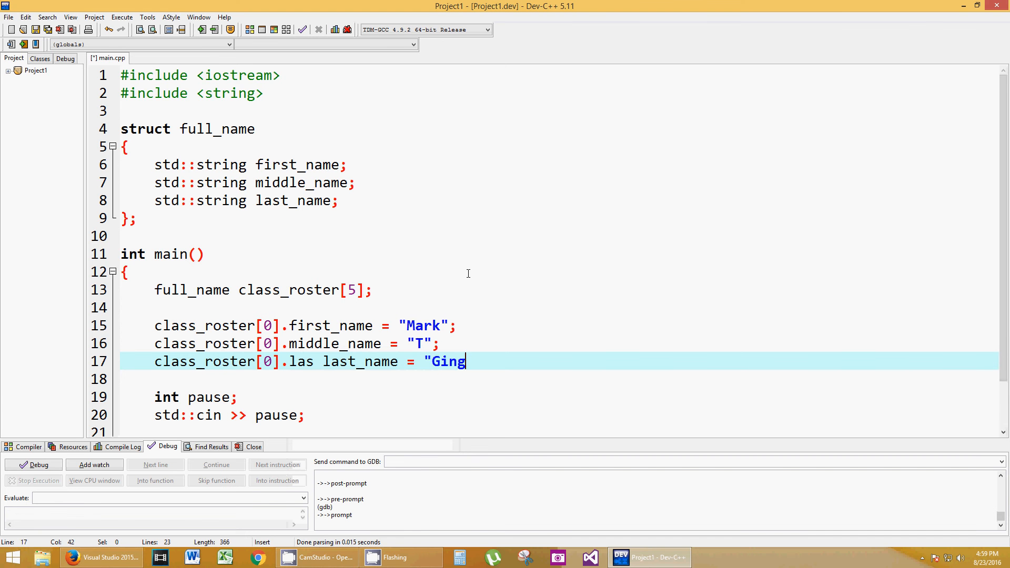
text(rass")
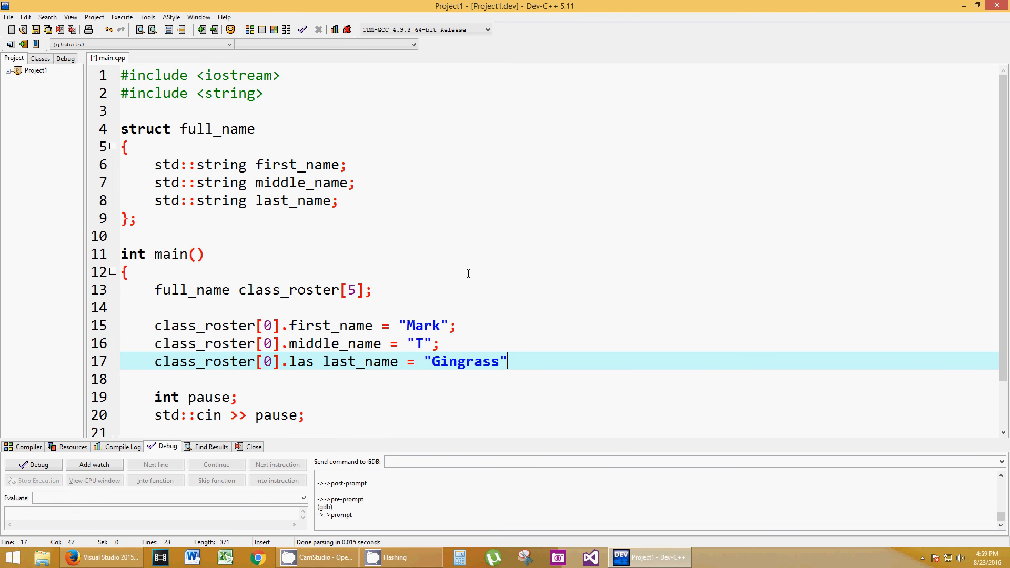
text(;)
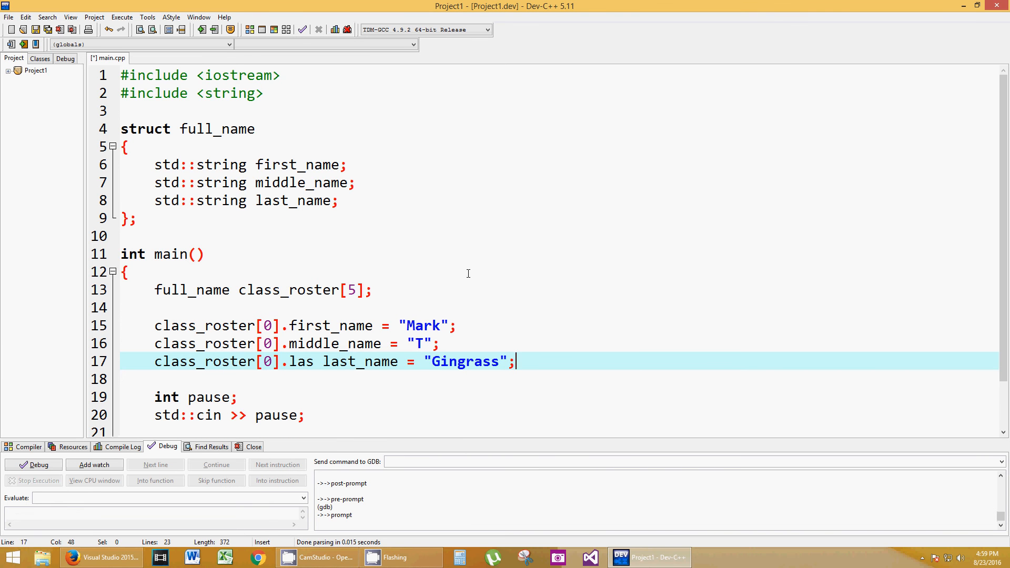
key(Enter)
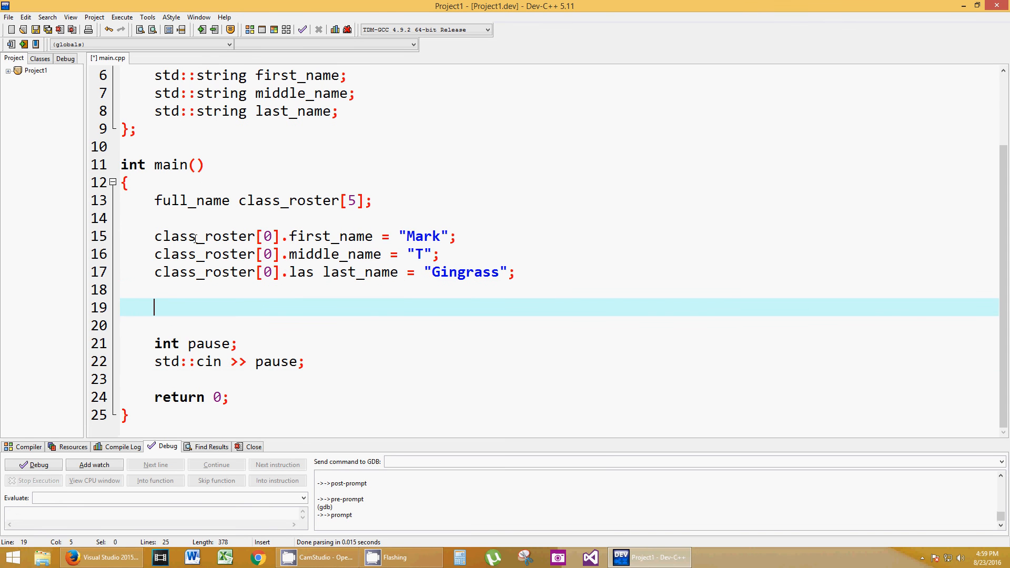
Remove the stray space on line 17 so the member reads last_last_name.
double_click(205, 235)
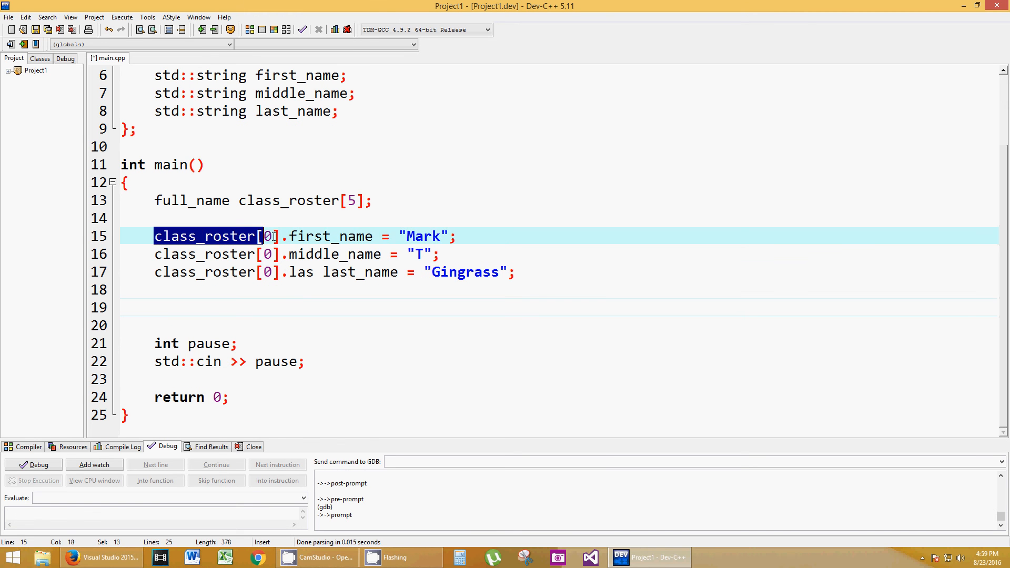
click(264, 236)
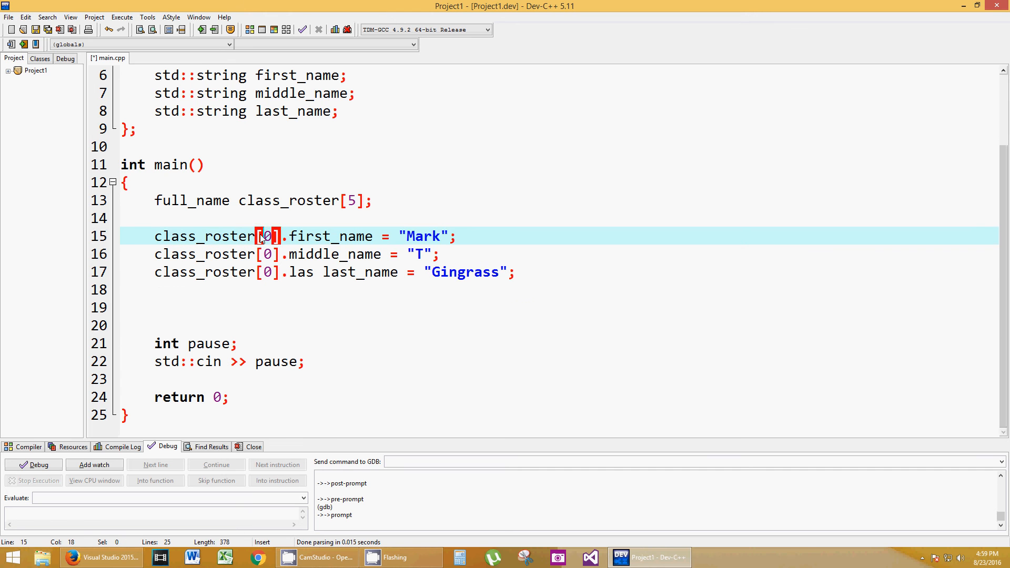
click(322, 272)
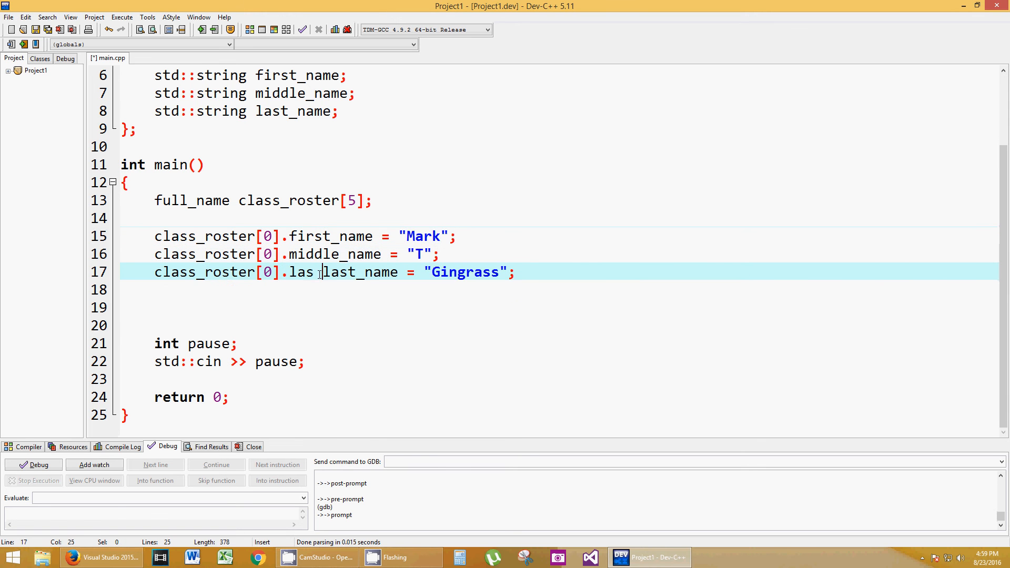
key(Backspace)
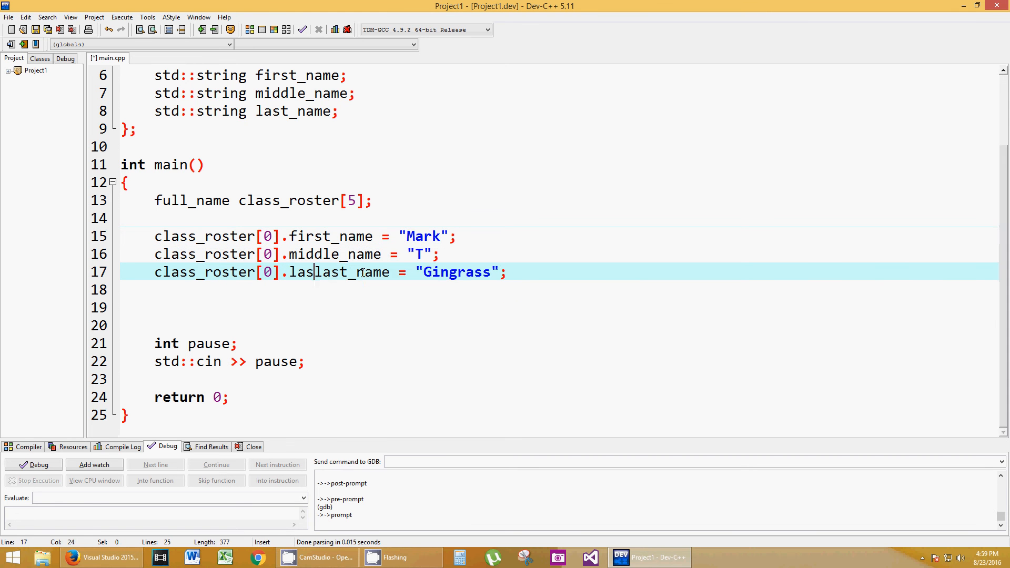
text(t_)
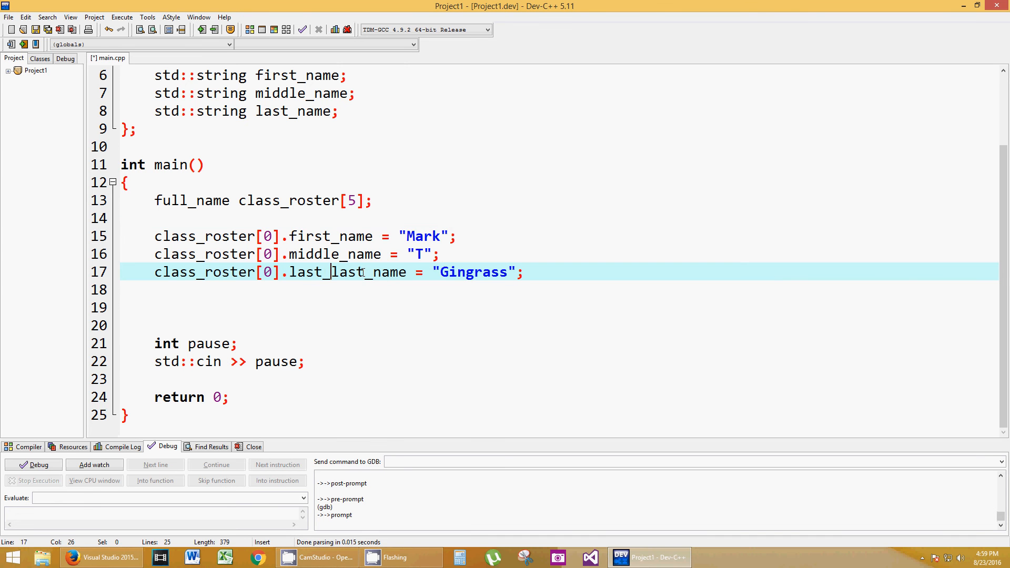
click(297, 307)
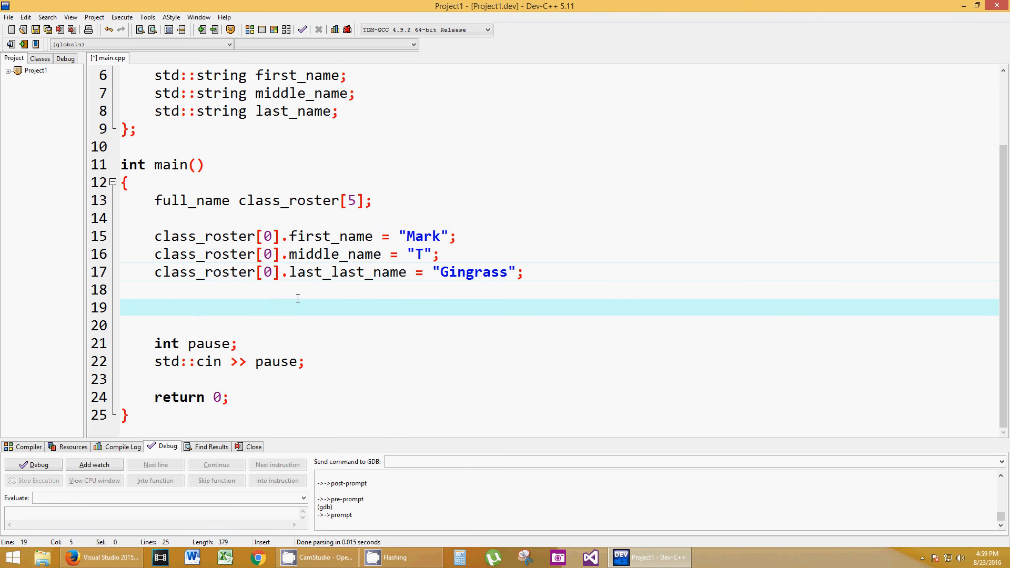
mouse_move(812, 266)
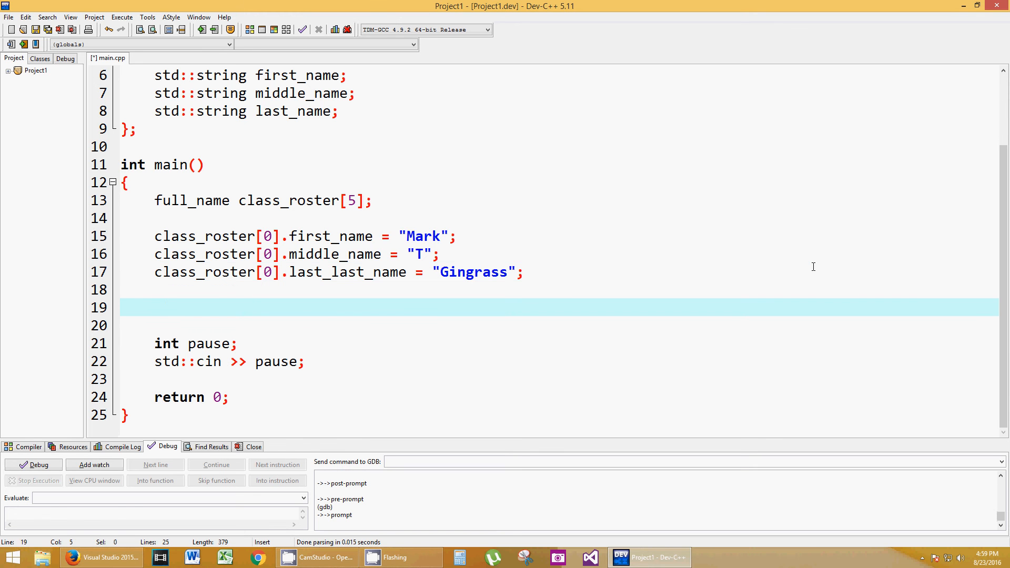
Start a std::cout statement printing class_roster[0].first_name followed by a space.
text(std::cout)
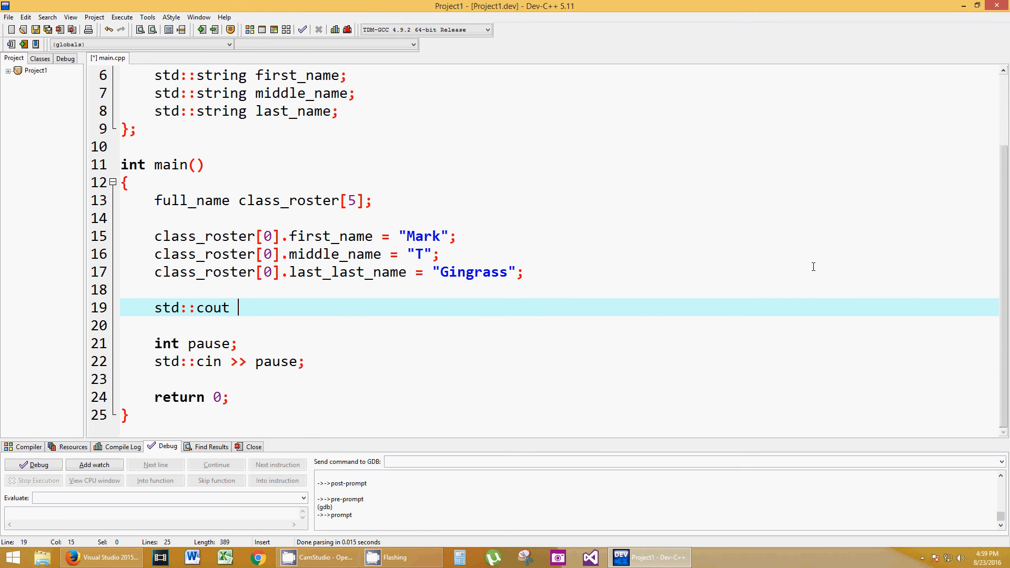
text(<< ")
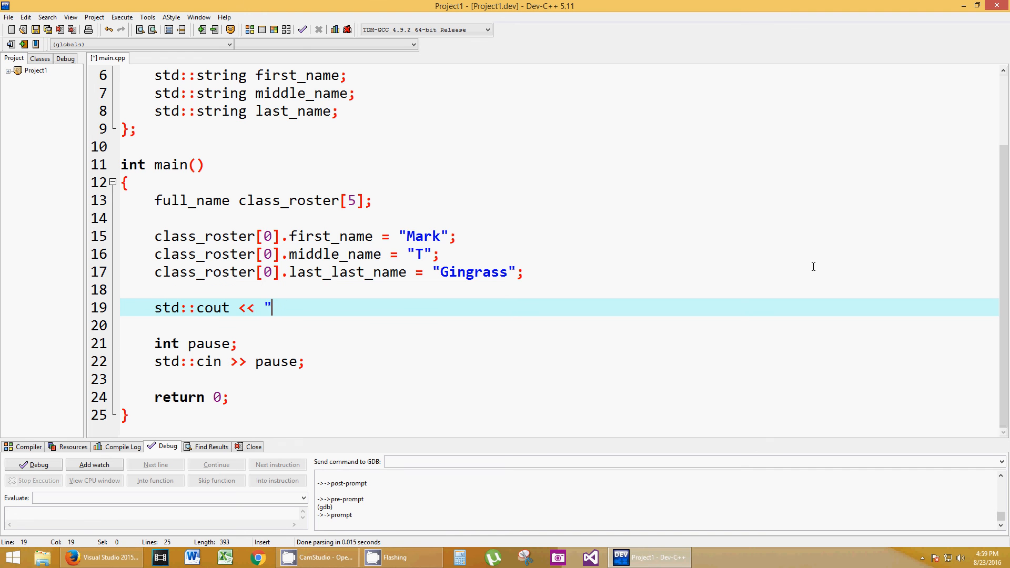
key(Backspace)
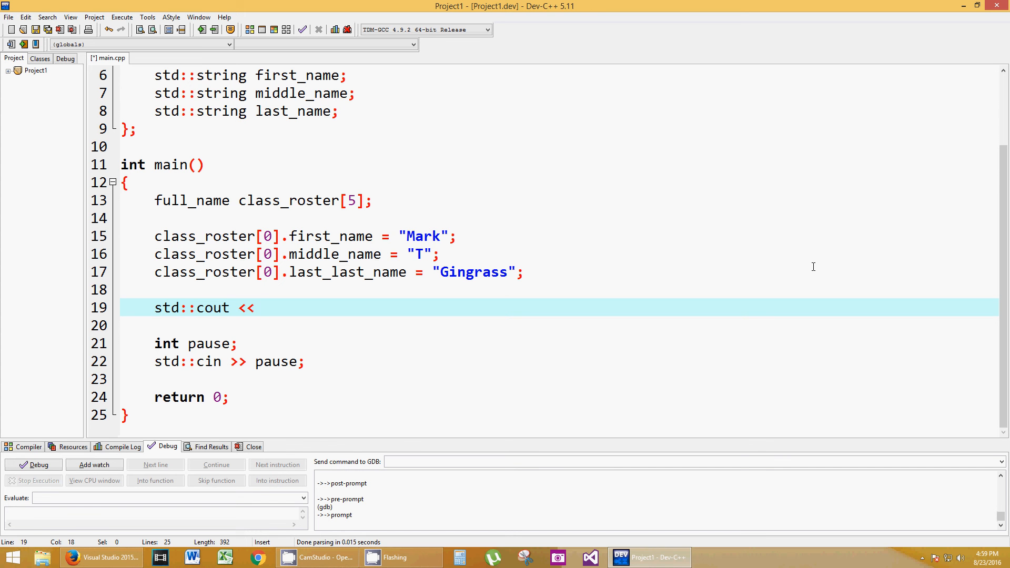
text(c)
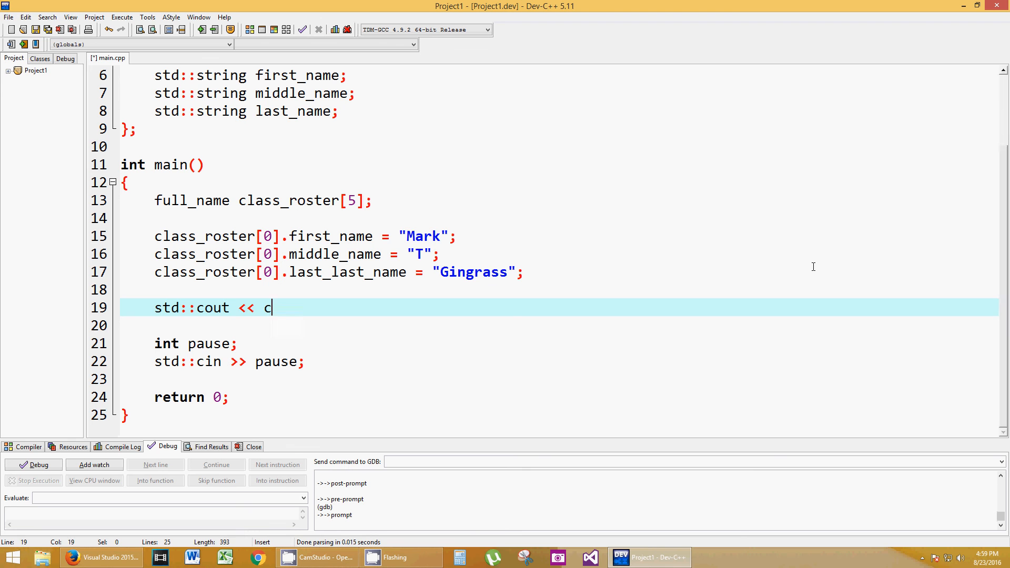
text(lass_roster)
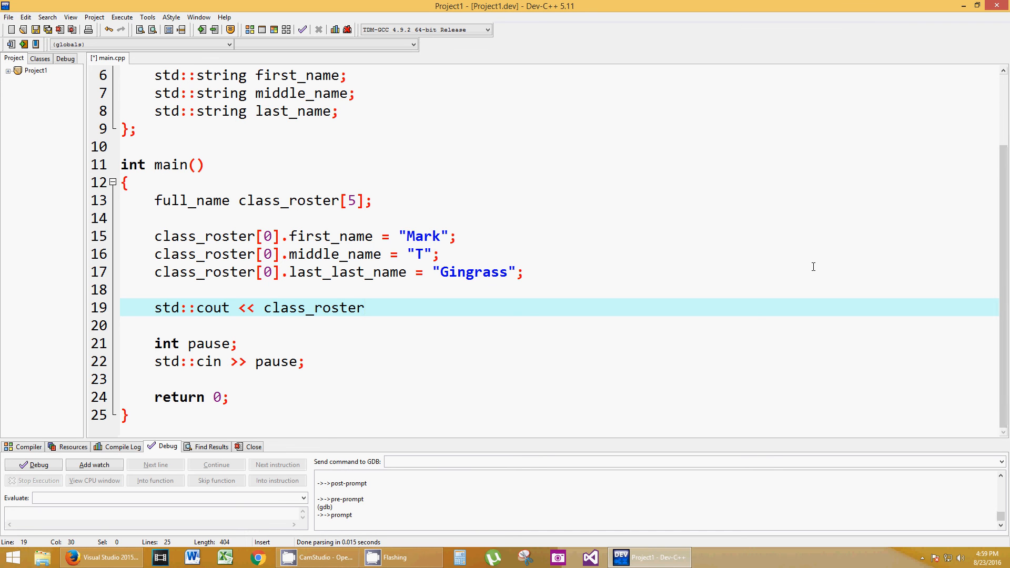
text([0])
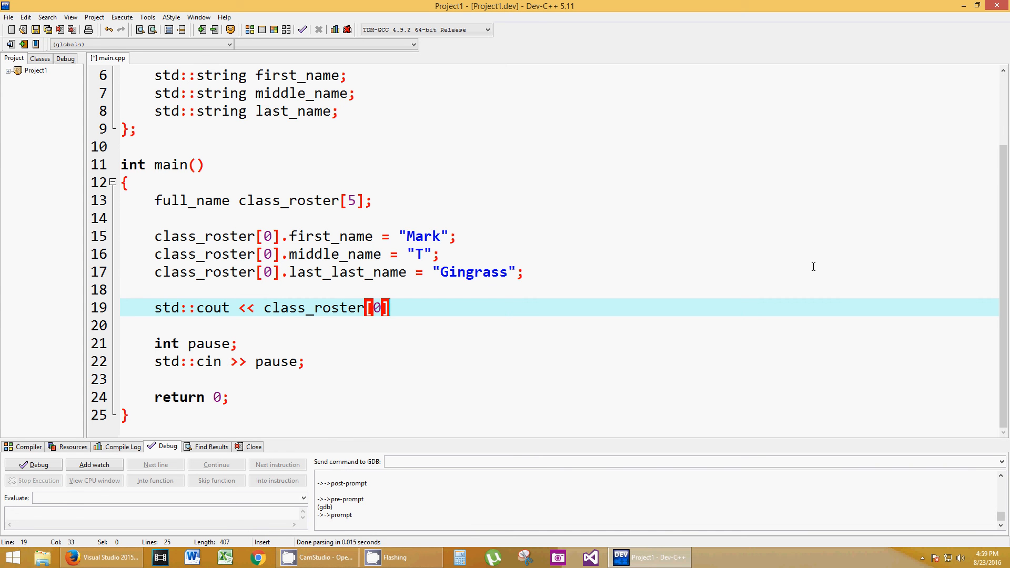
text(.first_name)
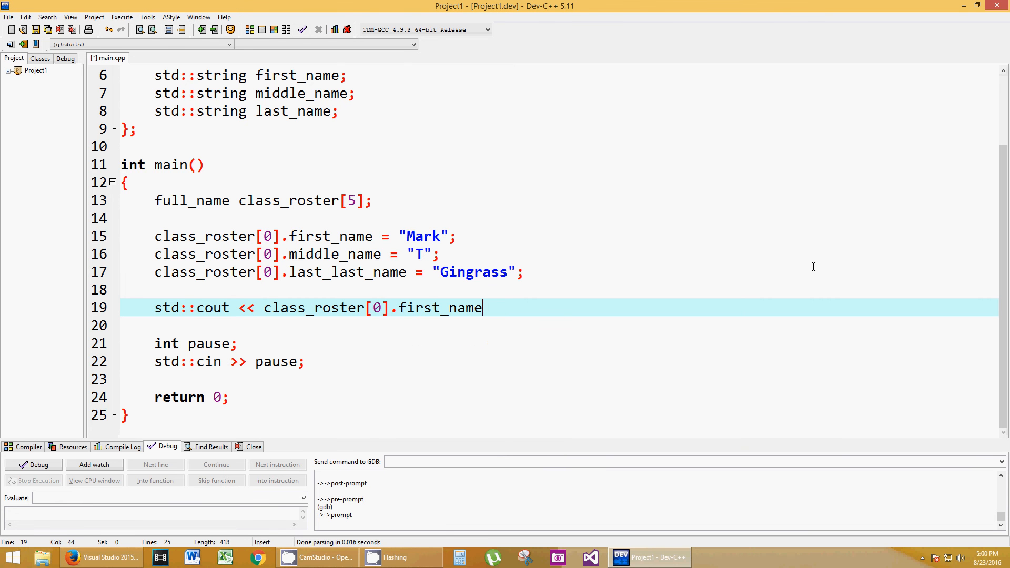
text(<< " " <<)
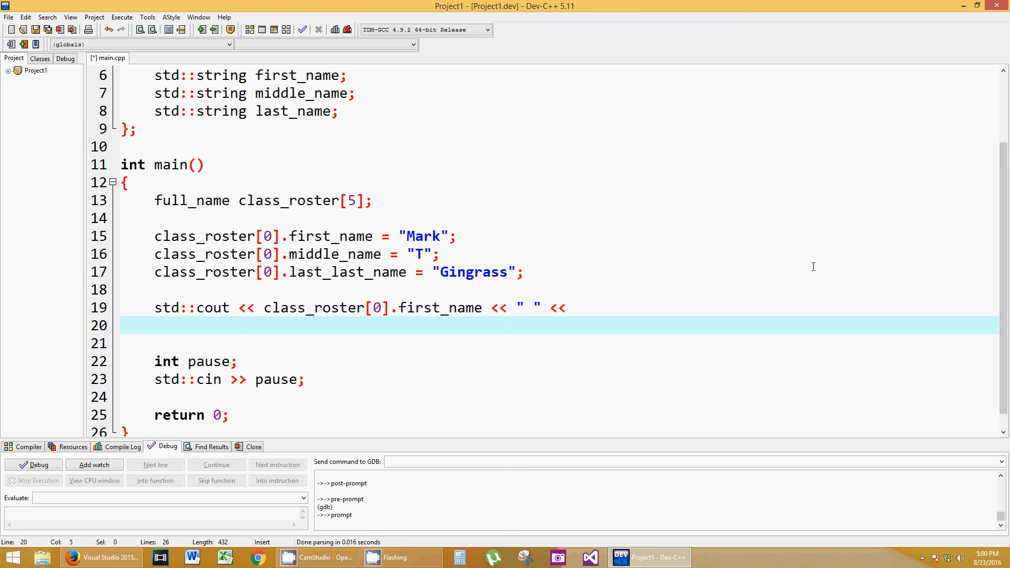
Append class_roster[0].middle_name, a space, last_name and std::endl to the output statement.
text(class_)
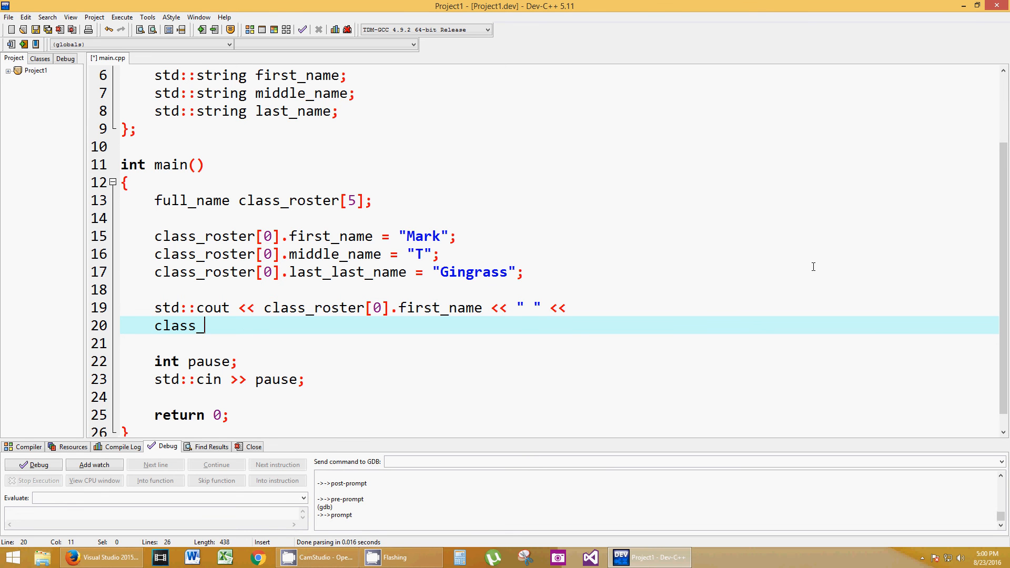
text(roster[0)
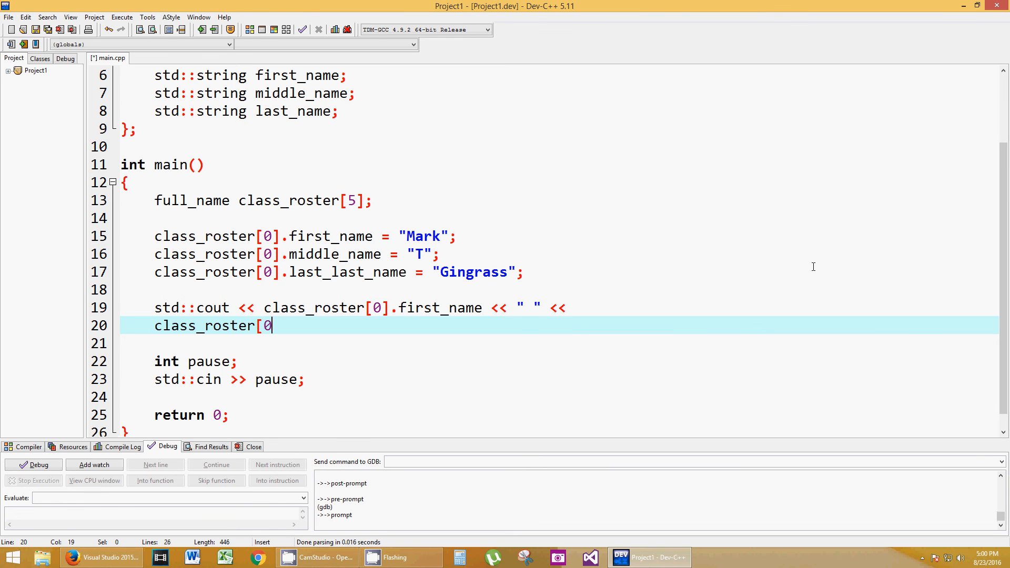
text(].)
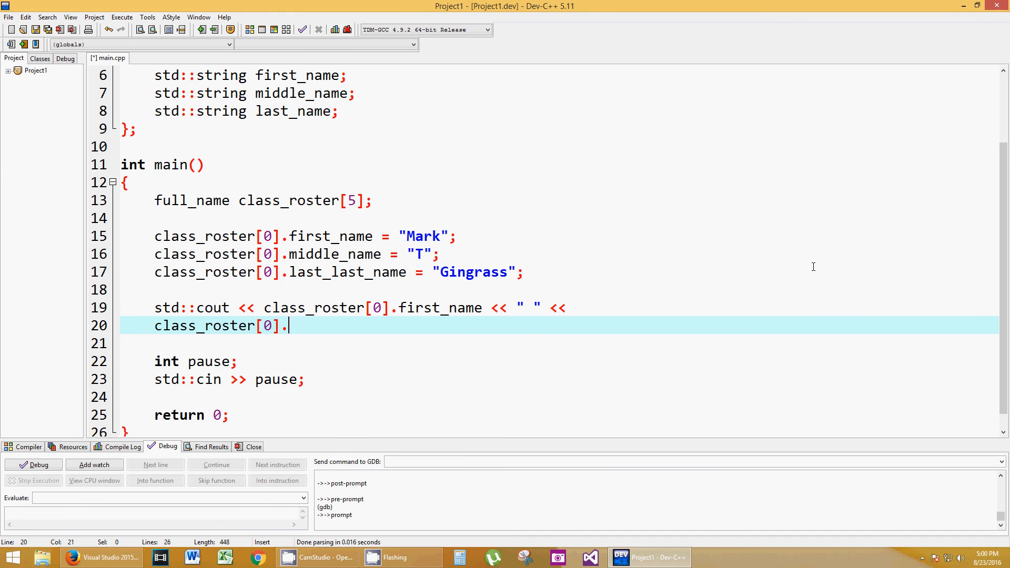
text(middle_name)
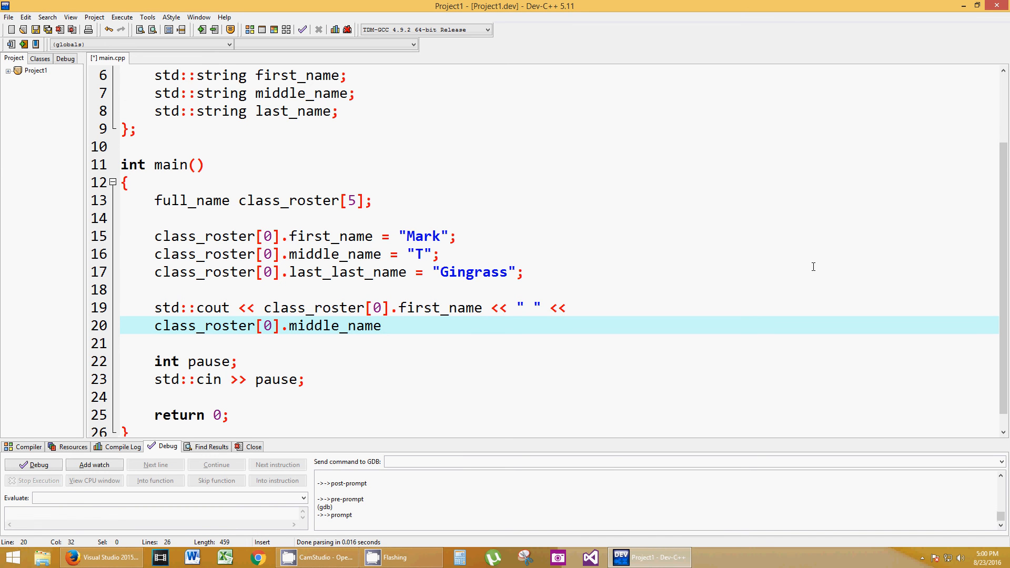
text(<)
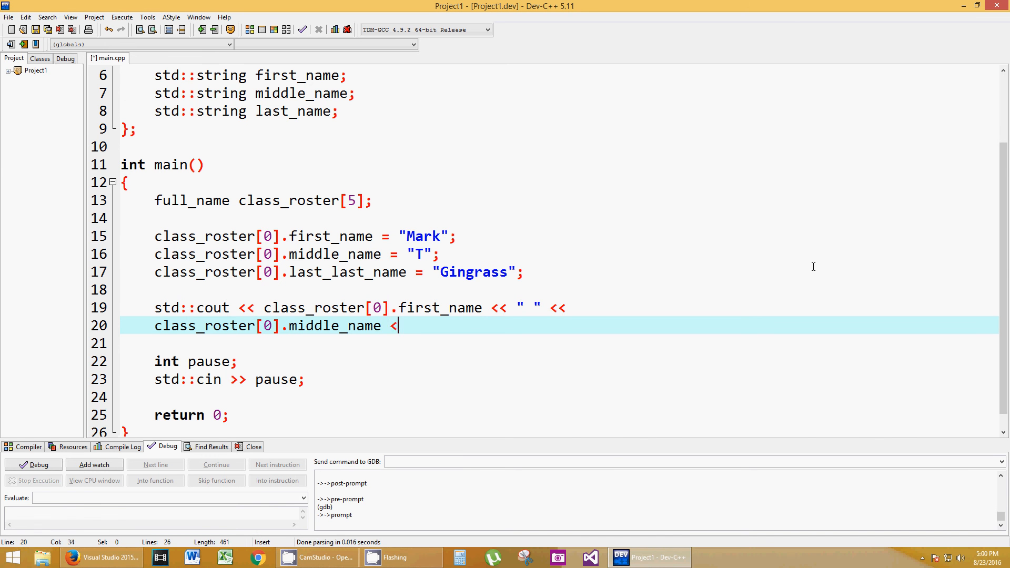
text(< " " <)
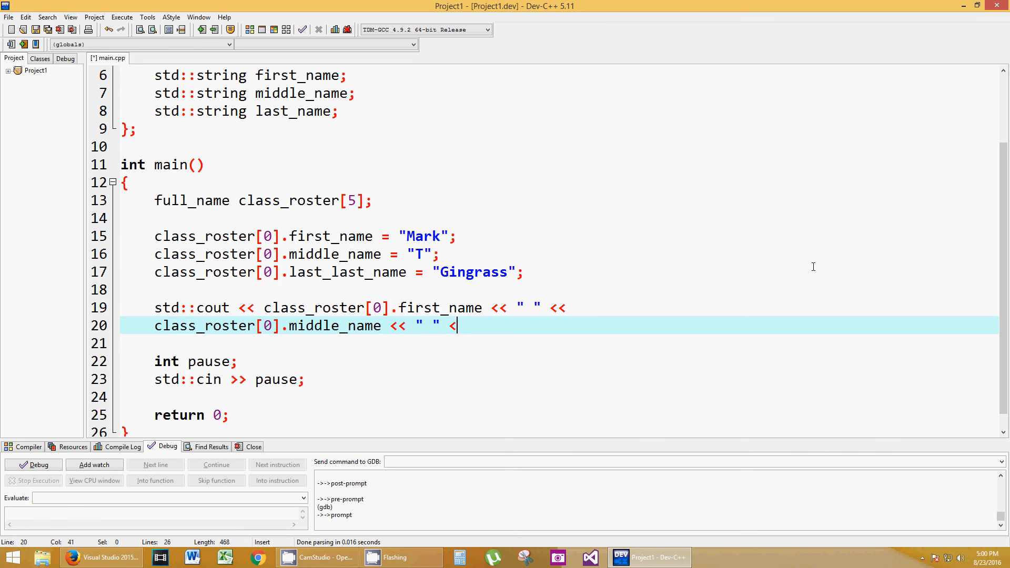
text(< class_)
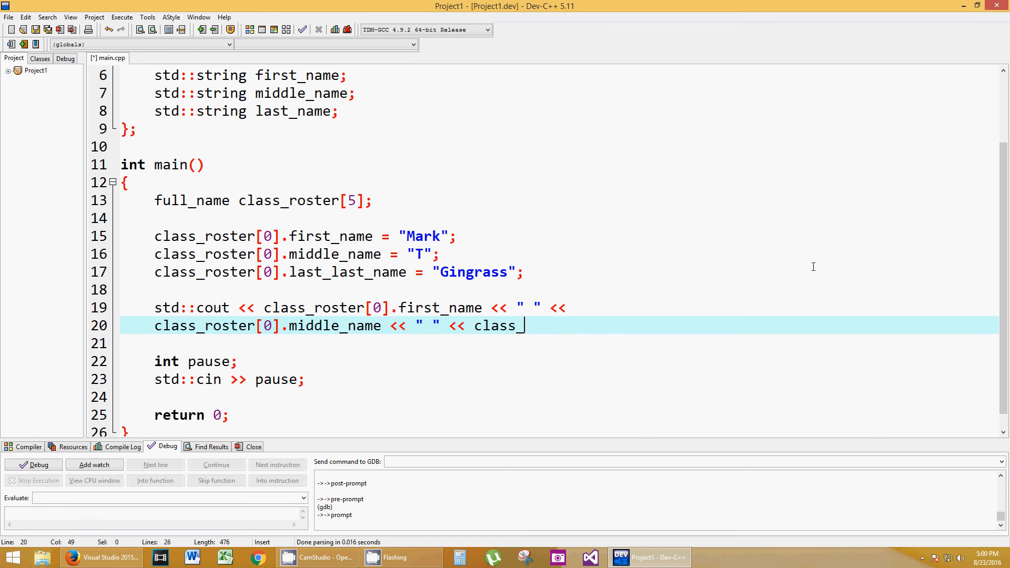
text(roster)
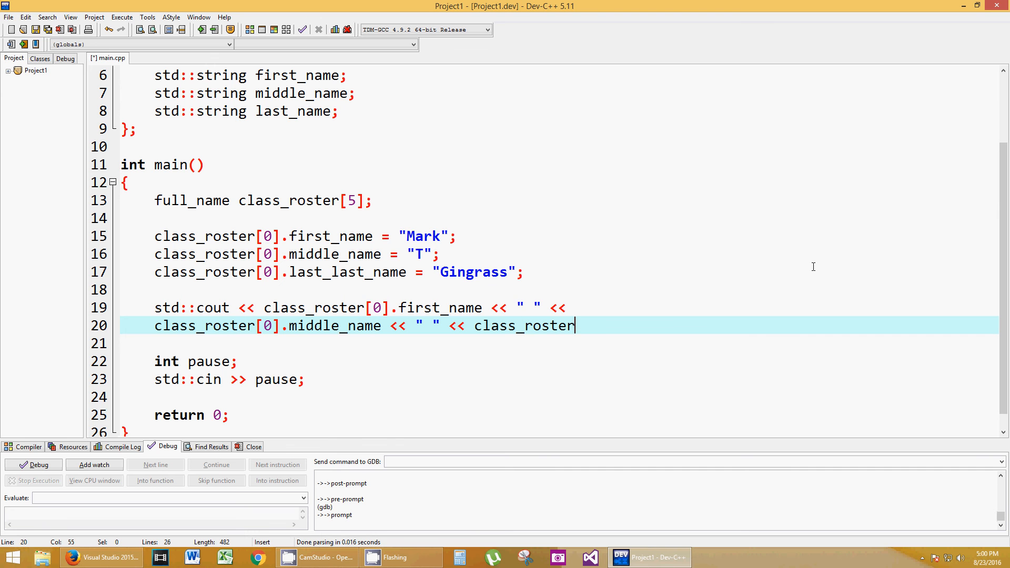
text([0])
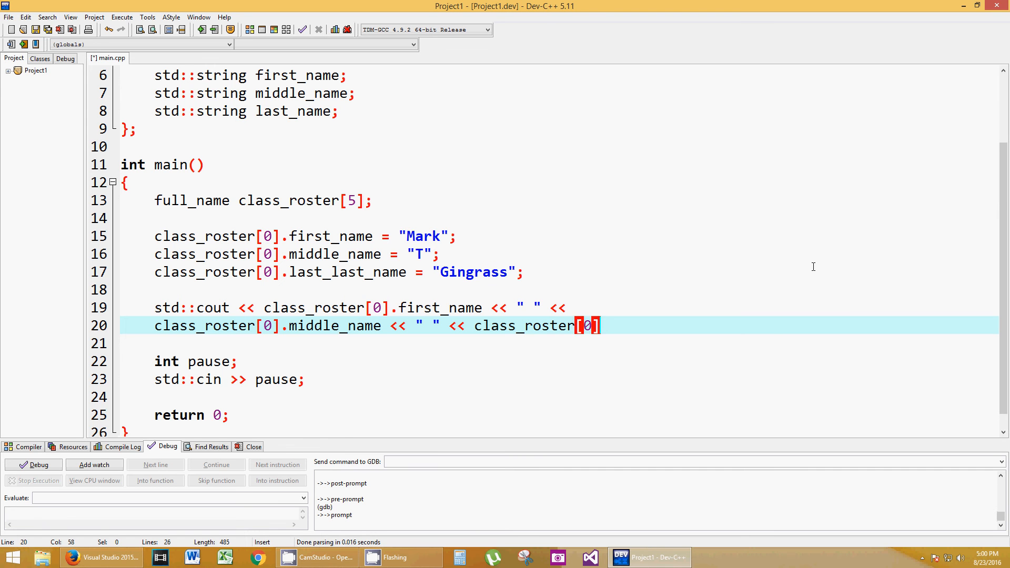
text(.last_name)
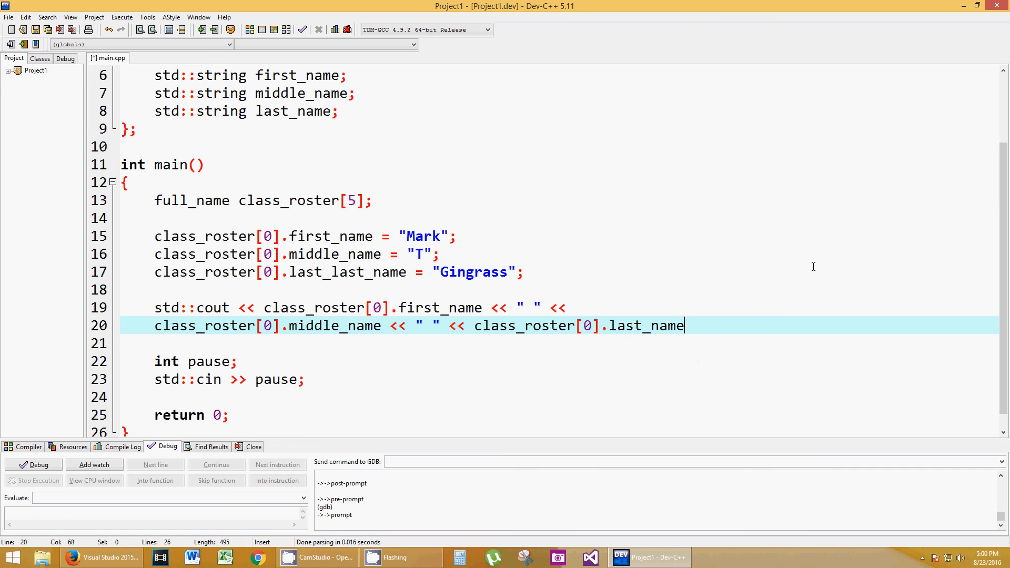
text(<< s)
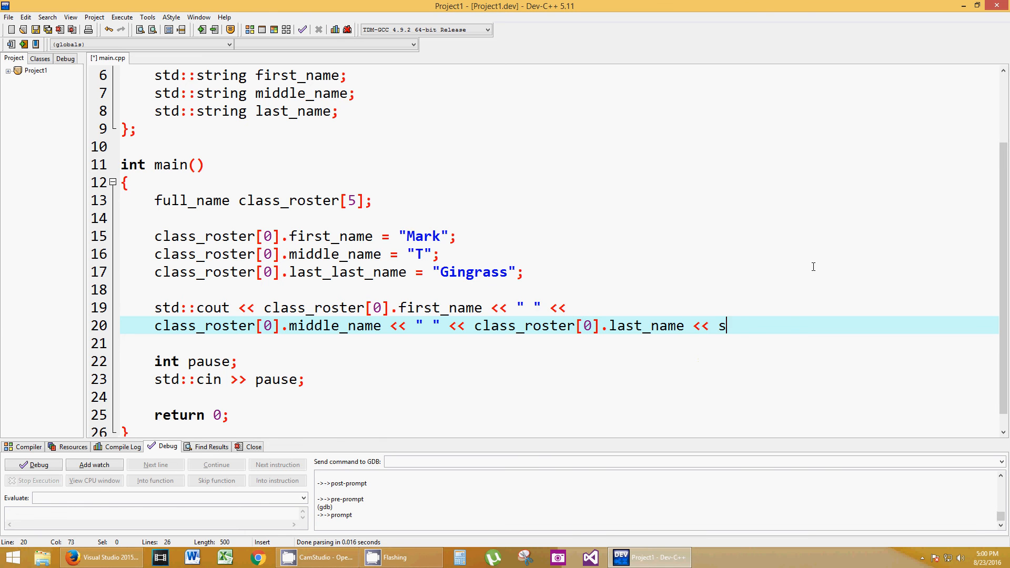
text(td::endl;)
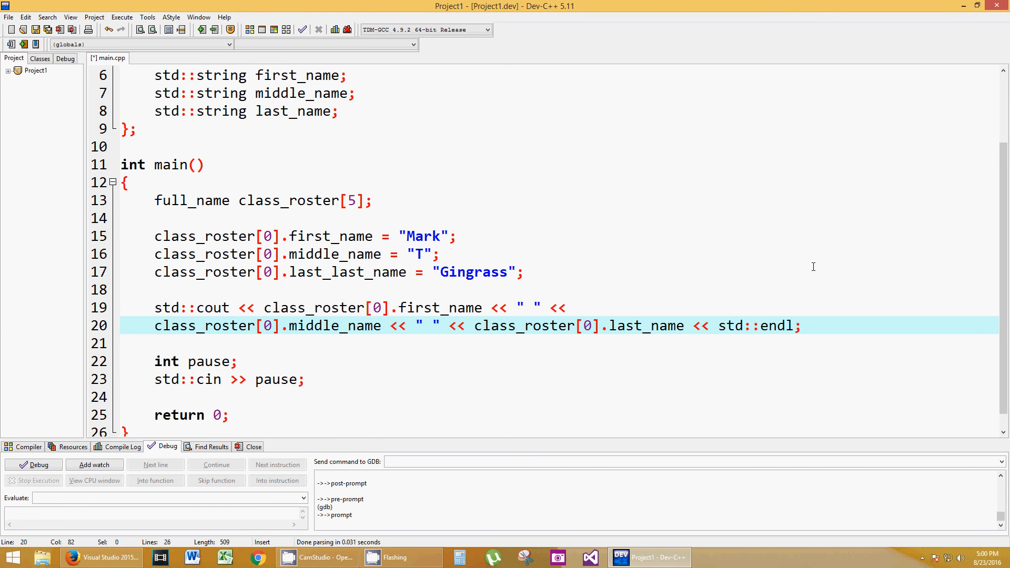
click(801, 325)
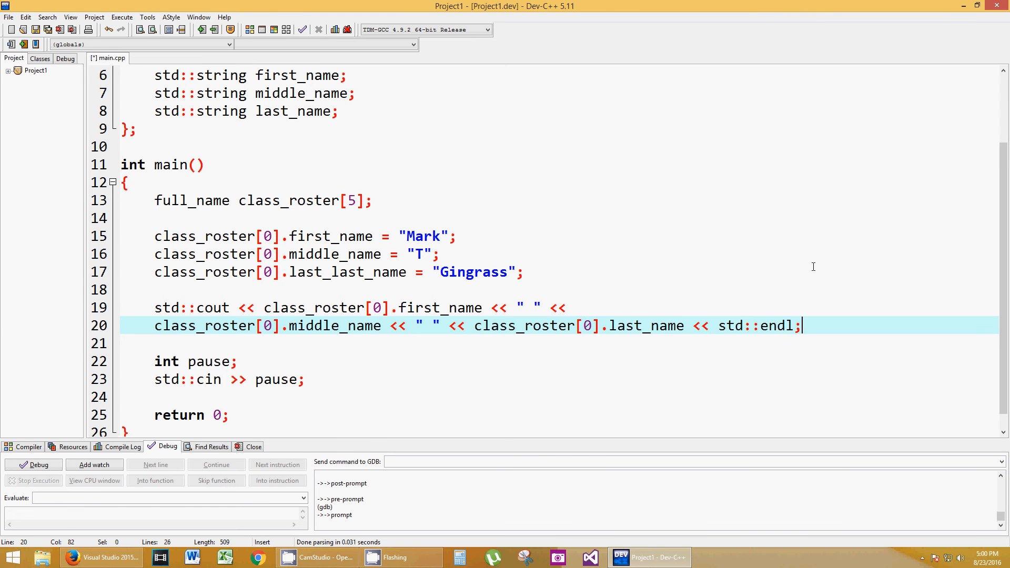
Run the program, Rebuild All to expose the last_last_name error, and correct line 17.
click(37, 464)
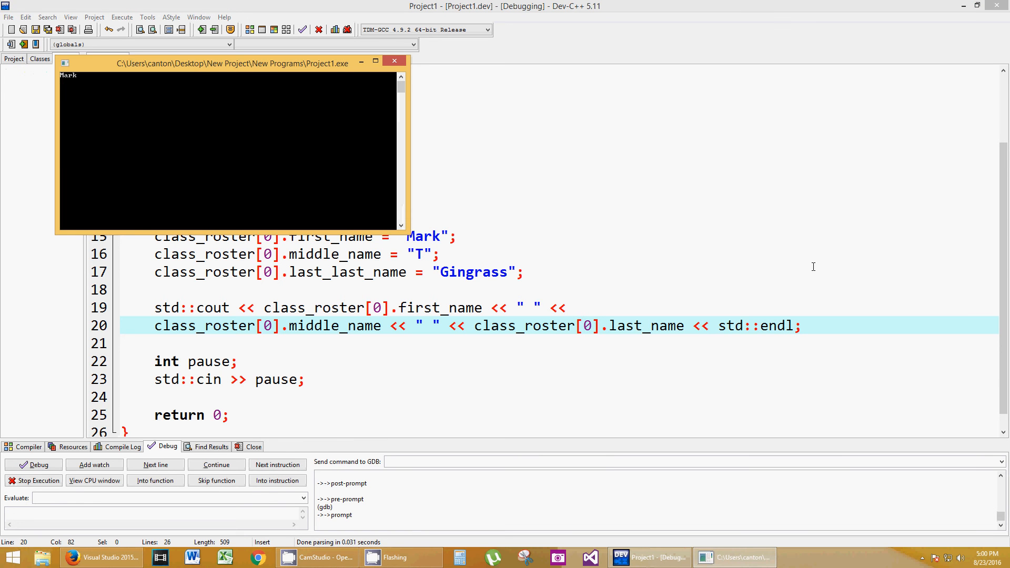
mouse_move(394, 61)
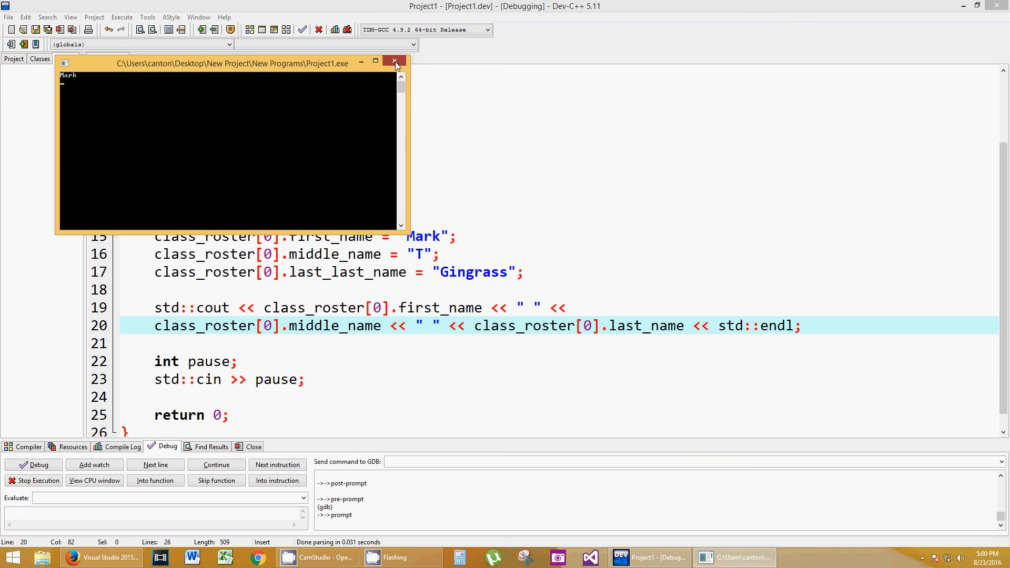
click(394, 61)
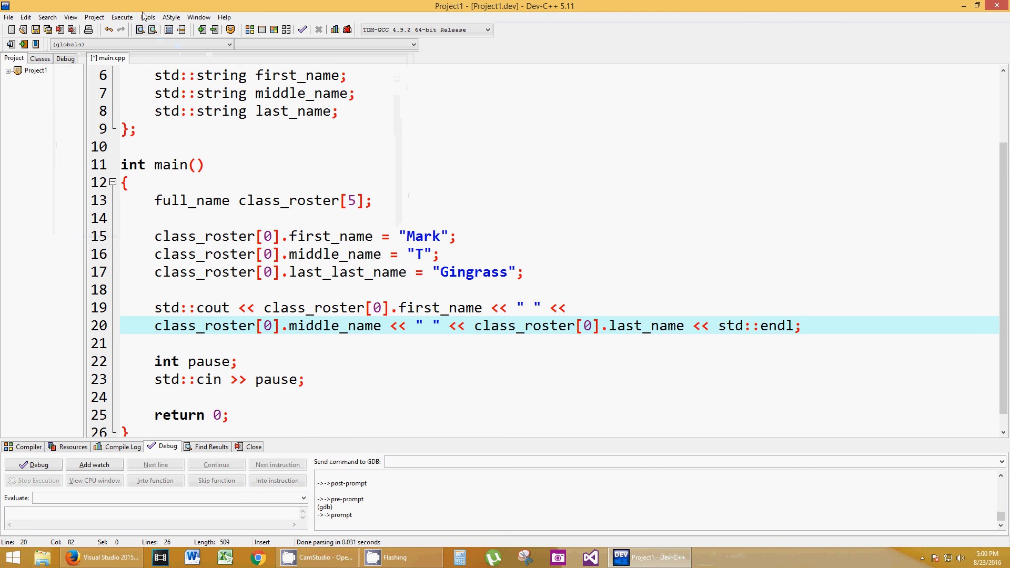
click(122, 17)
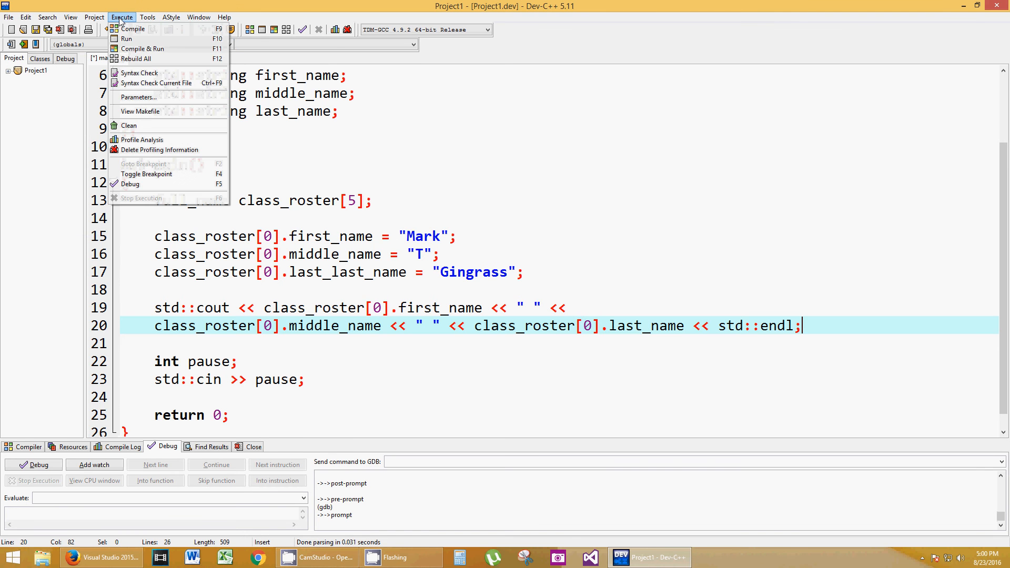
mouse_move(128, 38)
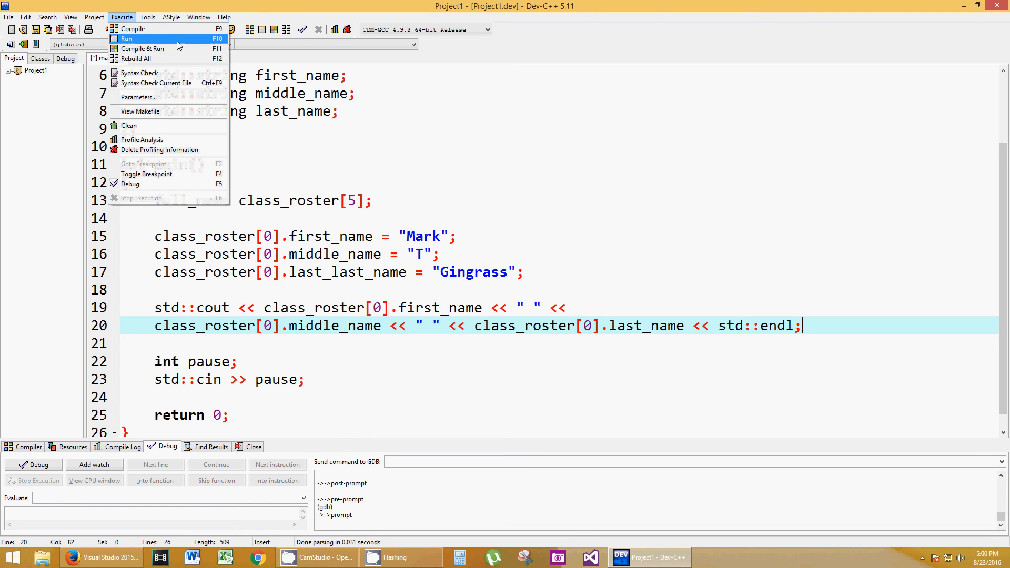
mouse_move(182, 59)
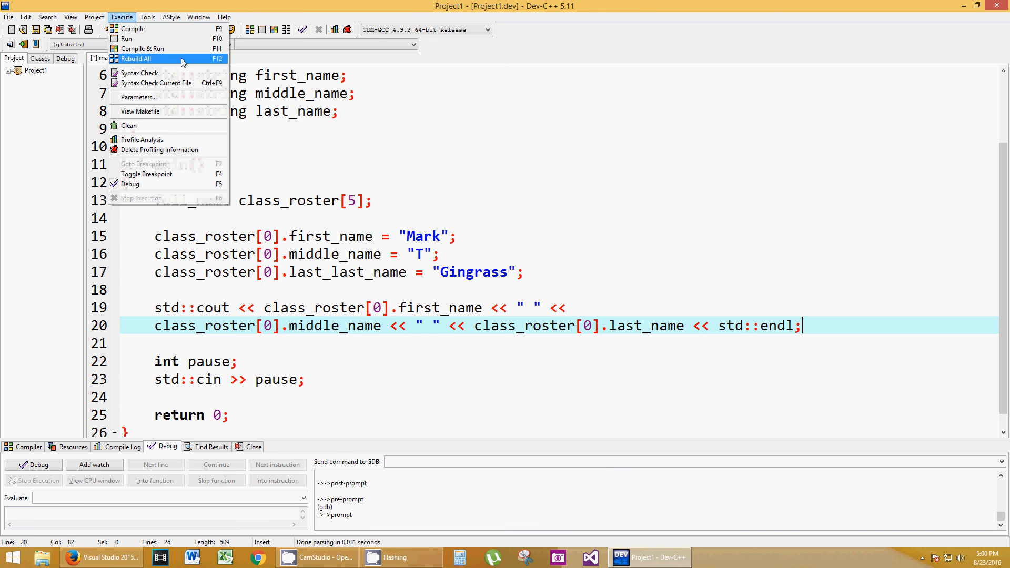
click(143, 48)
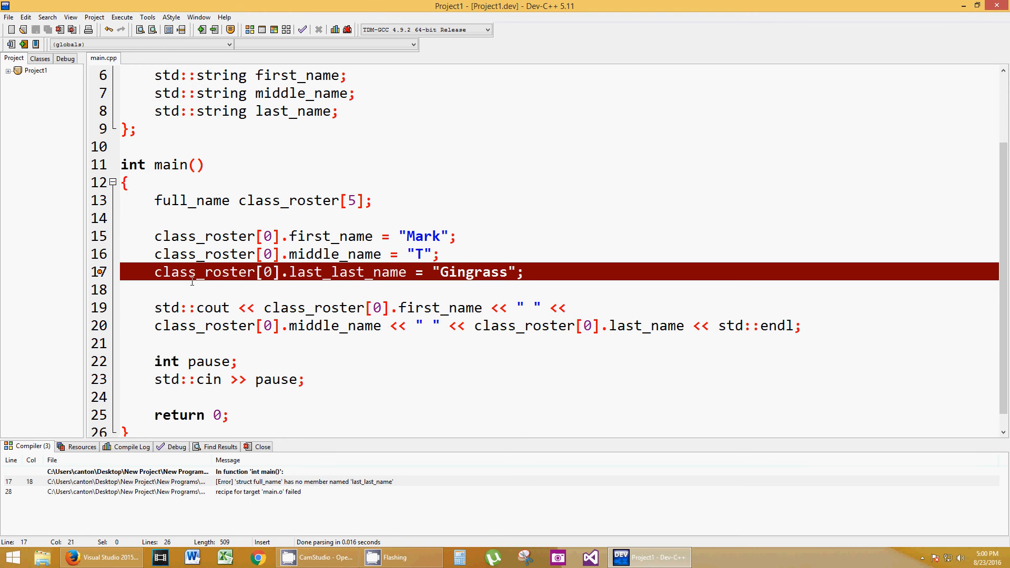
mouse_move(348, 272)
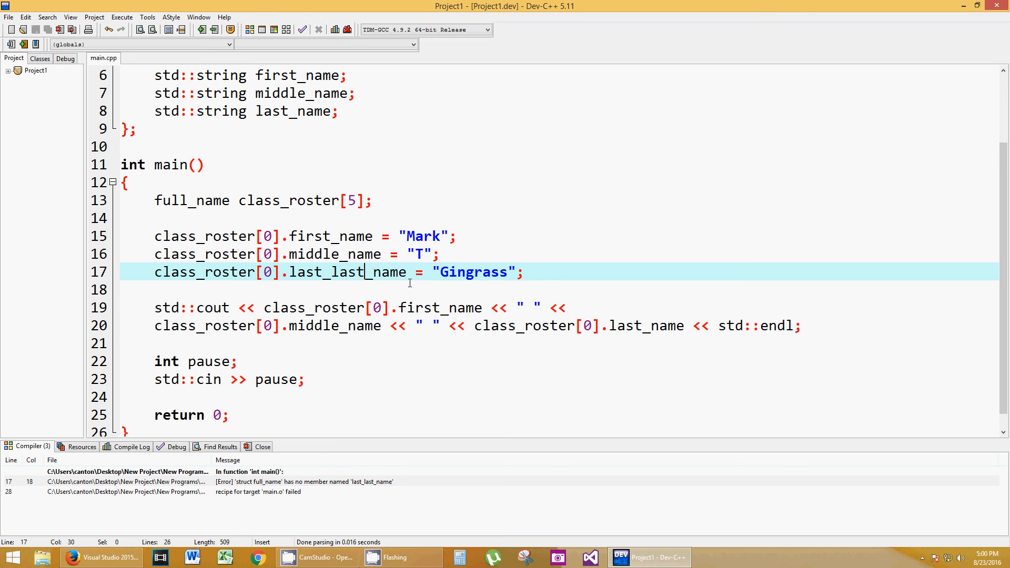
key(Backspace)
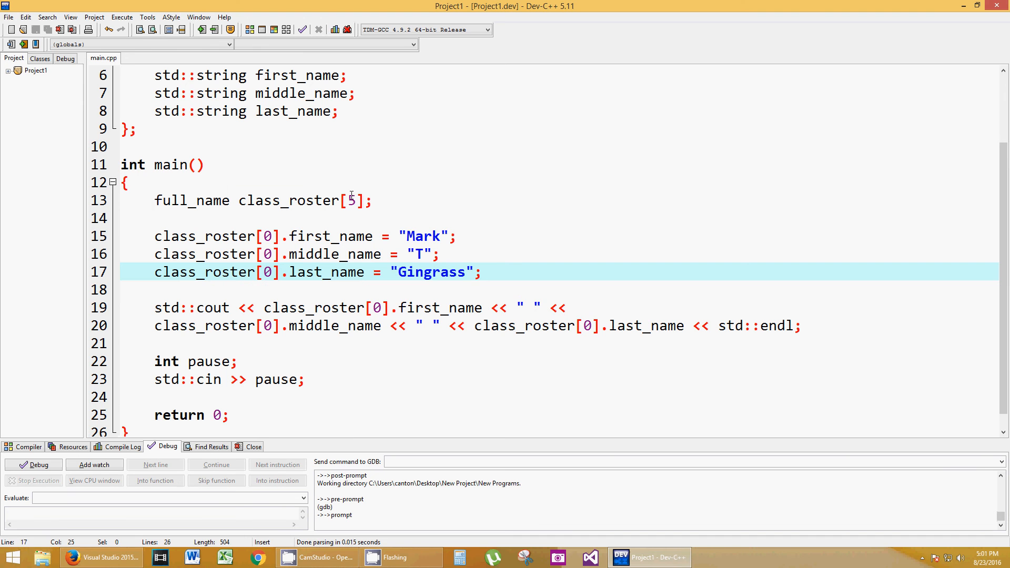
mouse_move(460, 172)
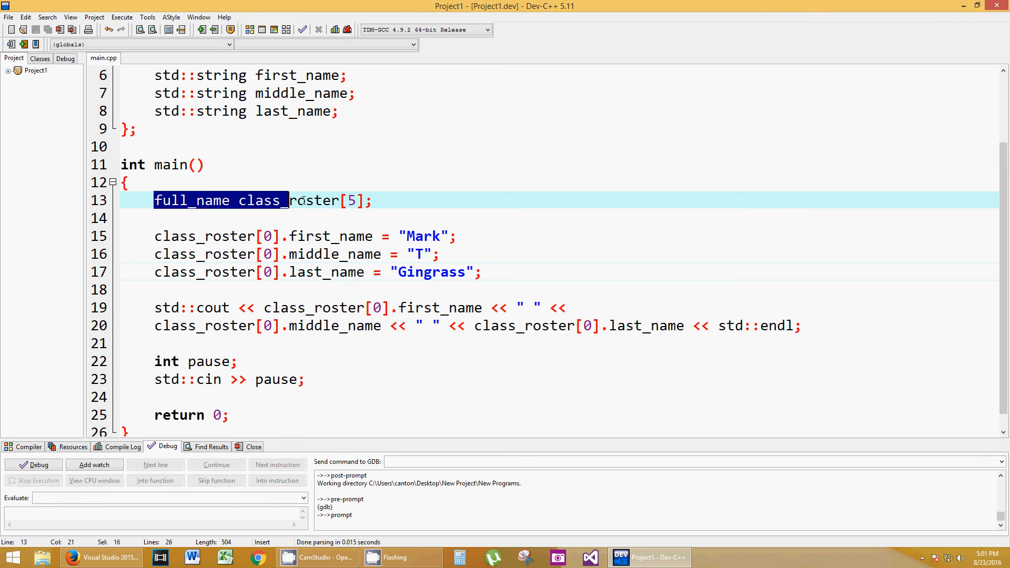
click(155, 200)
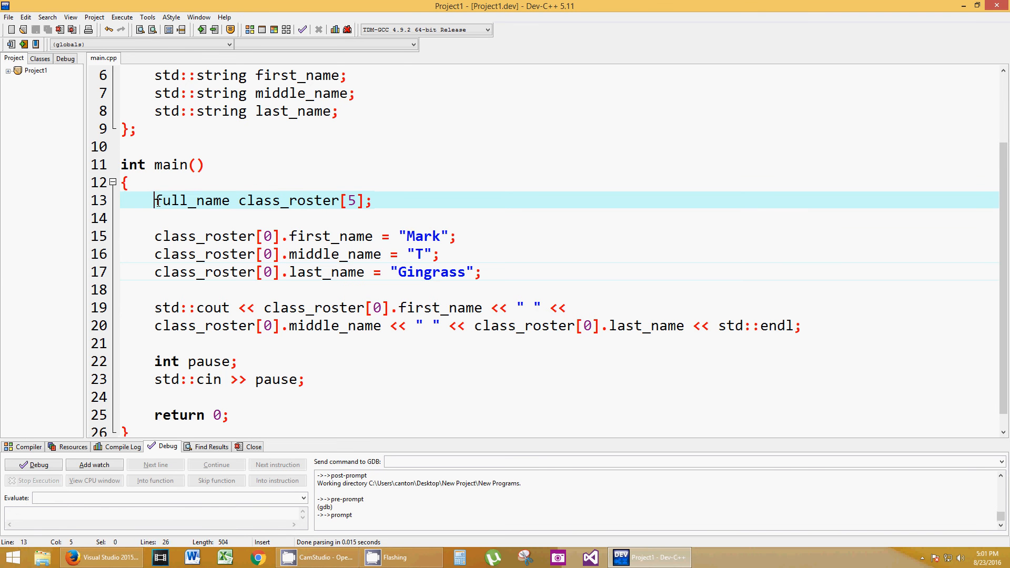
double_click(191, 200)
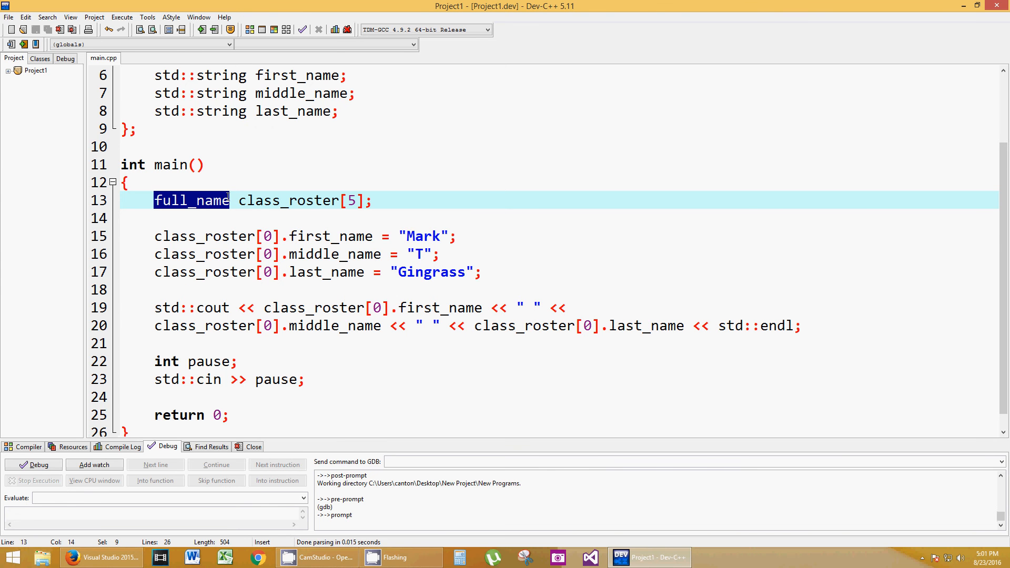
scroll(up, 3)
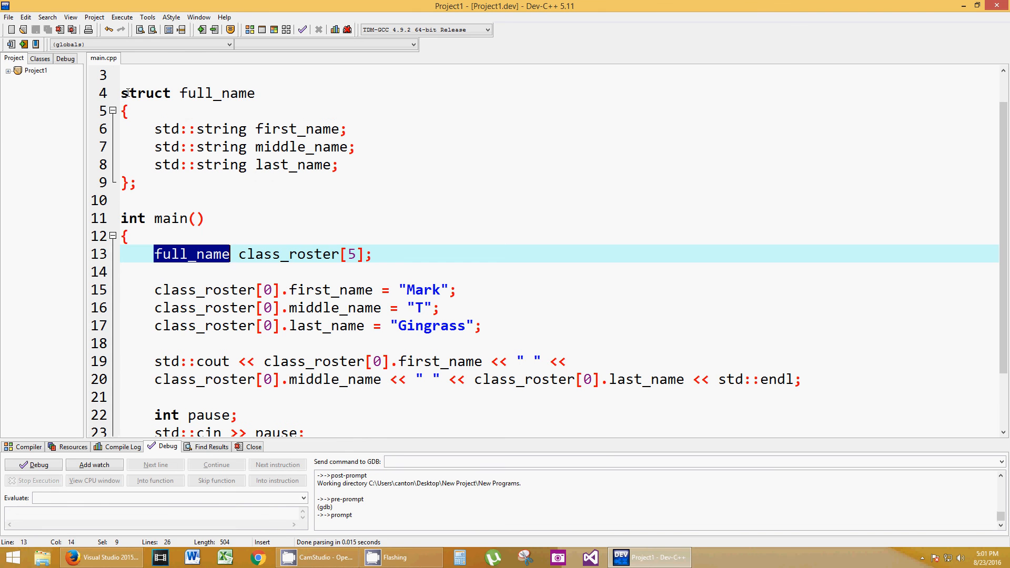
click(205, 92)
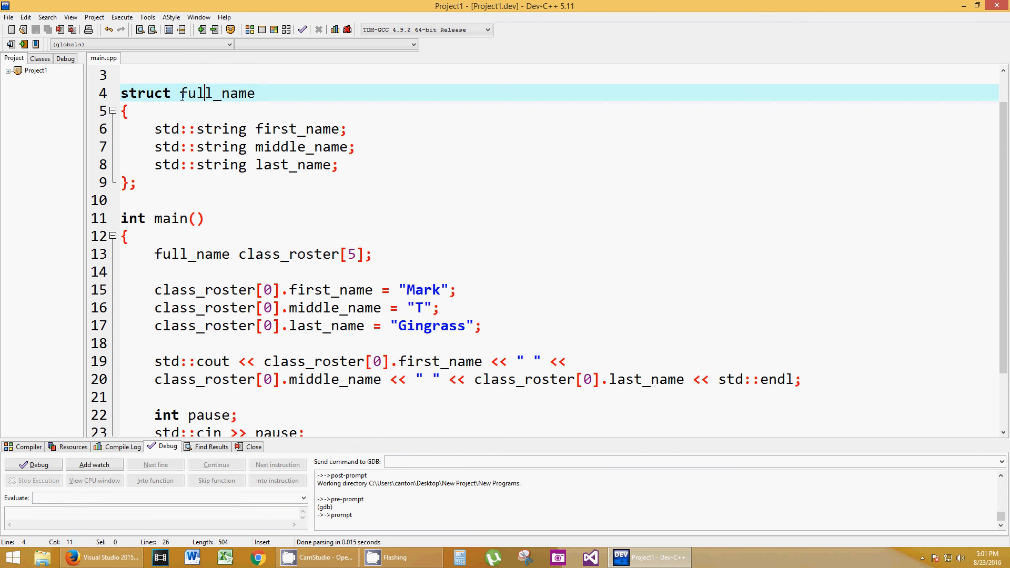
double_click(217, 93)
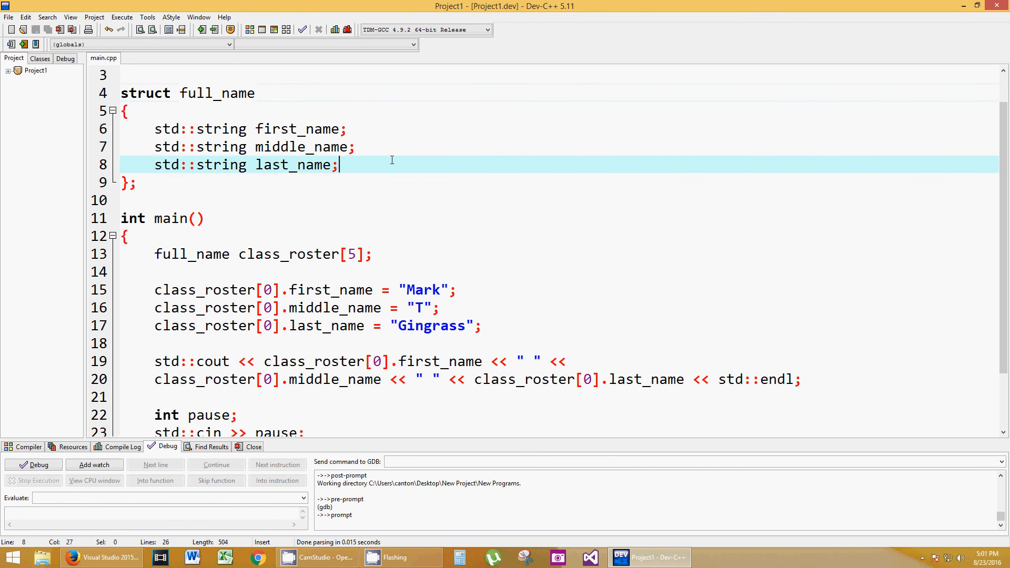
Add an int age member to the full_name struct.
key(Return)
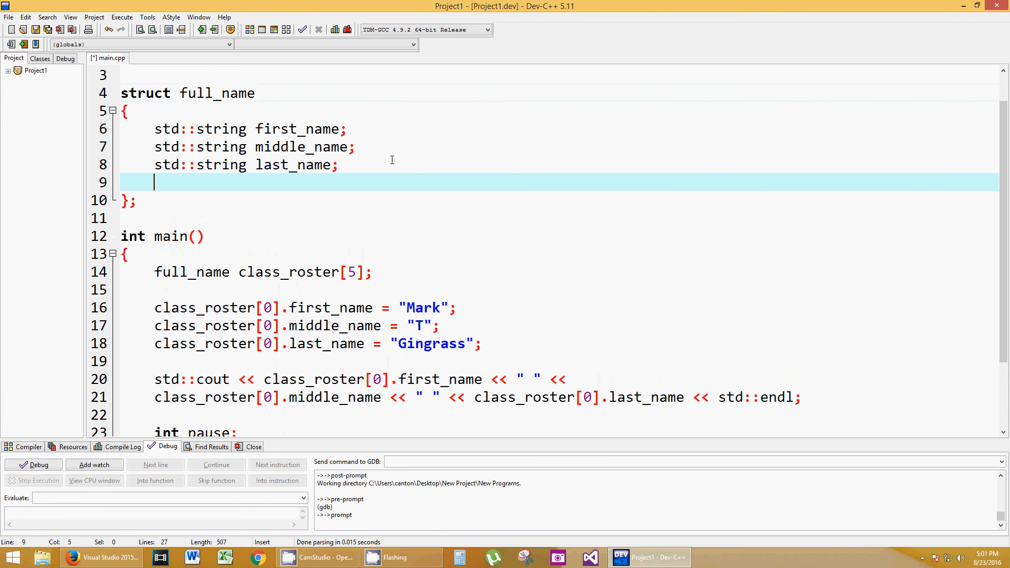
text(const in)
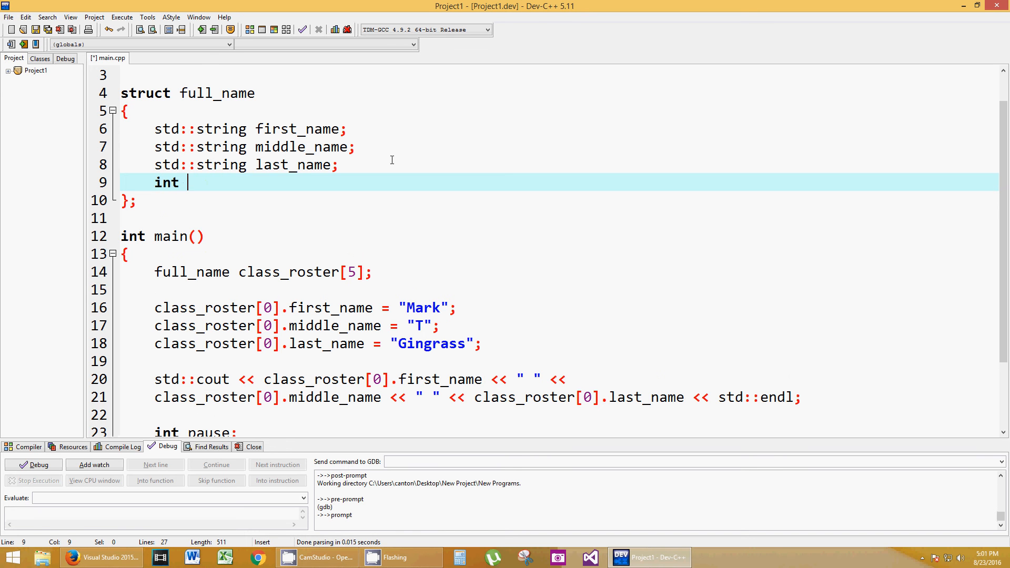
text(age)
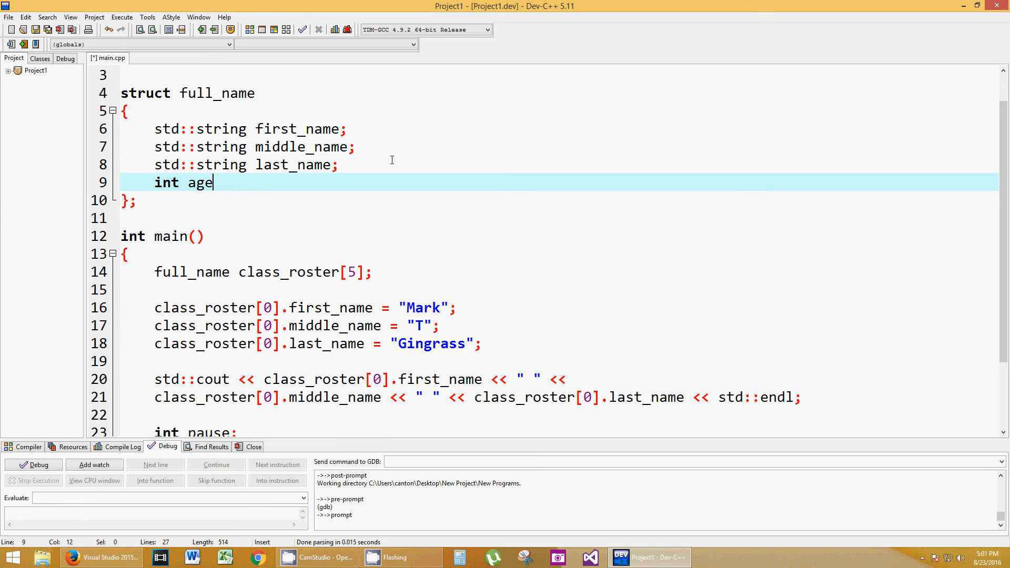
text(;)
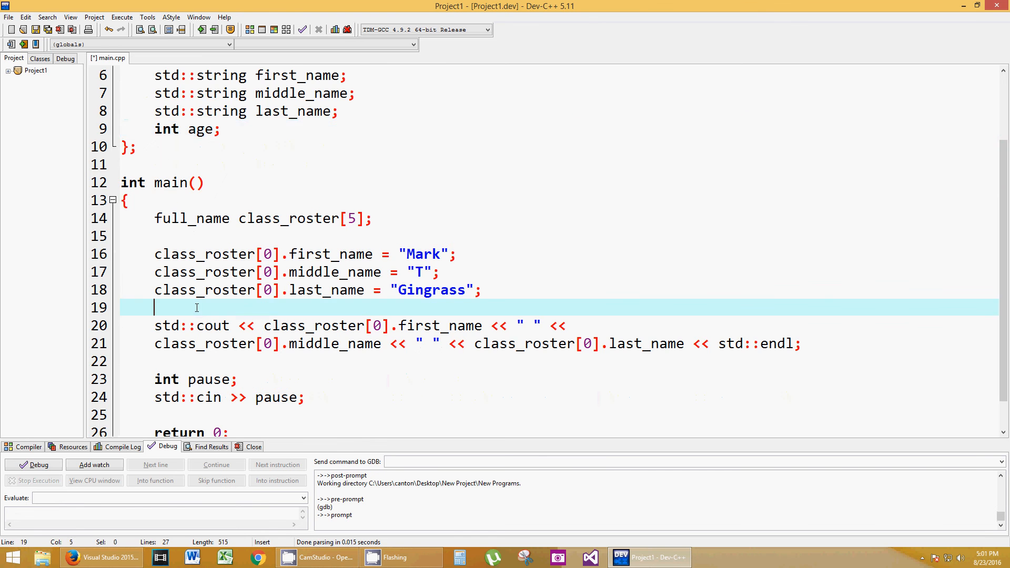
Set class_roster[0].age to 33 after the last_name assignment.
text(class_roster)
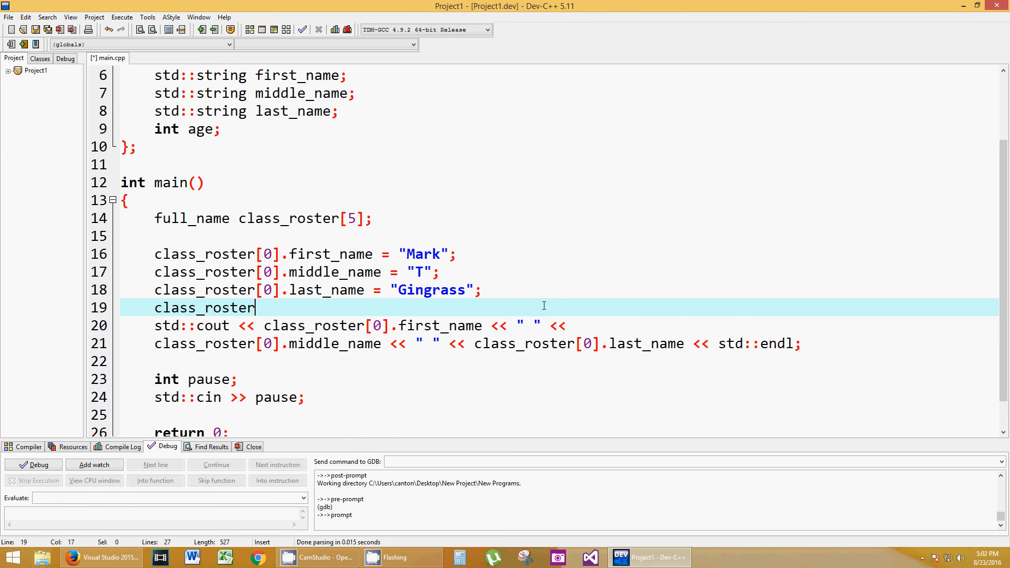
text([0])
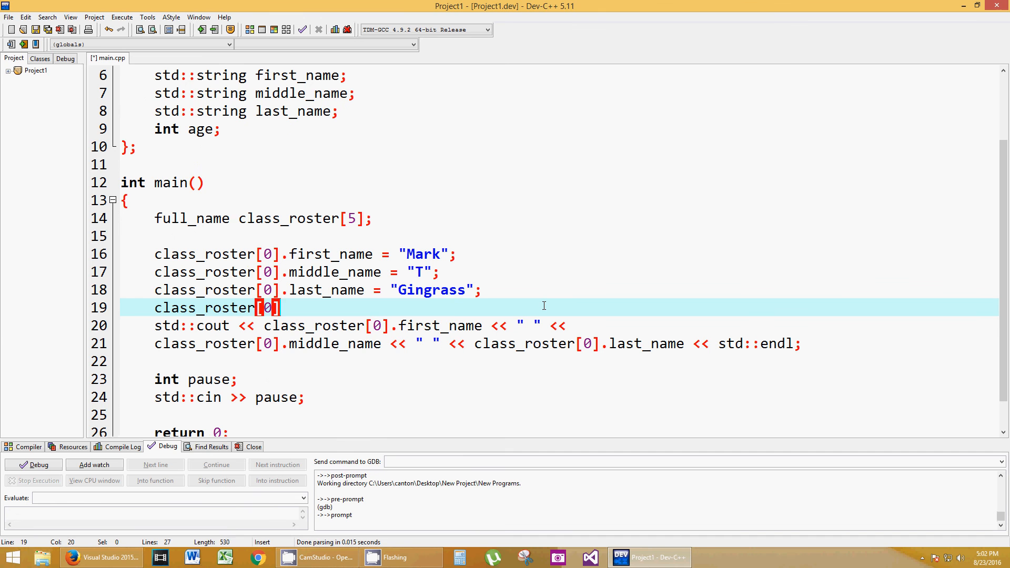
text(.age =)
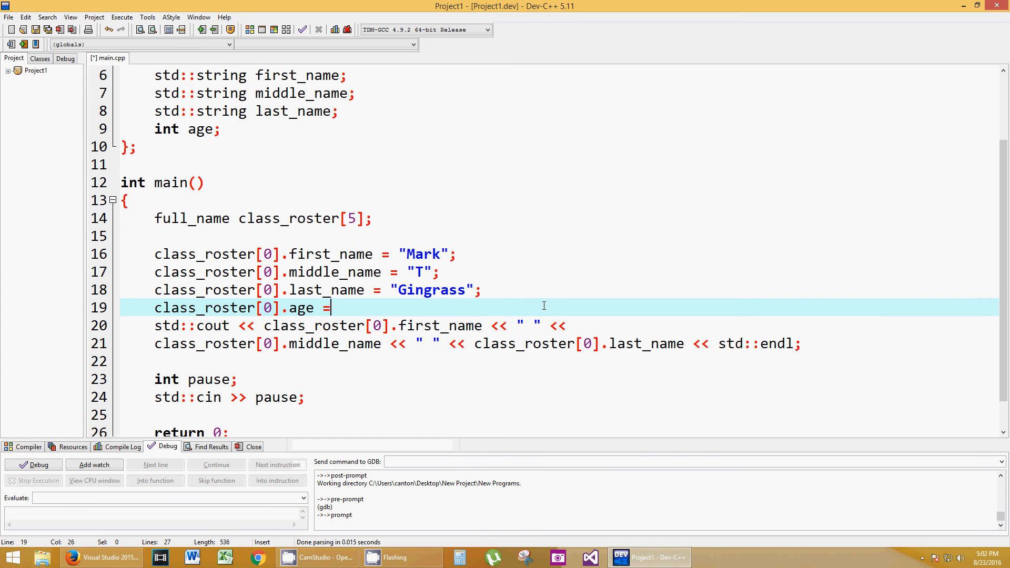
text(33;)
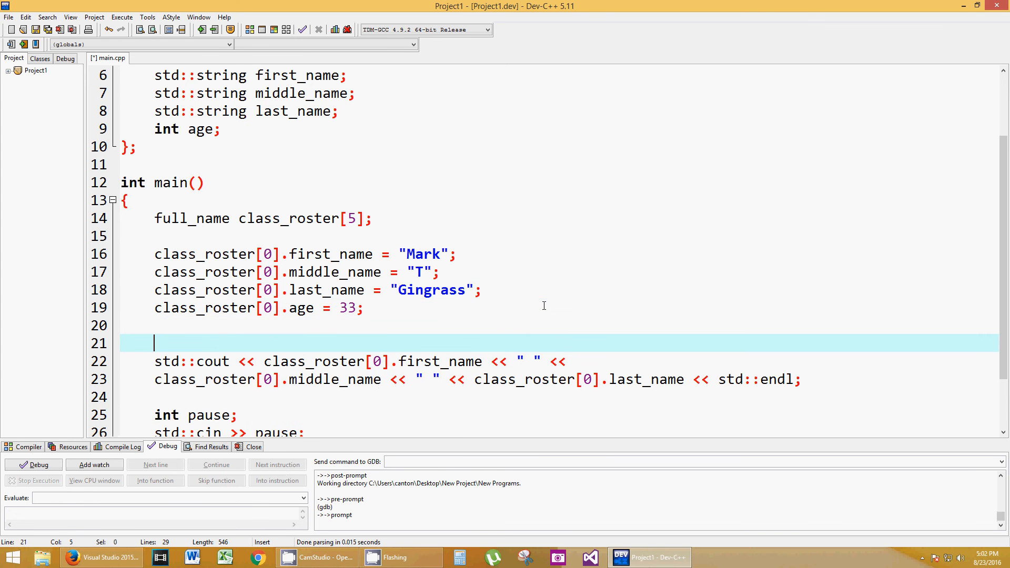
mouse_move(306, 307)
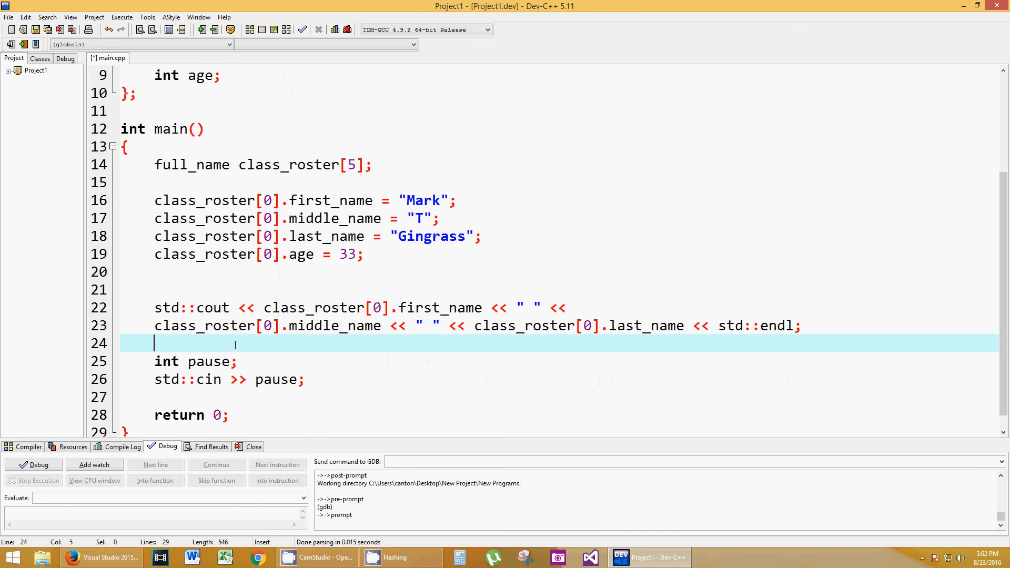
Add the line std::cout << "I am " << class_roster[0].age; after the name output.
text(std:)
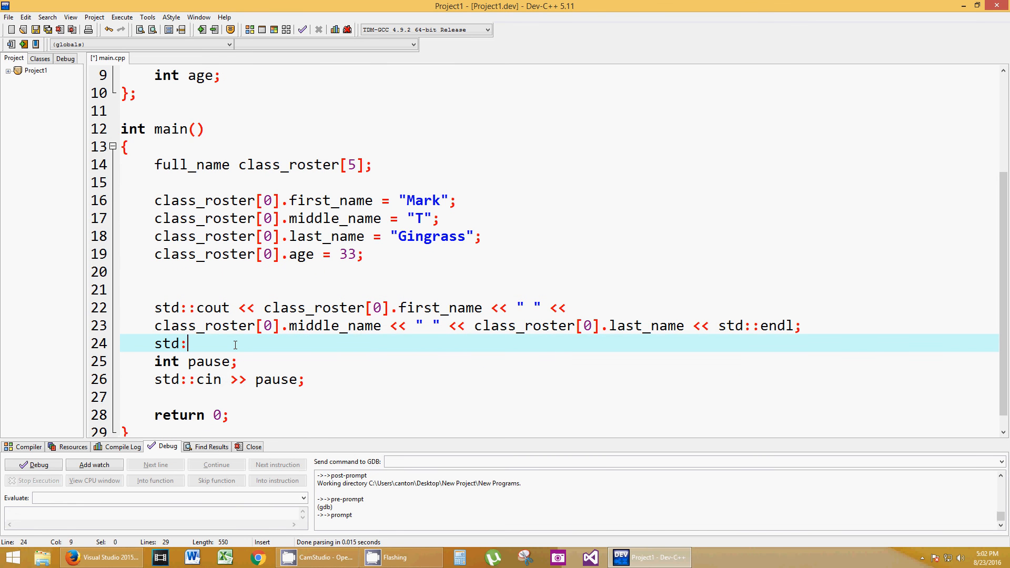
text(:cout << "I am)
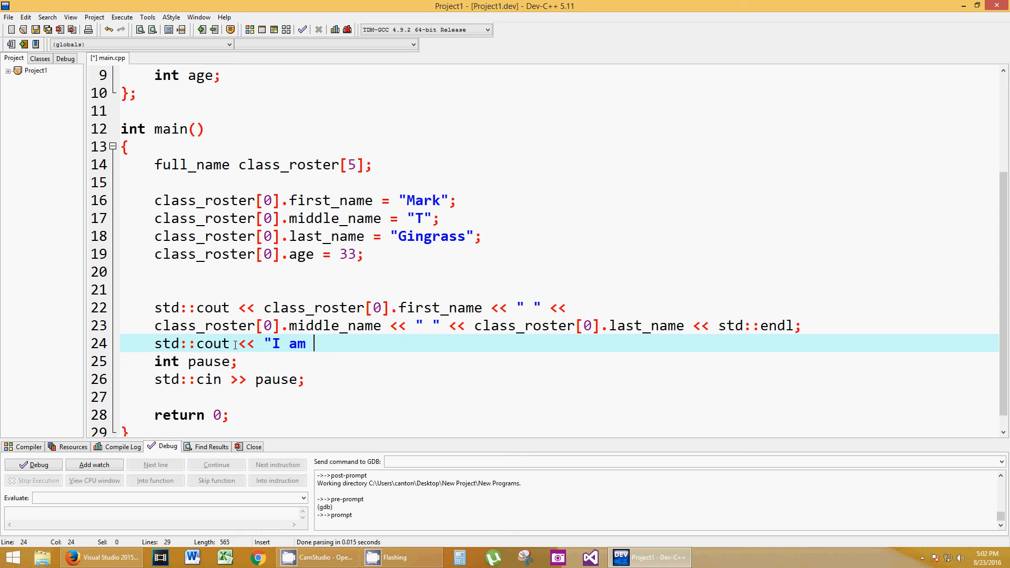
text(" <<)
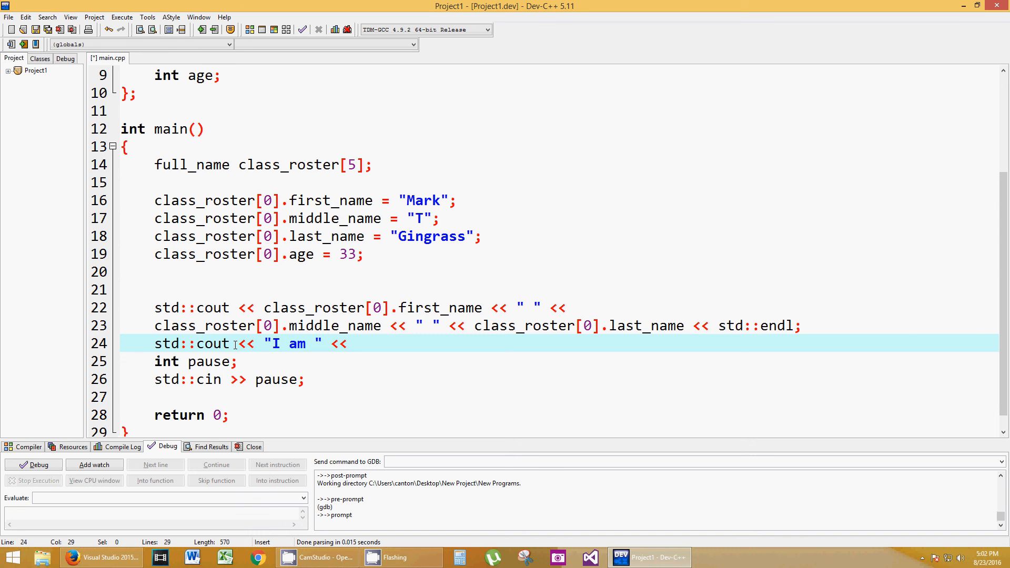
text(class_roster)
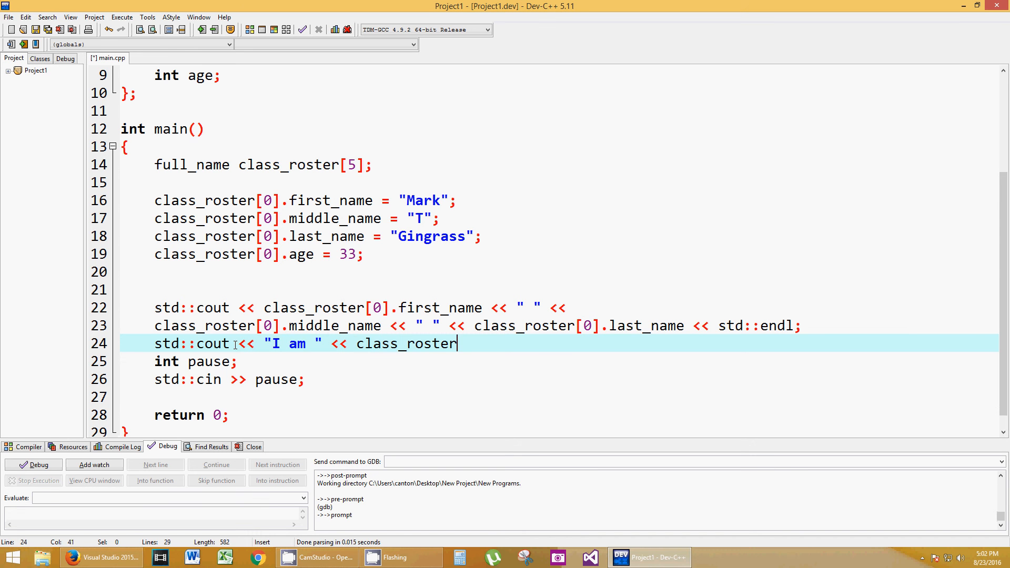
text([0)
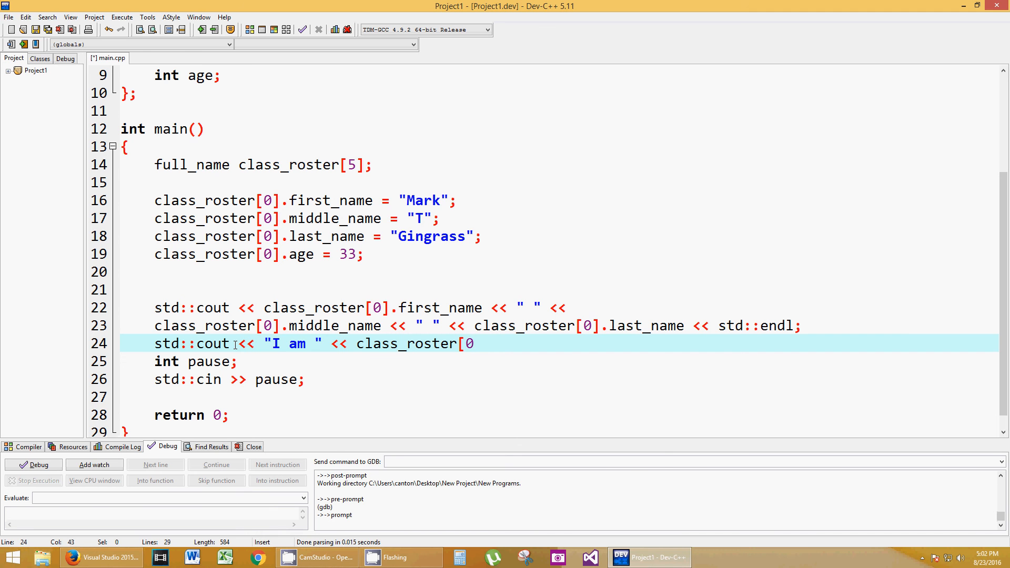
text(].age)
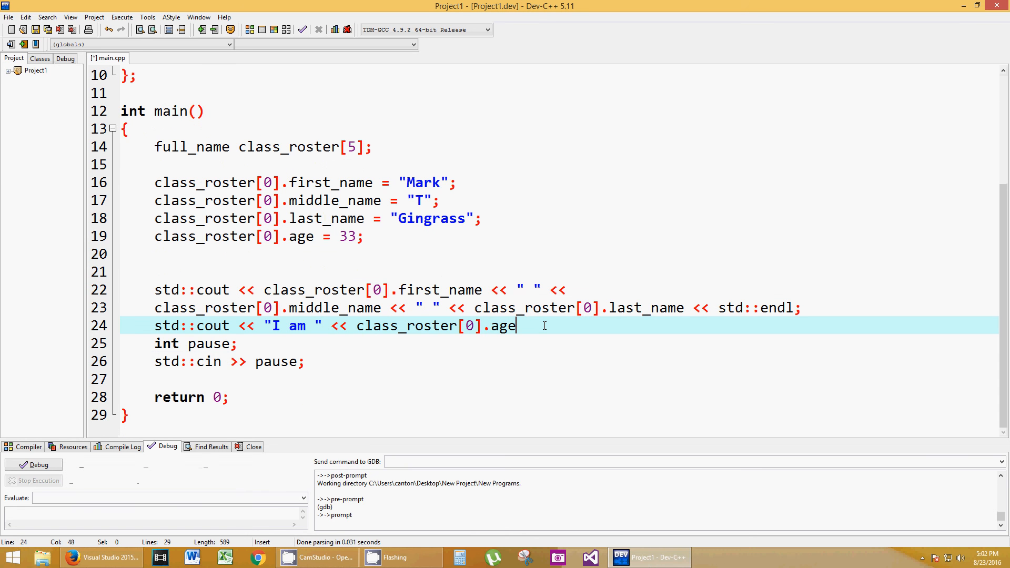
text(;)
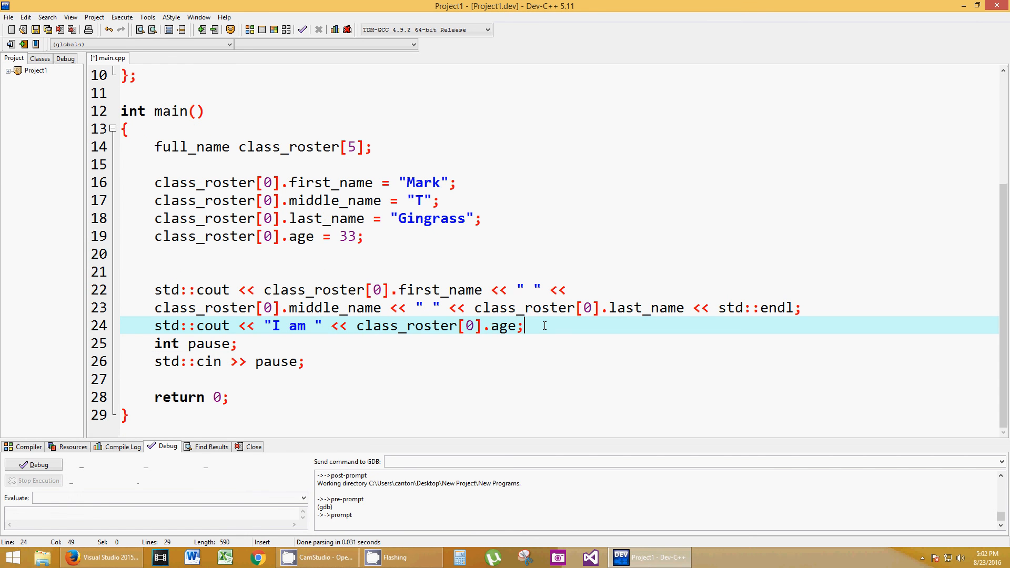
click(118, 446)
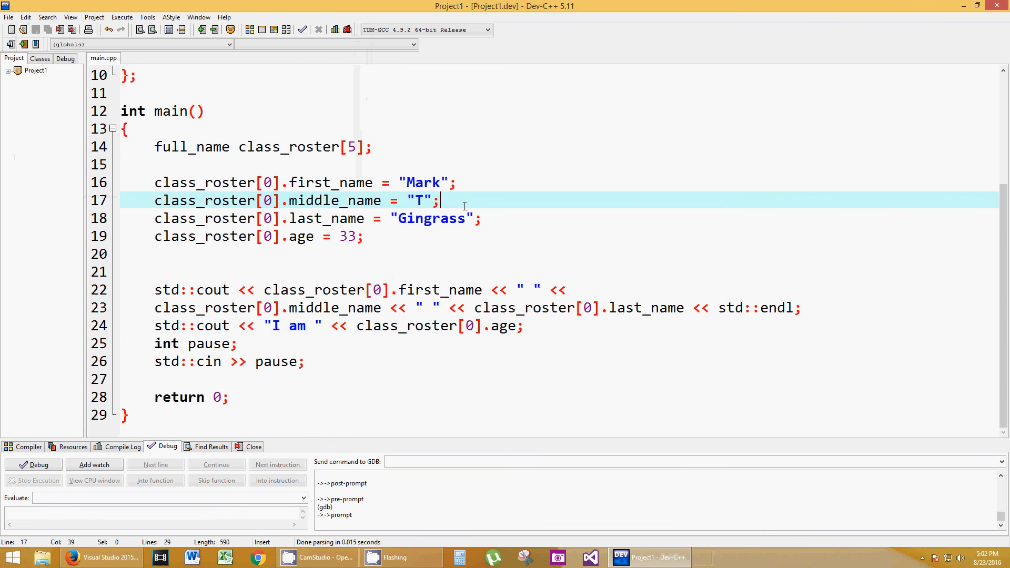
Scroll through the code to review the int age member in the struct and its output line.
scroll(up, 3)
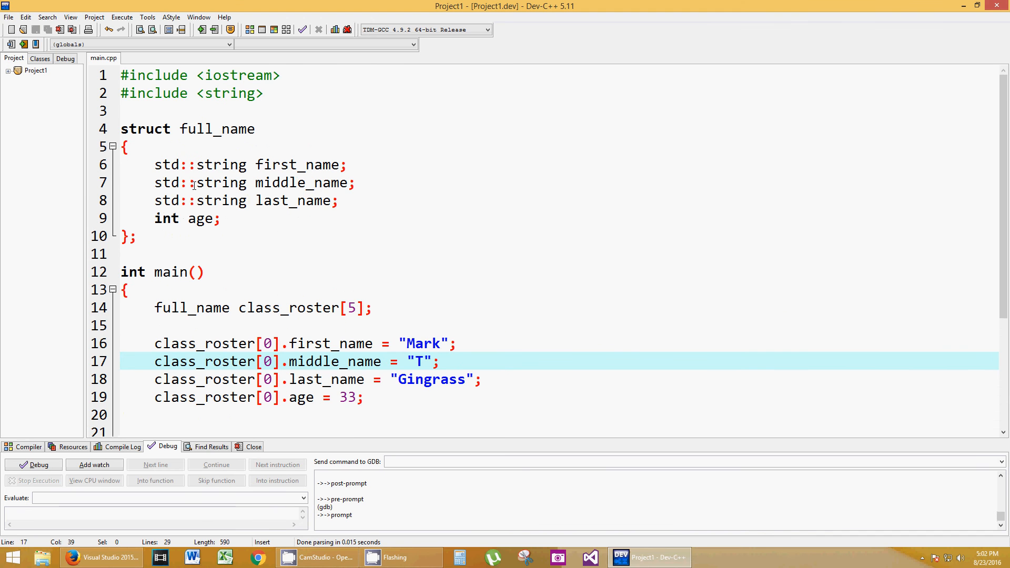
mouse_move(200, 135)
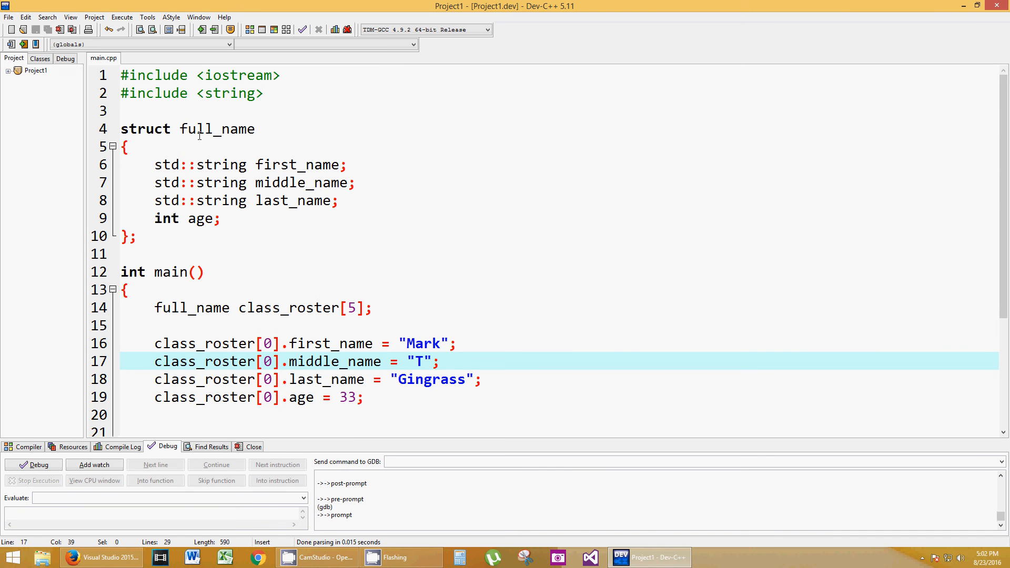
click(161, 219)
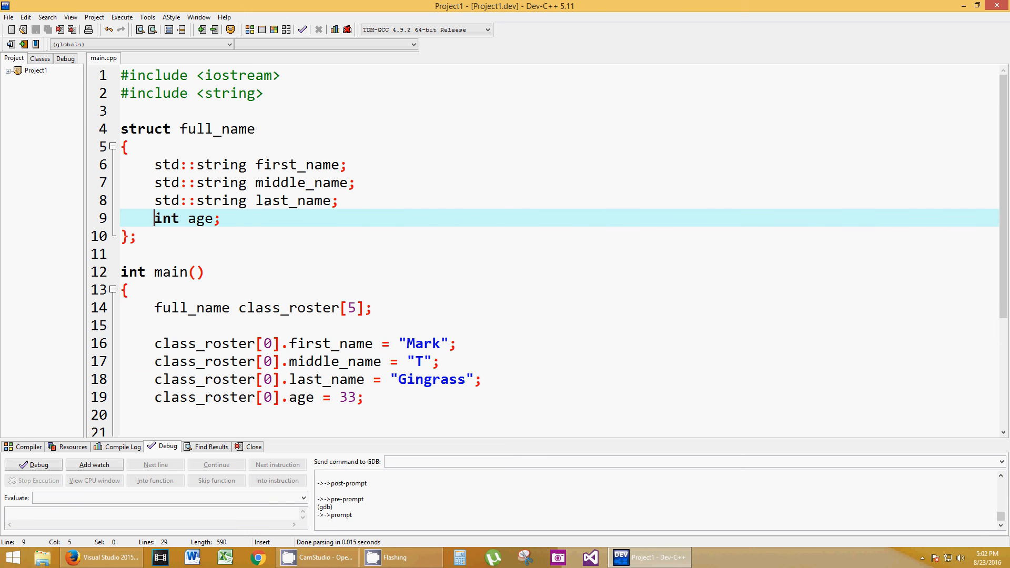
scroll(down, 3)
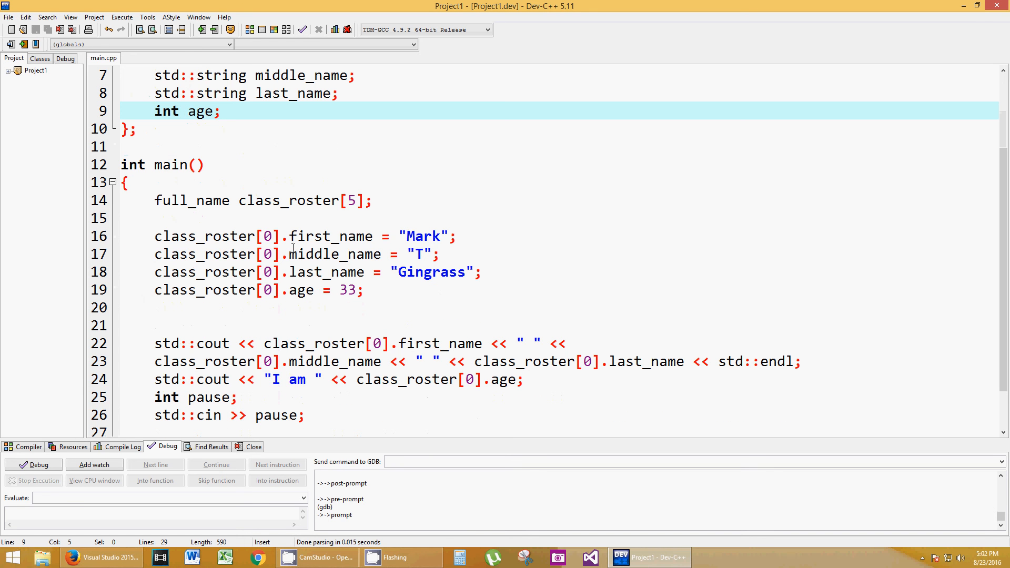